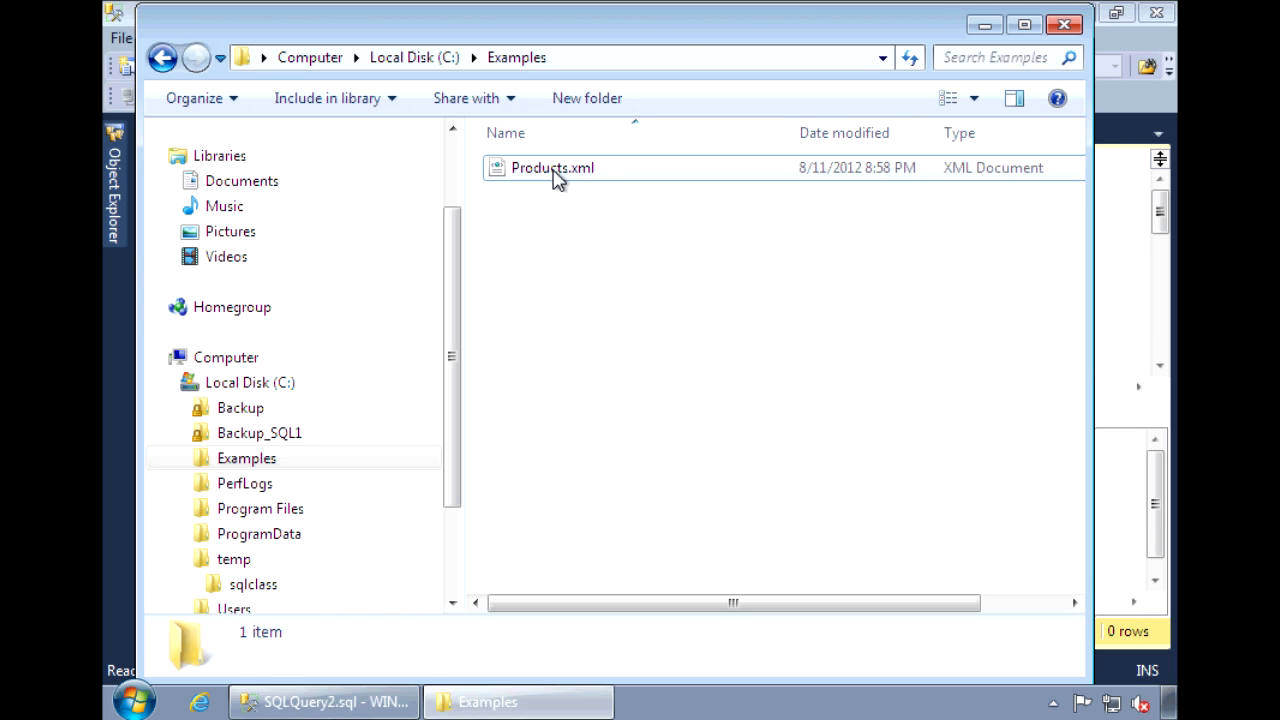
Open Products.xml in Notepad and review its subcategory and product elements
right_click(552, 167)
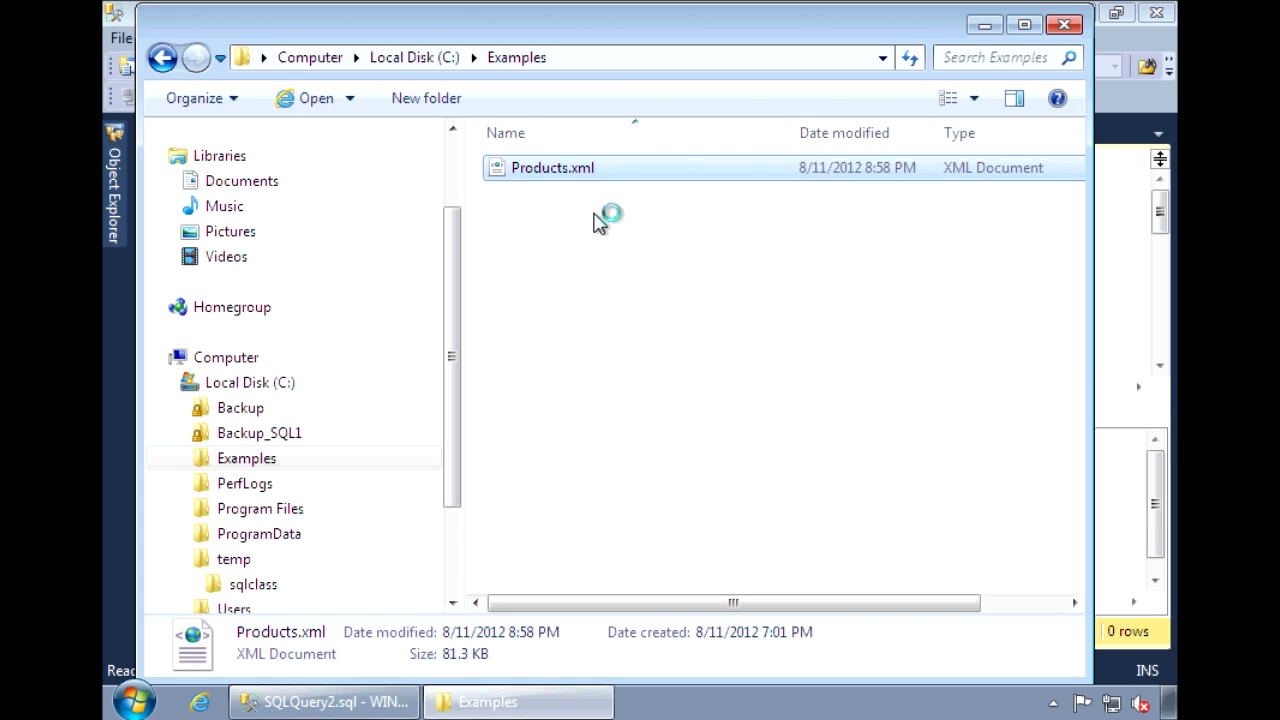
double_click(552, 167)
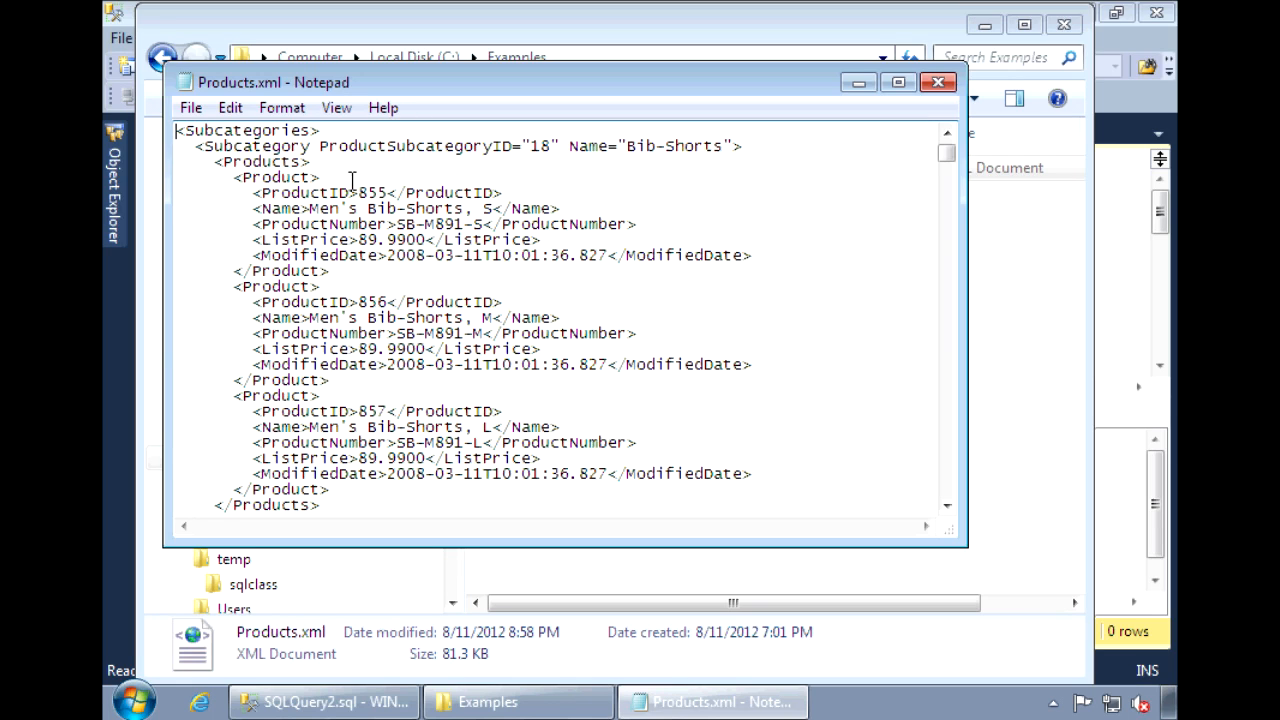
left_click_drag(255, 192, 330, 271)
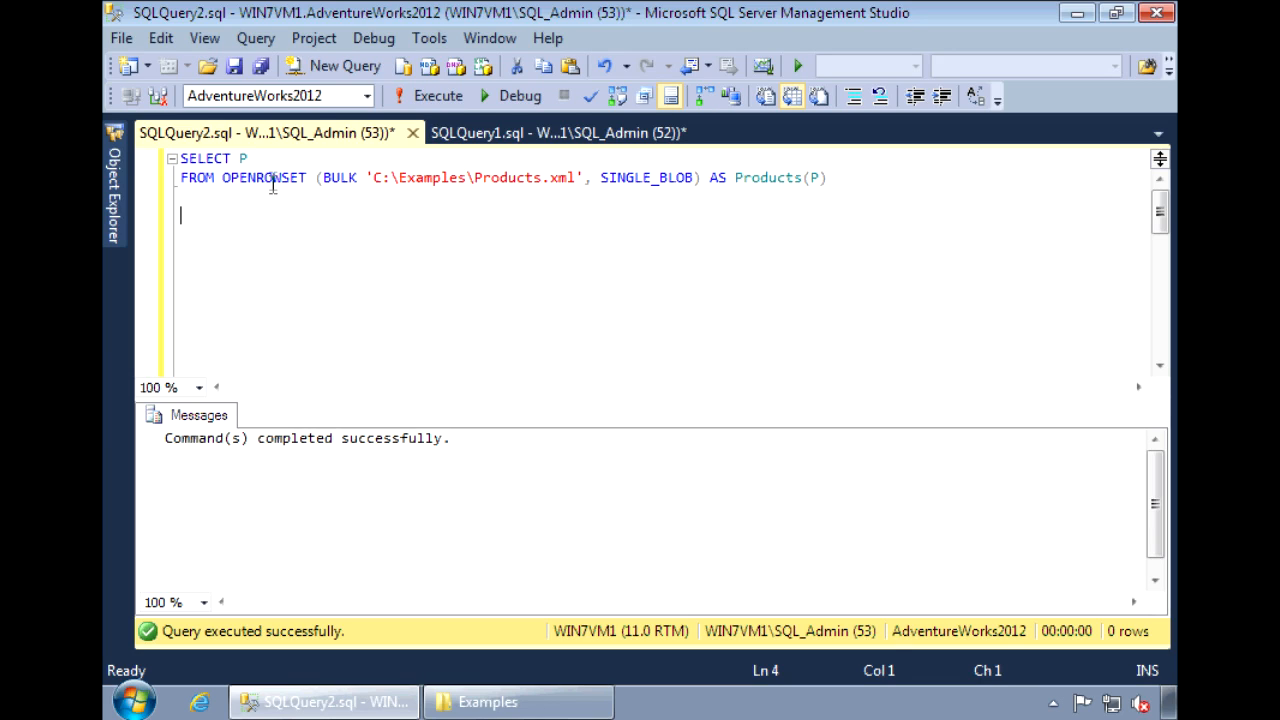
Run SELECT P FROM OPENROWSET(BULK ...) AS Products(P), returning the file as one binary row
double_click(263, 177)
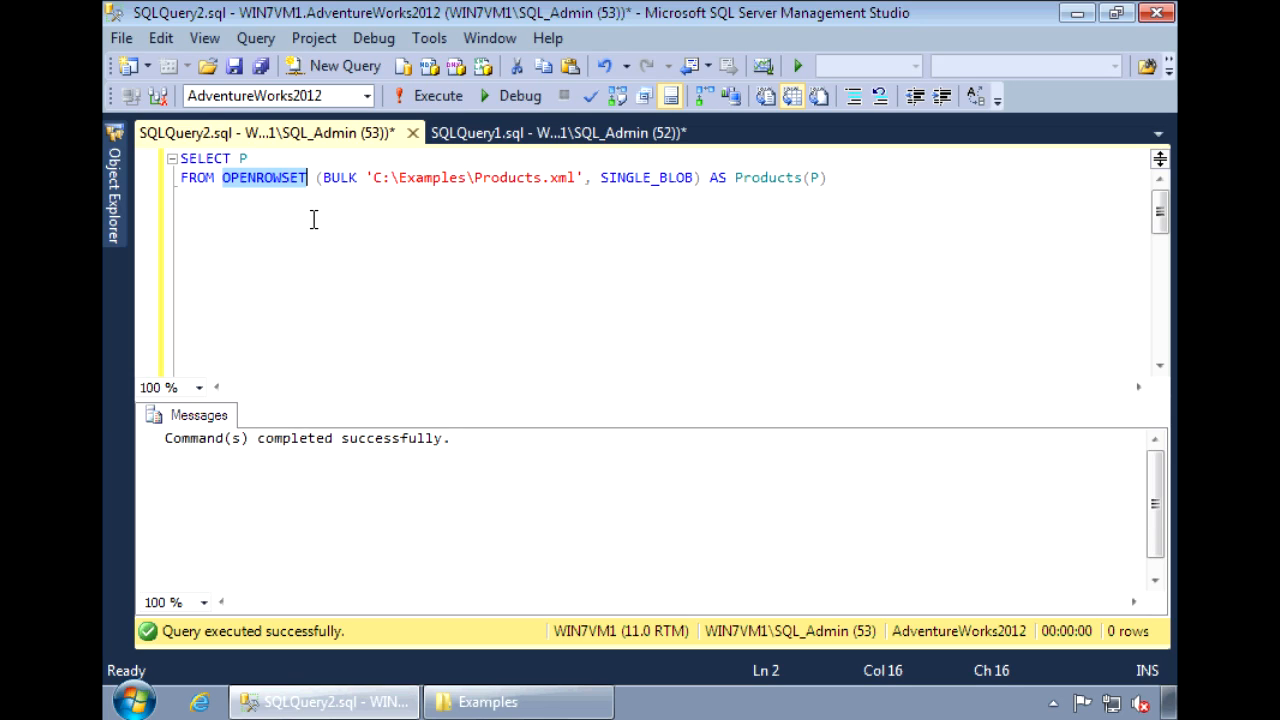
mouse_move(603, 210)
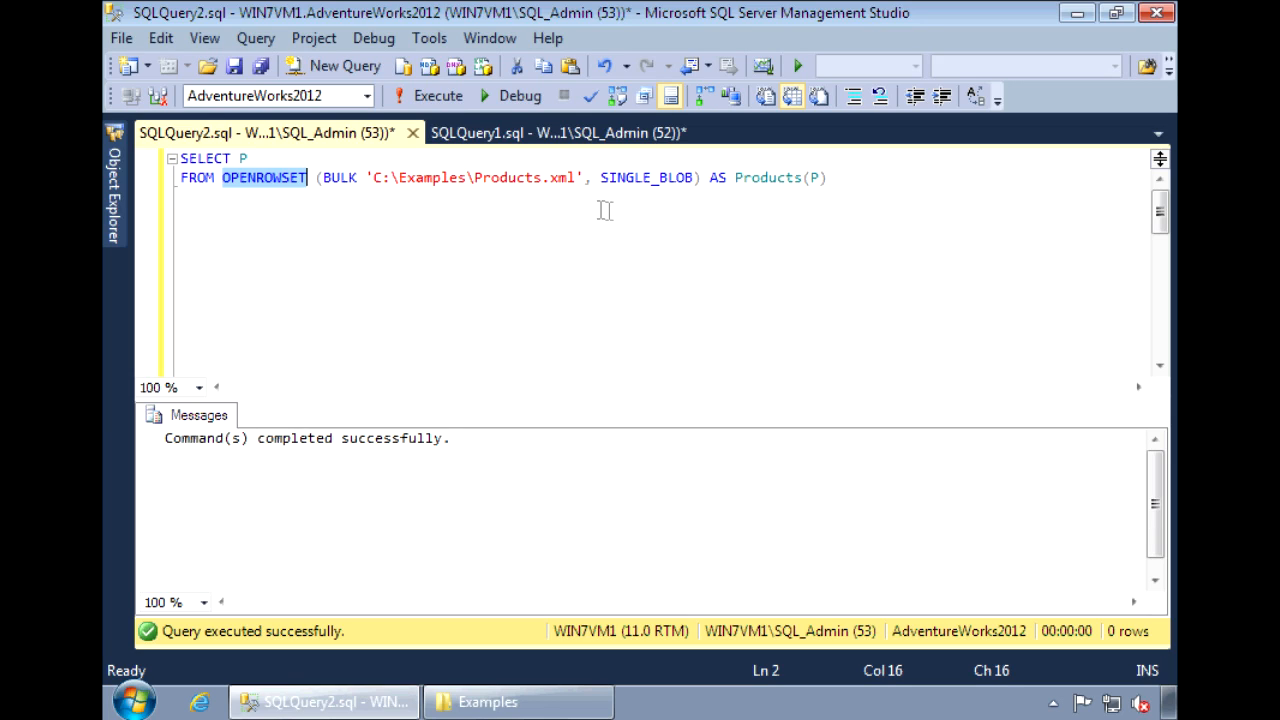
double_click(768, 177)
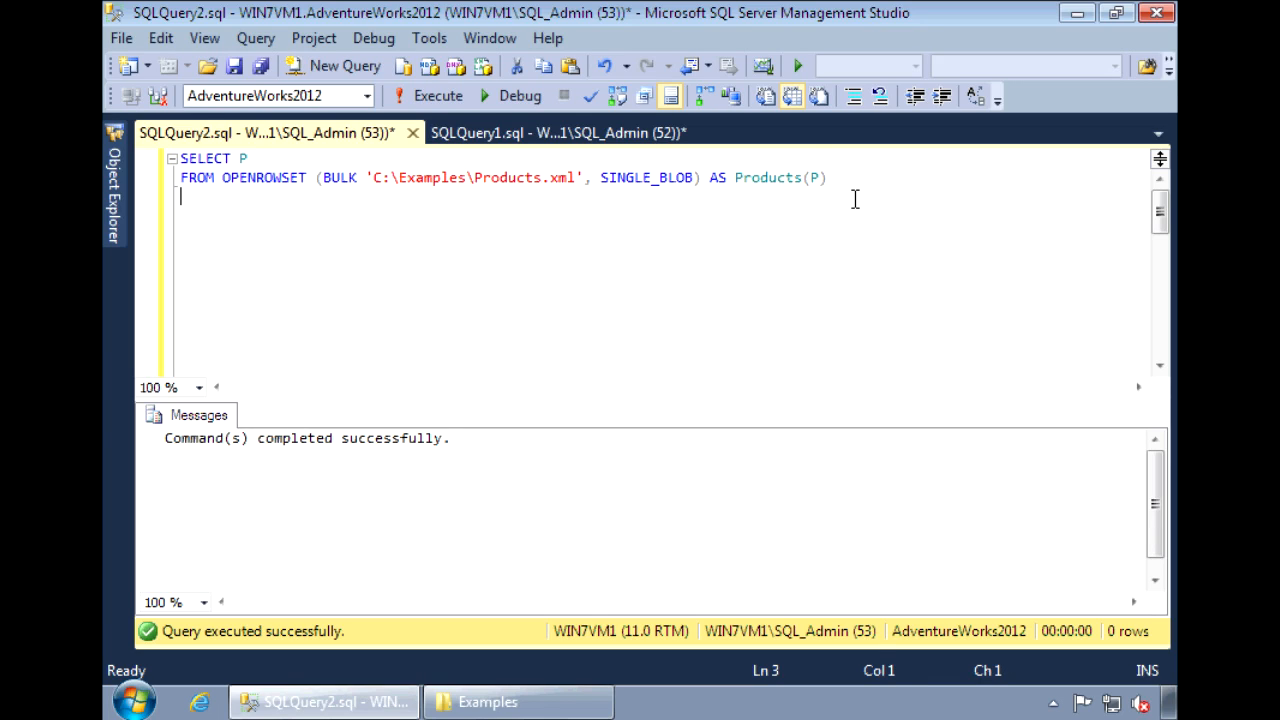
left_click(437, 96)
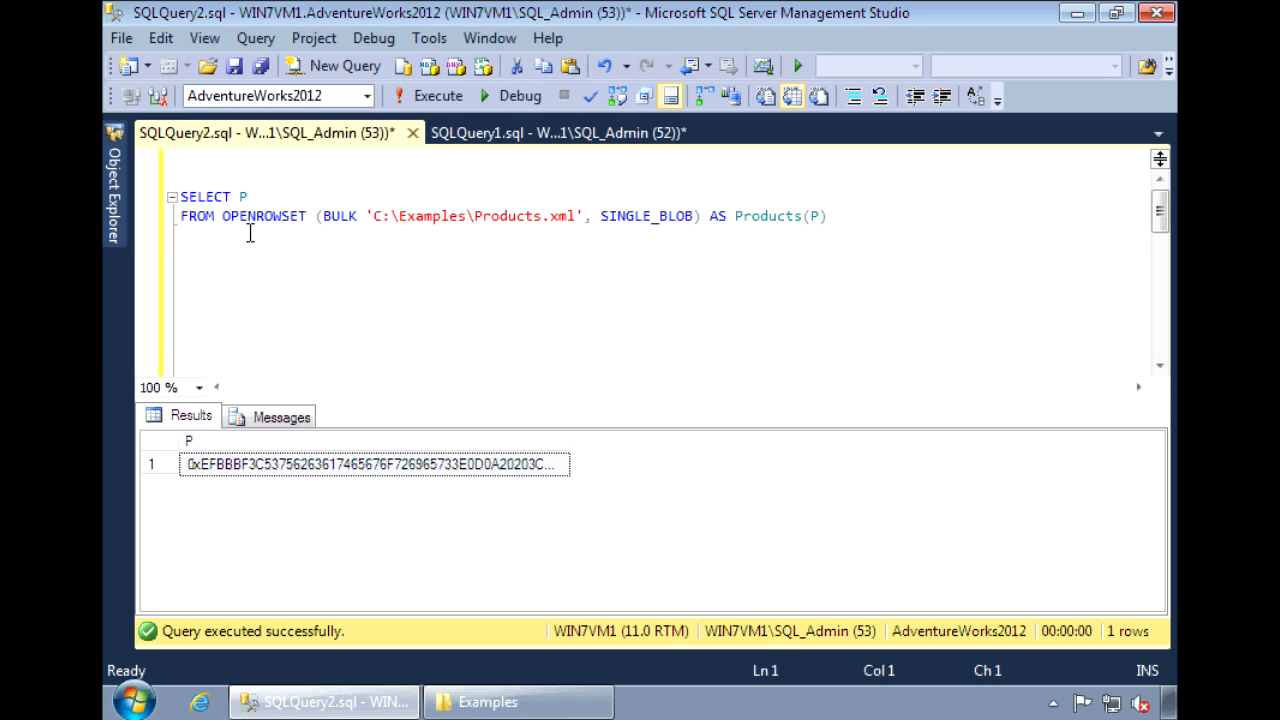
Add DECLARE @x xml, change the select to SELECT @x=P, and begin SELECT @x
type("DECLARE @x xml")
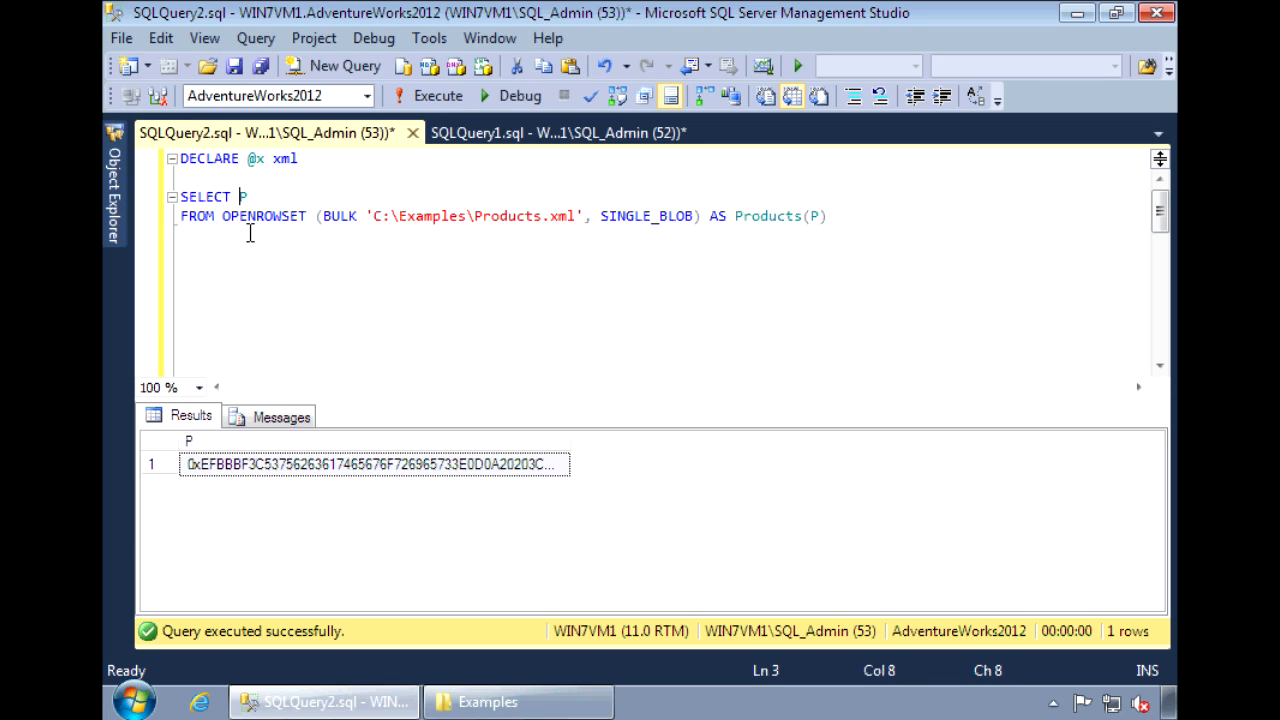
type("@x=")
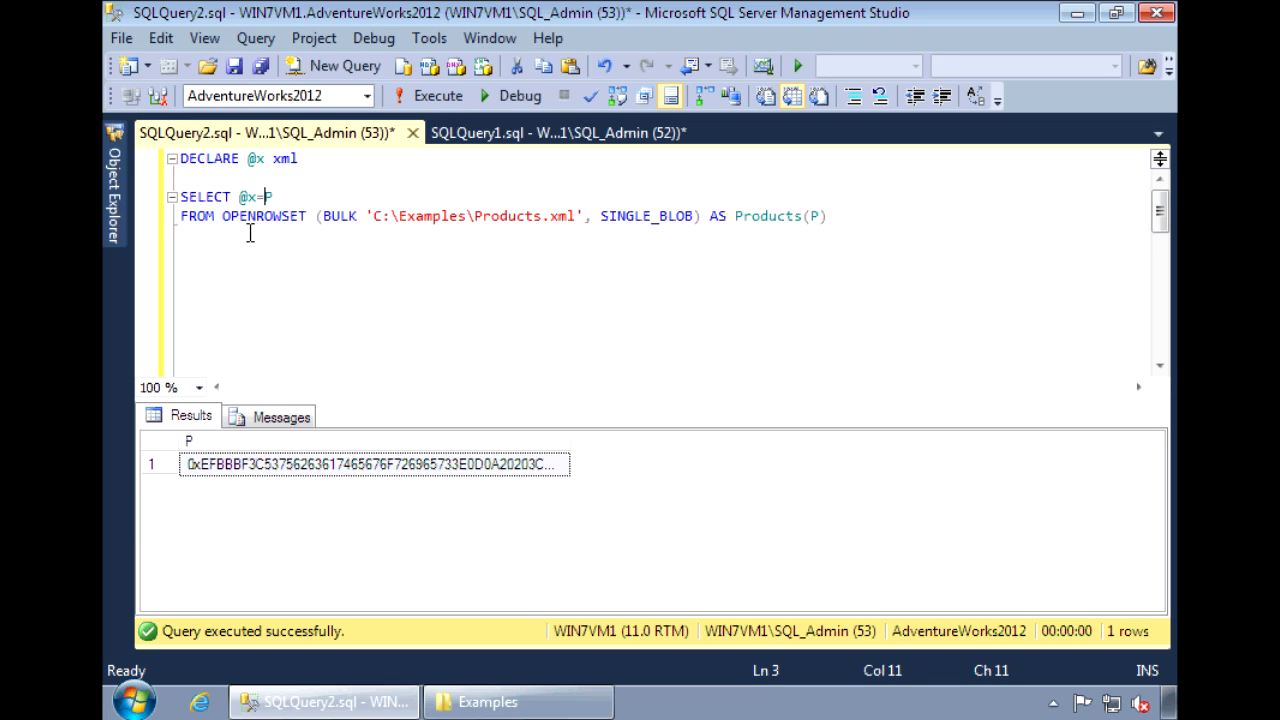
type("SELECT @x")
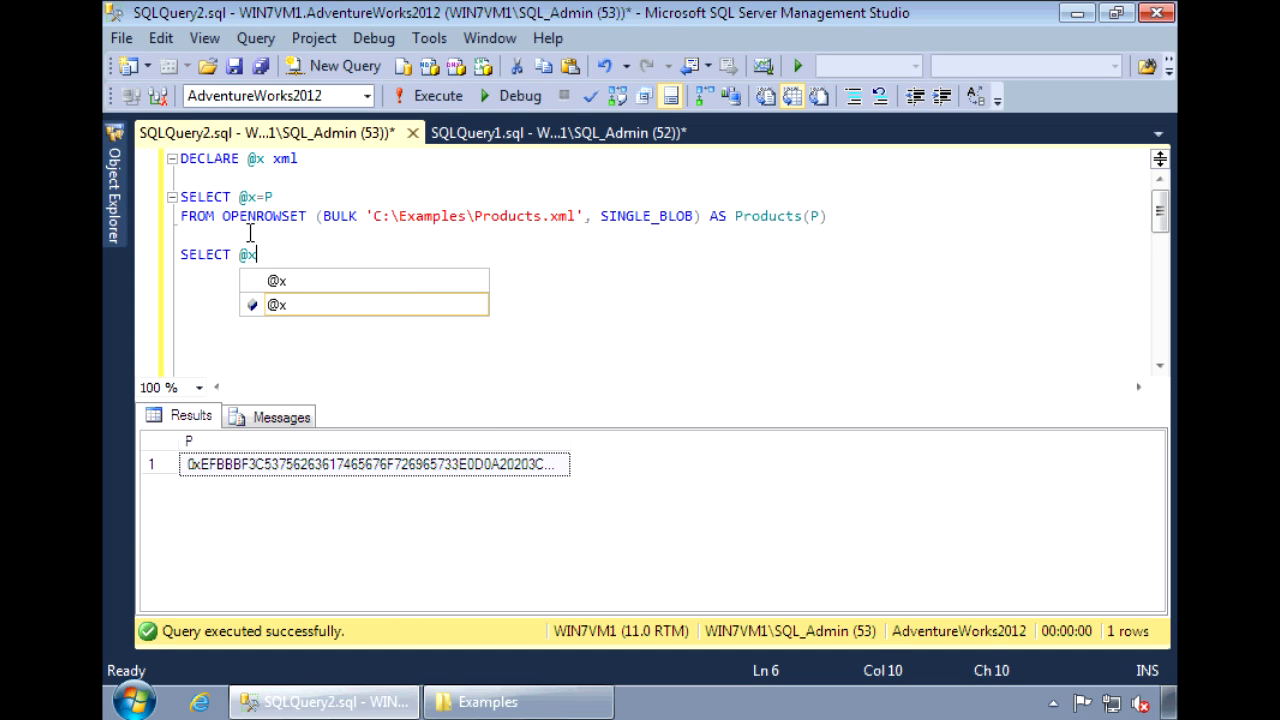
left_click(427, 96)
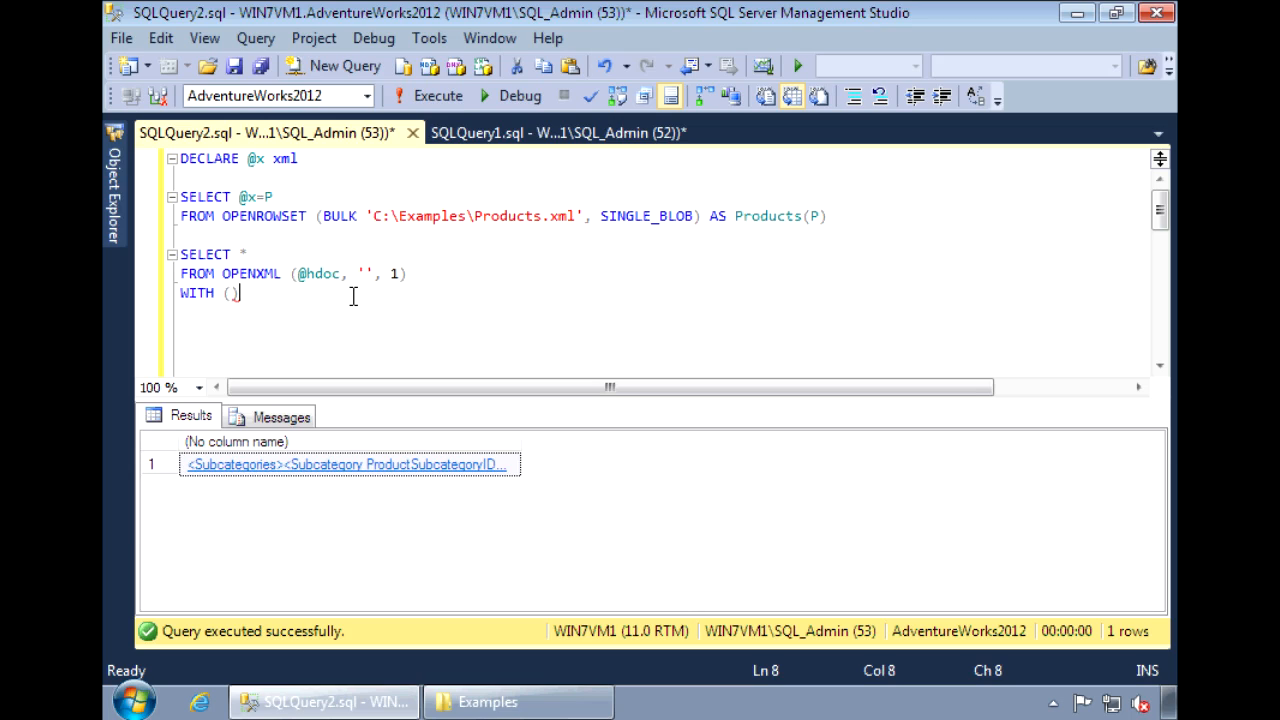
mouse_move(325, 293)
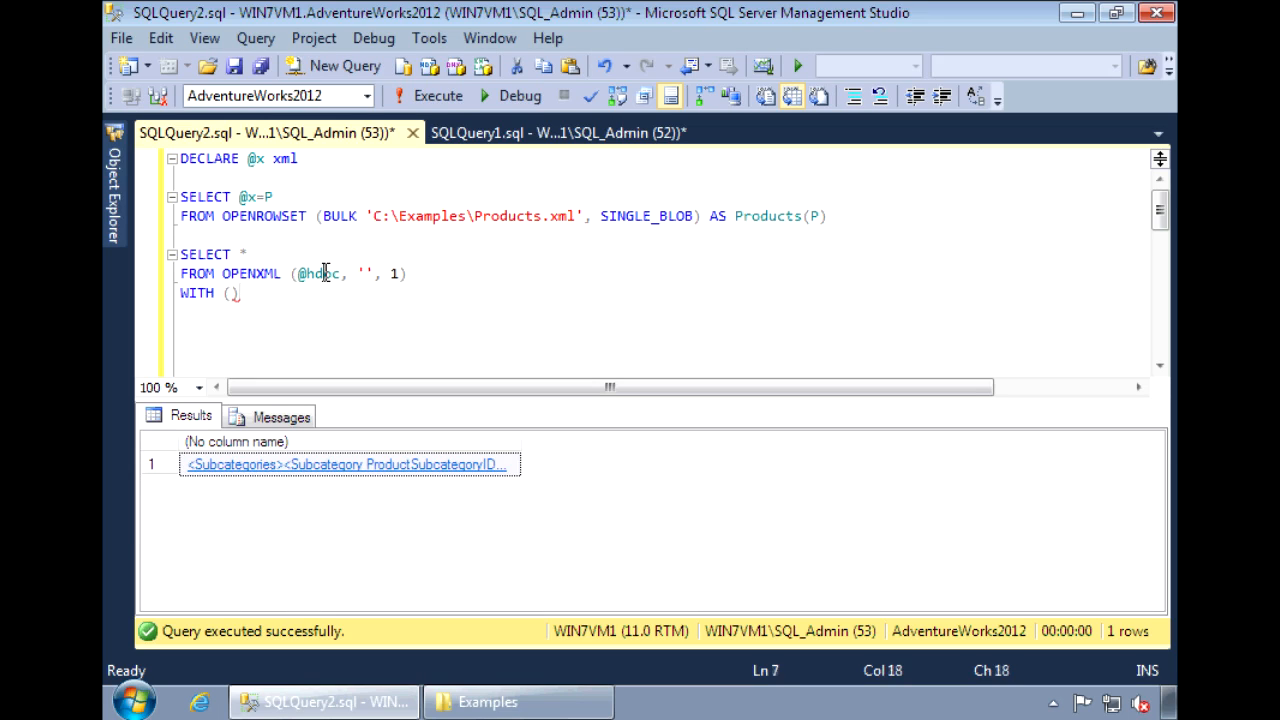
double_click(320, 273)
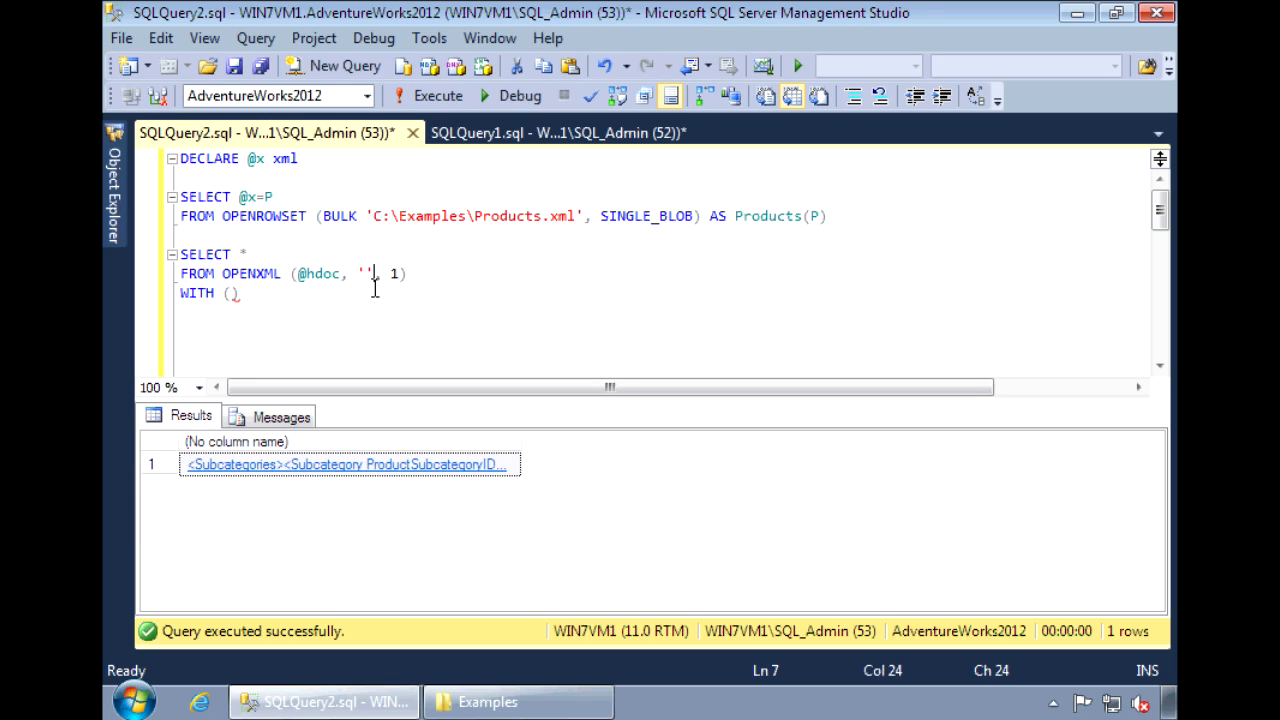
mouse_move(417, 283)
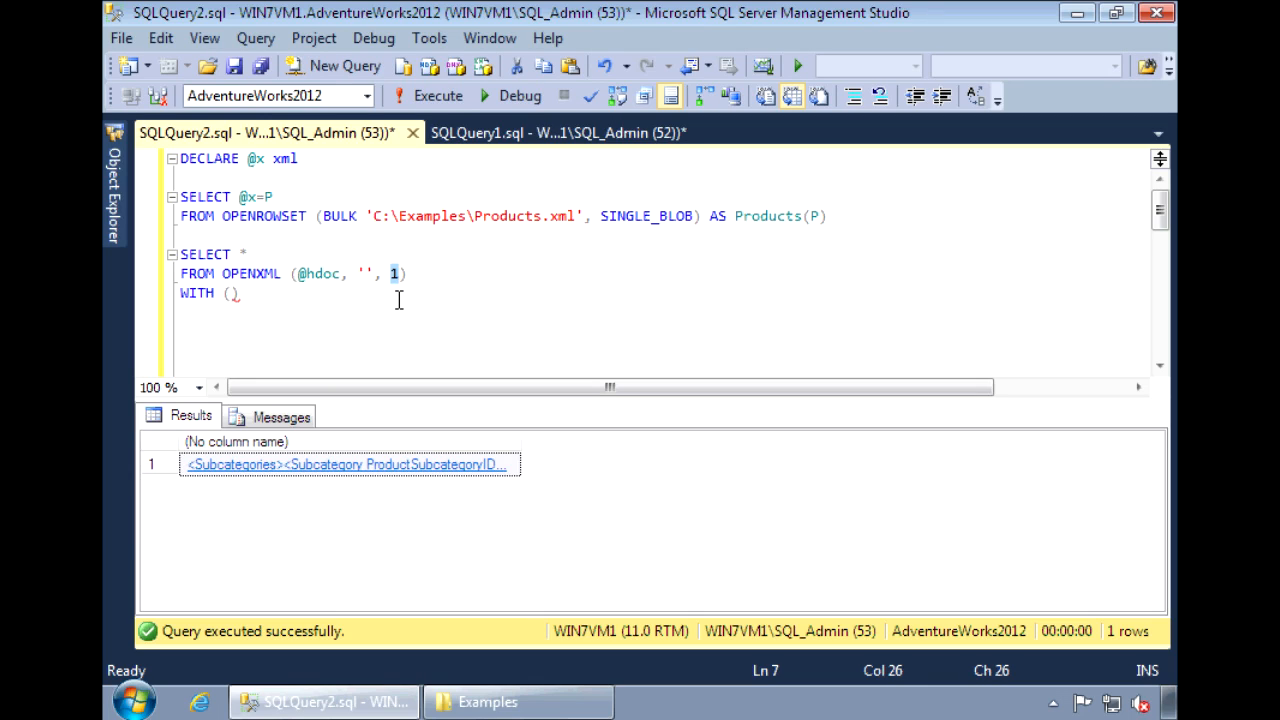
mouse_move(400, 307)
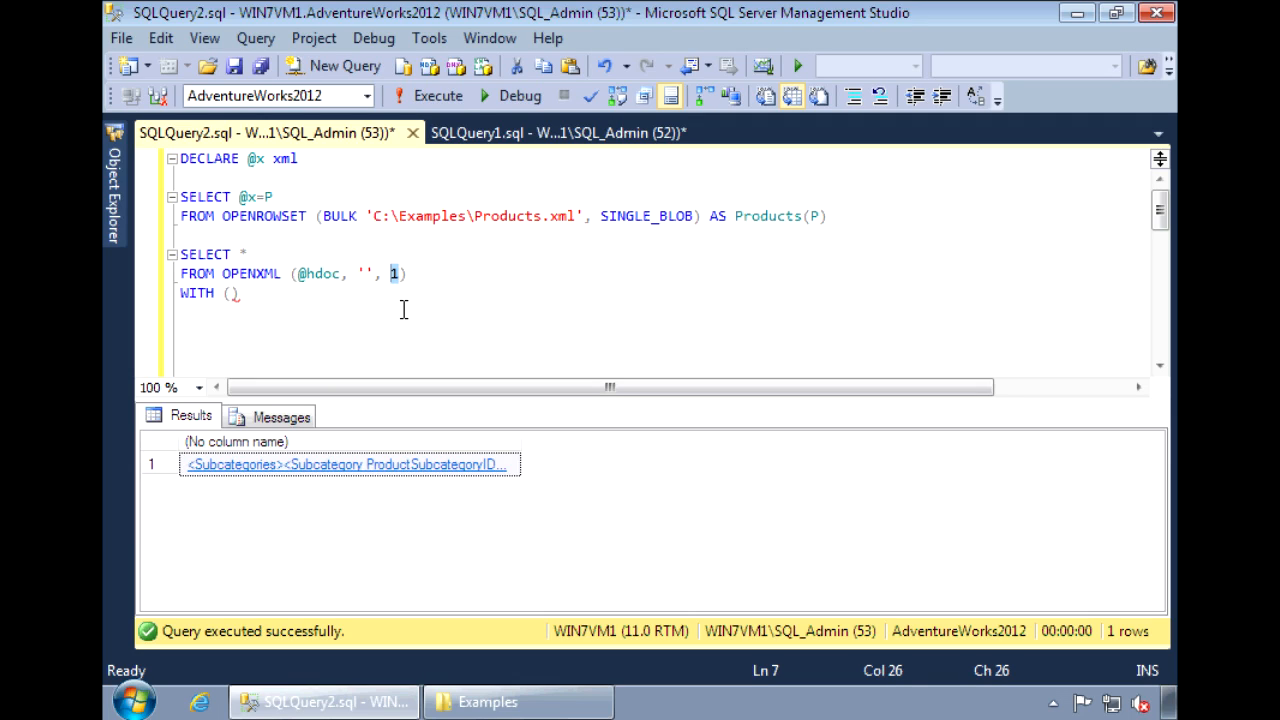
mouse_move(418, 322)
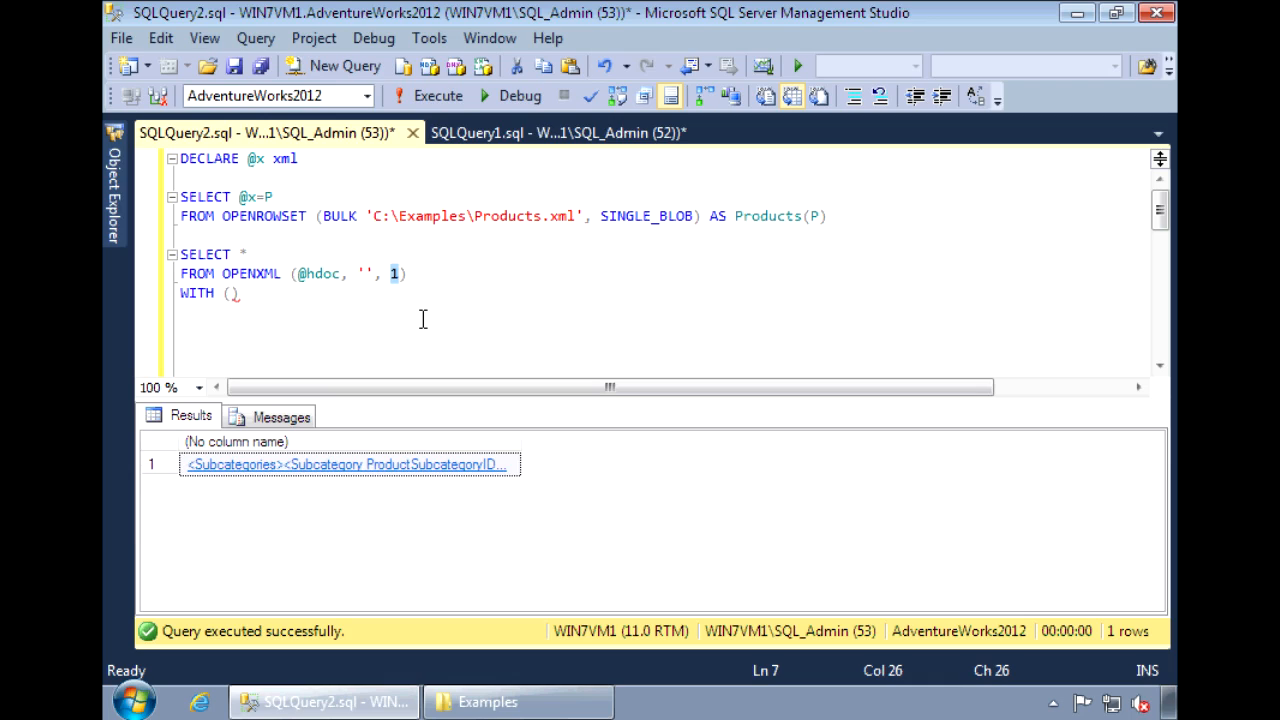
mouse_move(310, 335)
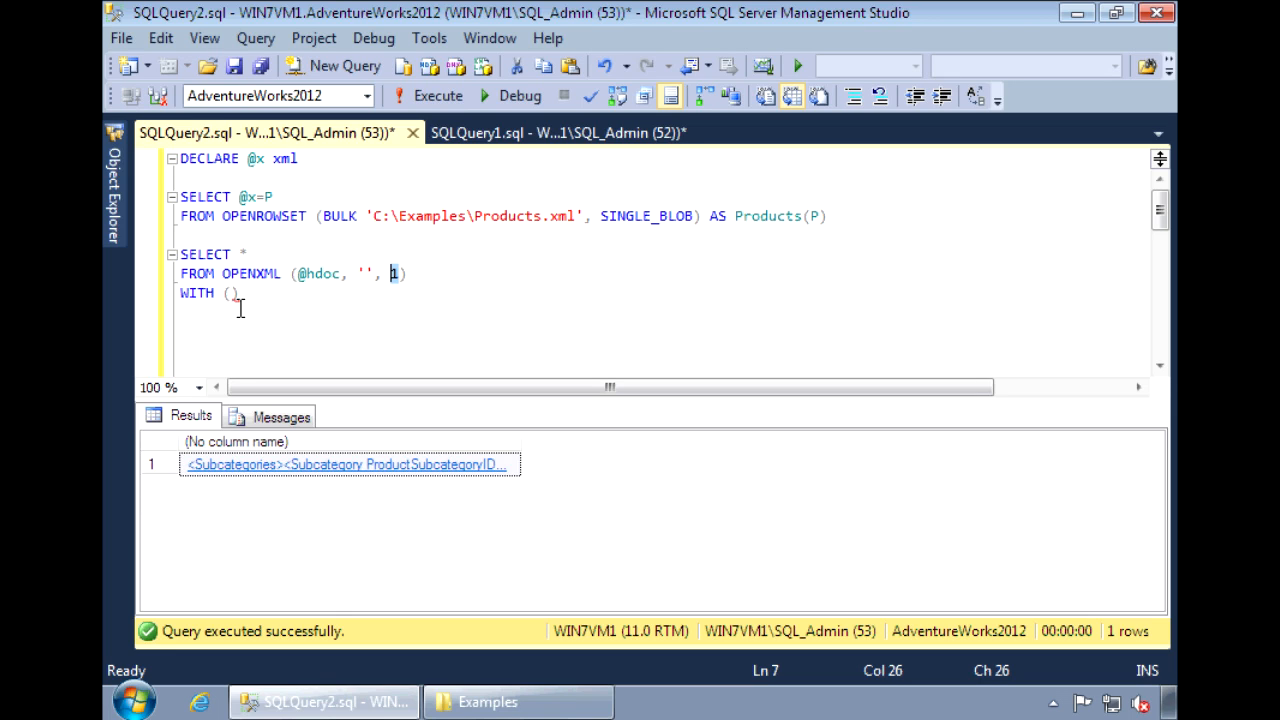
mouse_move(342, 475)
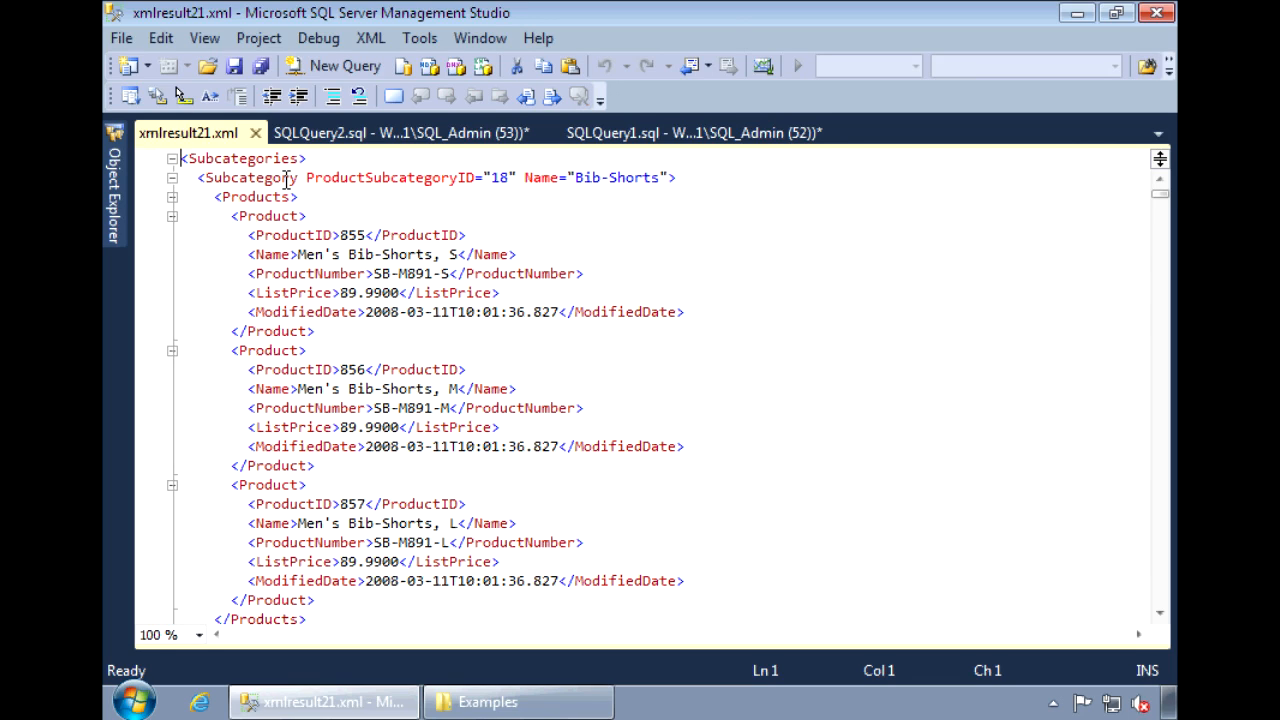
Inspect the Subcategory Name attribute in xmlresult21.xml, then return to SQLQuery2.sql
double_click(393, 177)
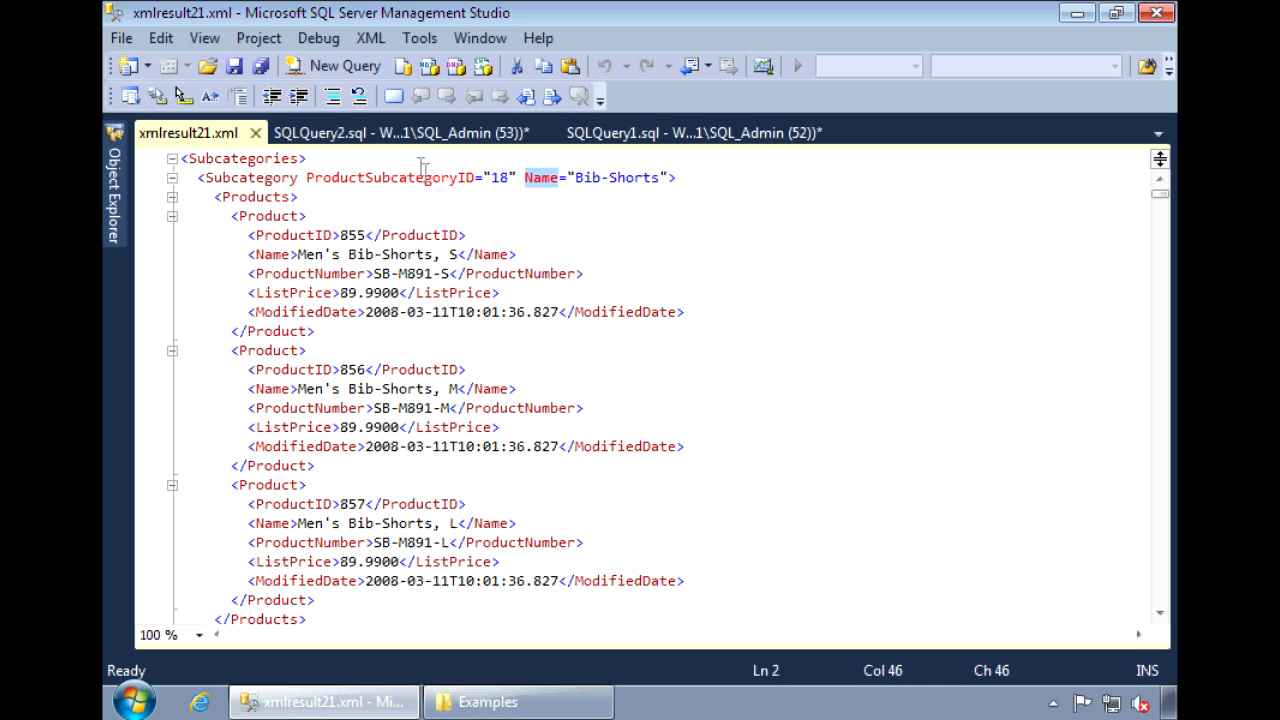
mouse_move(420, 155)
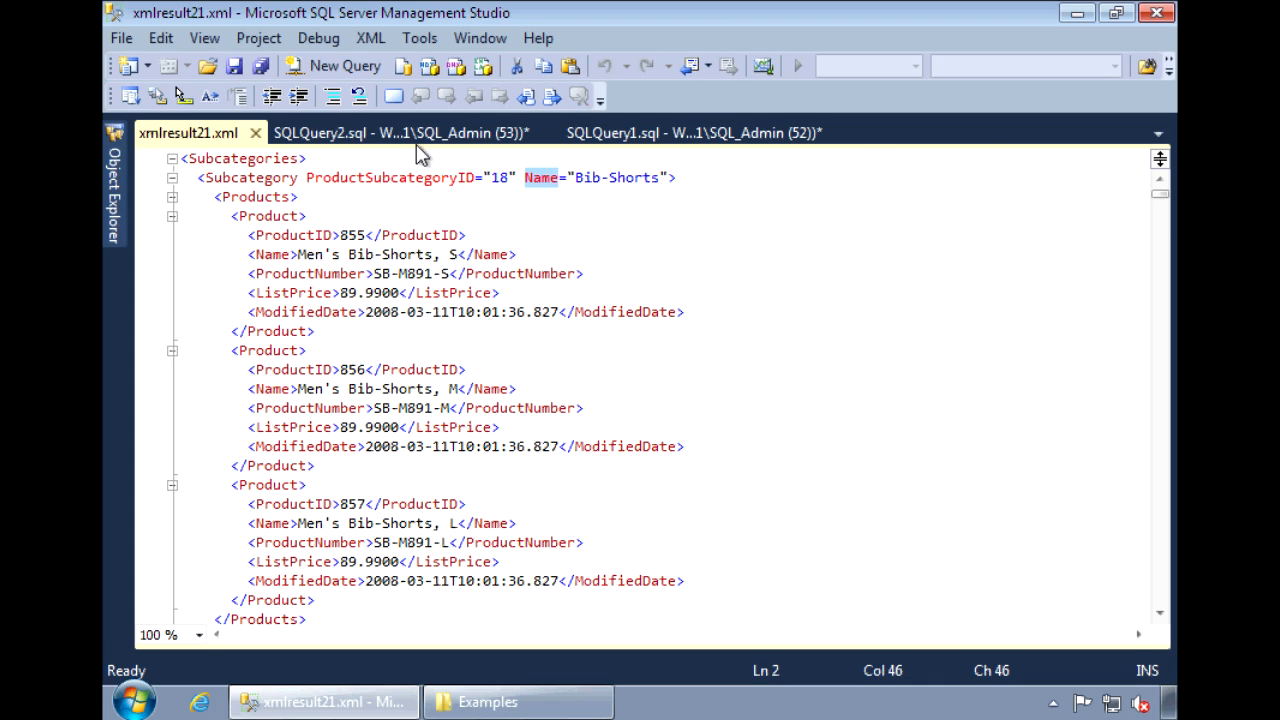
left_click(390, 132)
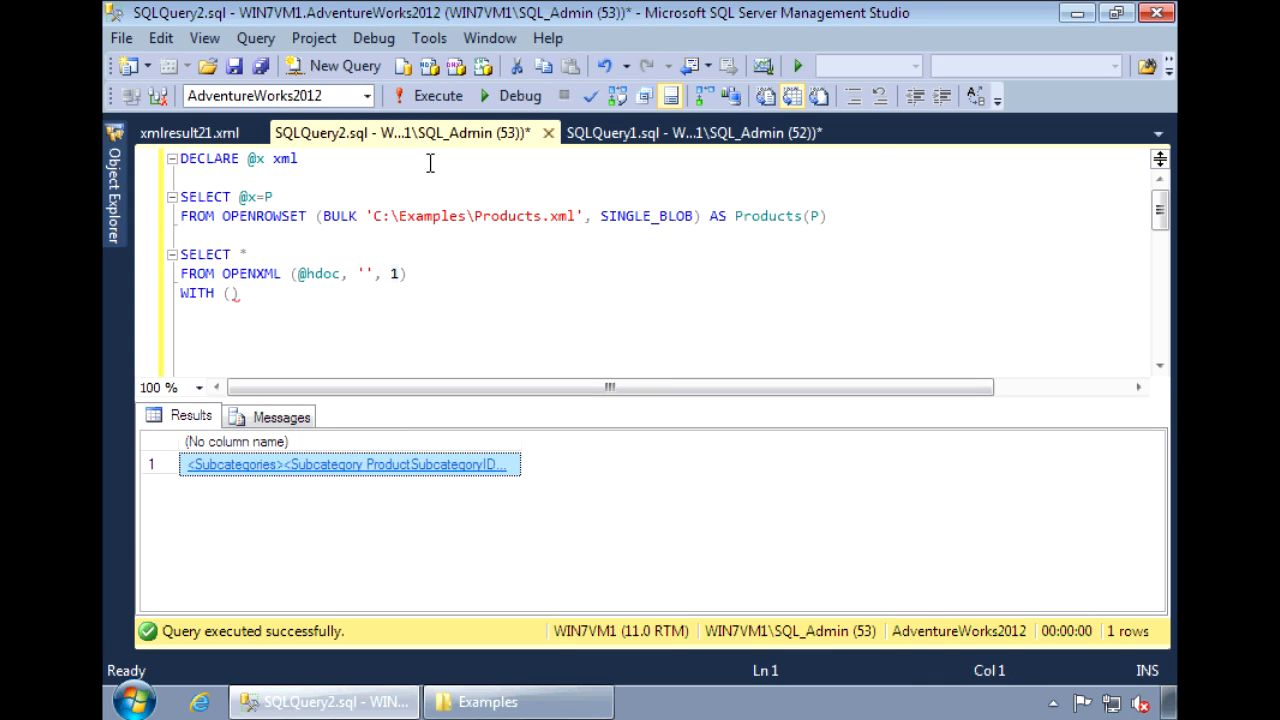
mouse_move(413, 253)
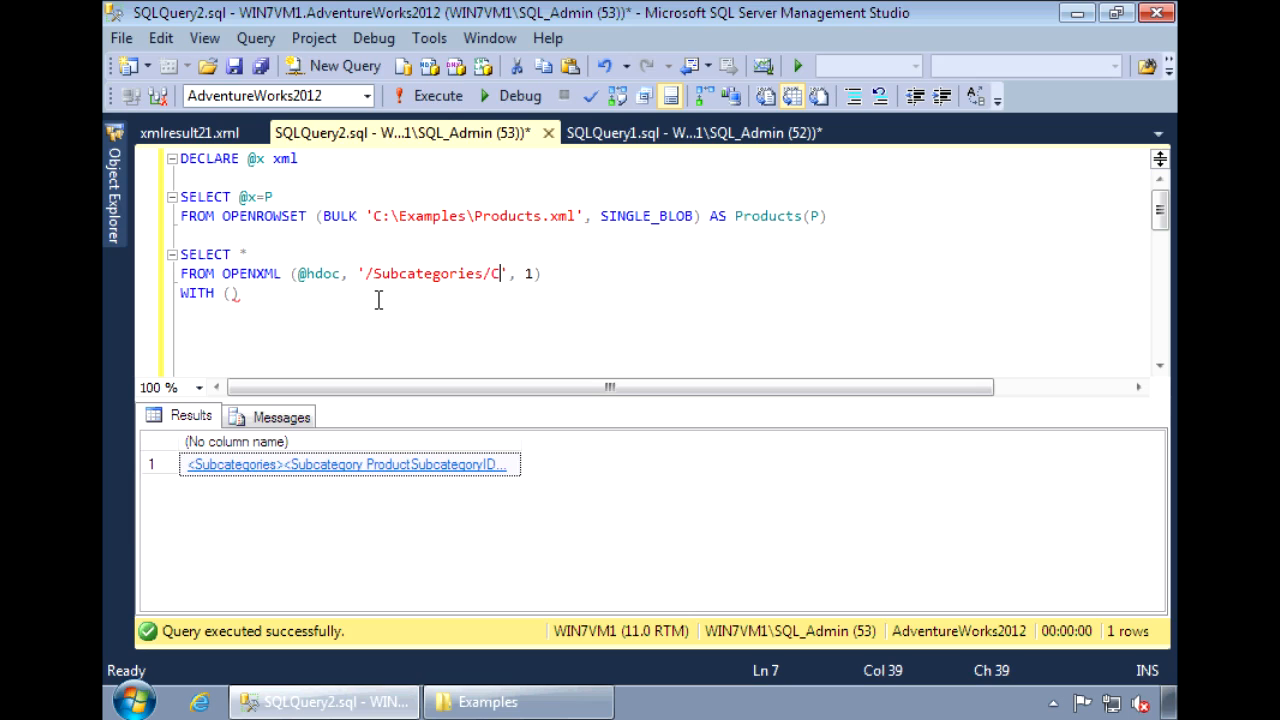
Target '/Subcategories/Subcategory' with WITH columns ProductSubcategoryID int and Name varchar(100)
type("ub")
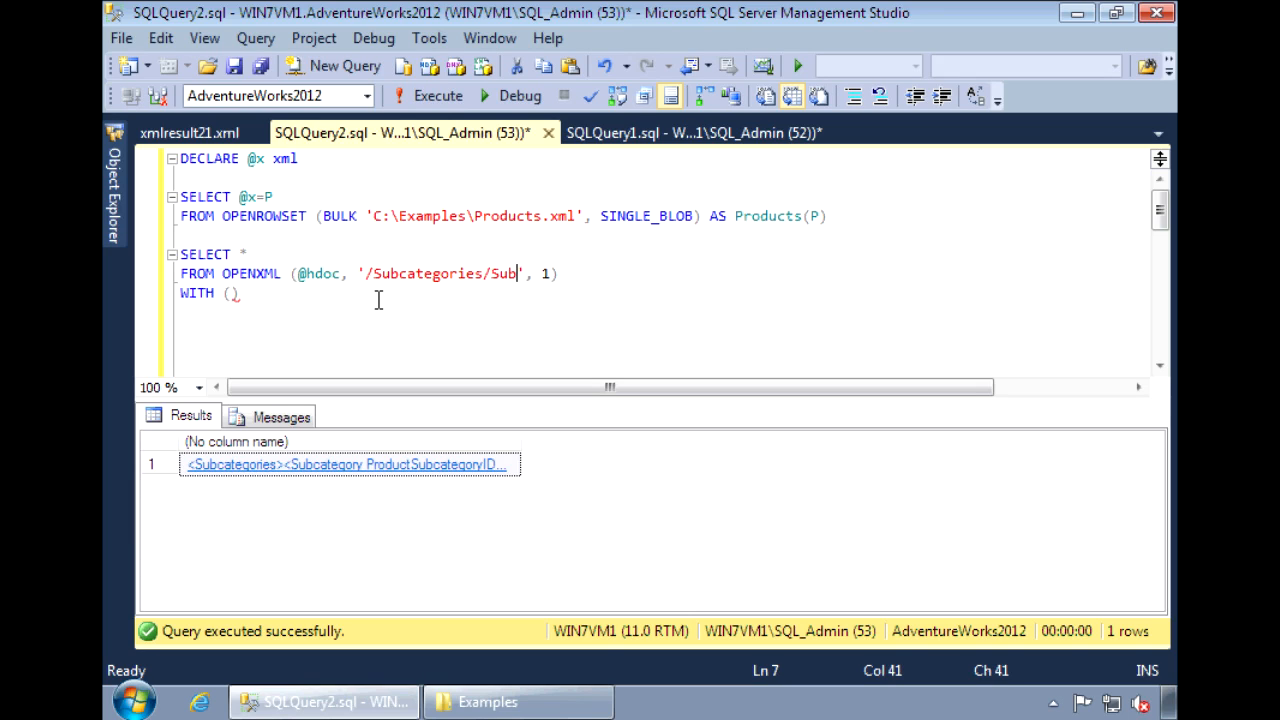
type("category")
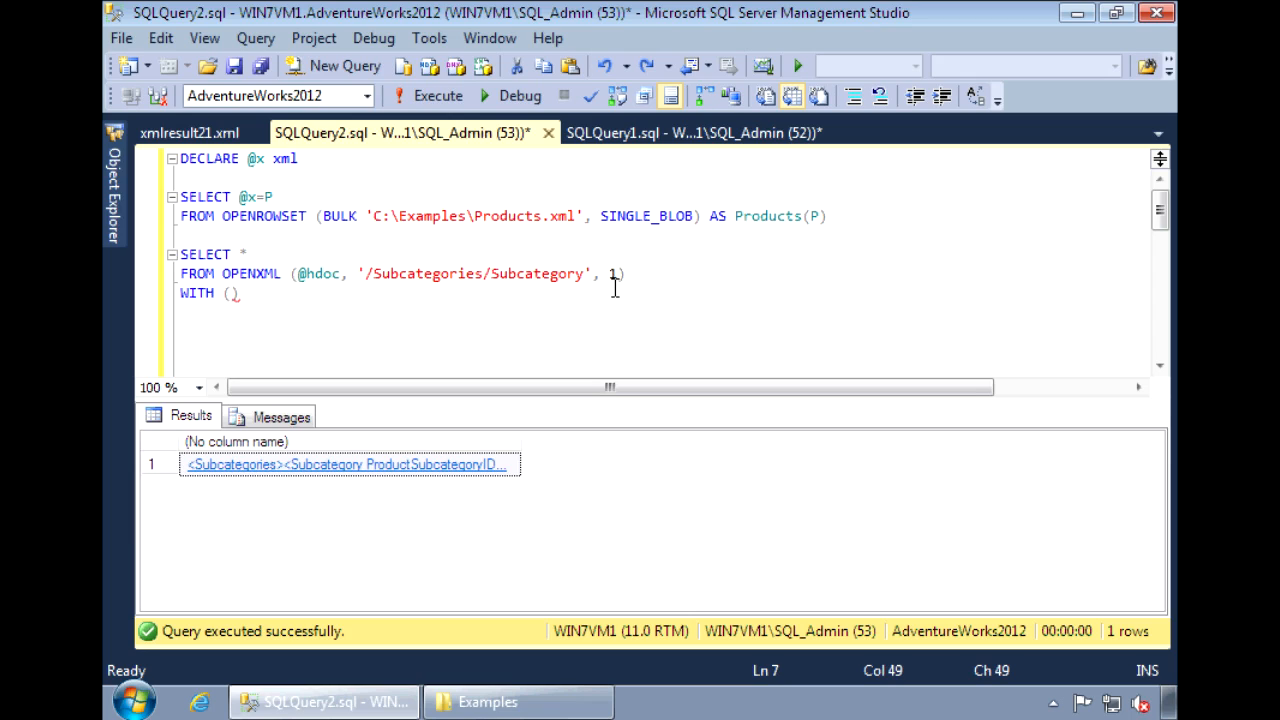
mouse_move(377, 315)
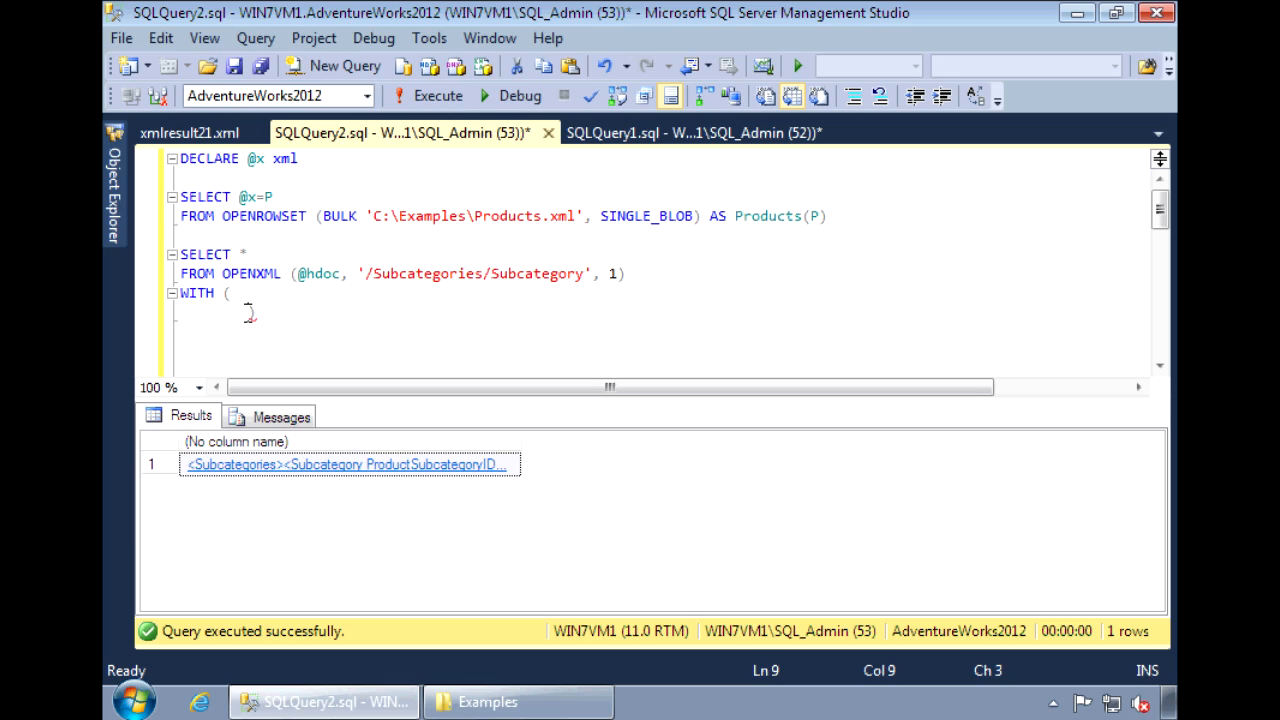
type("ProductSubcategor")
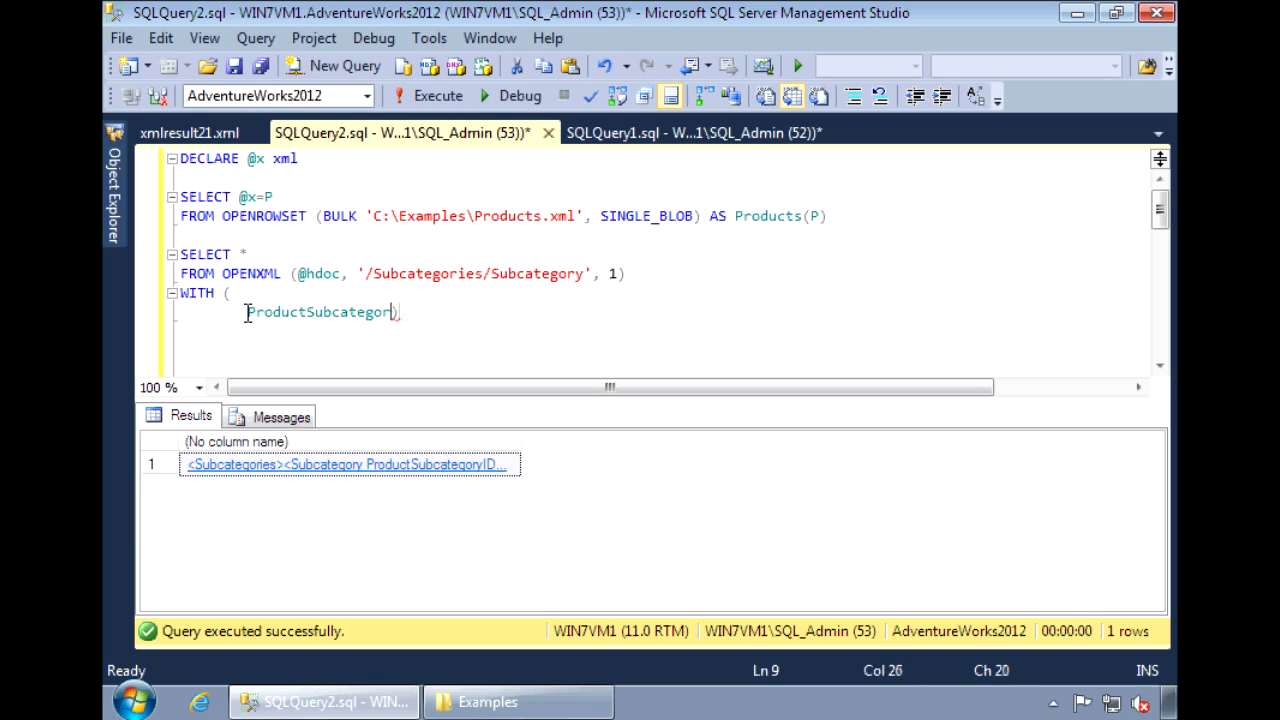
type("ID")
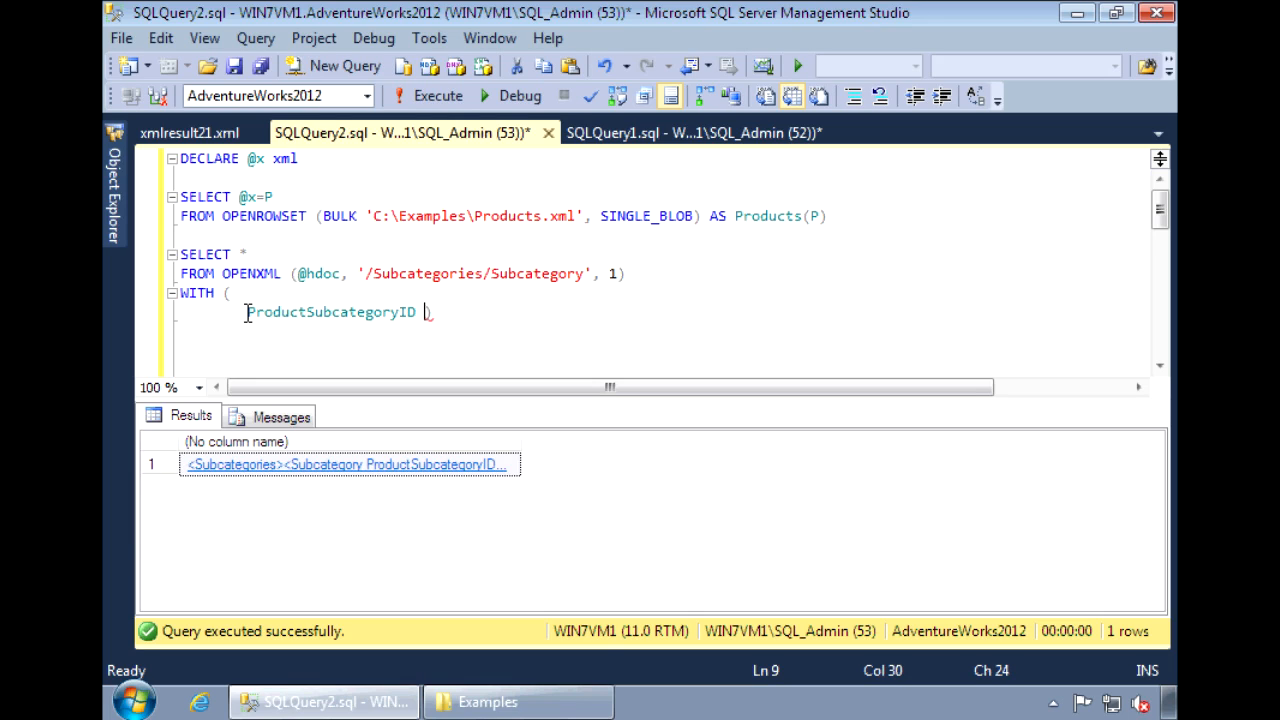
type("int,")
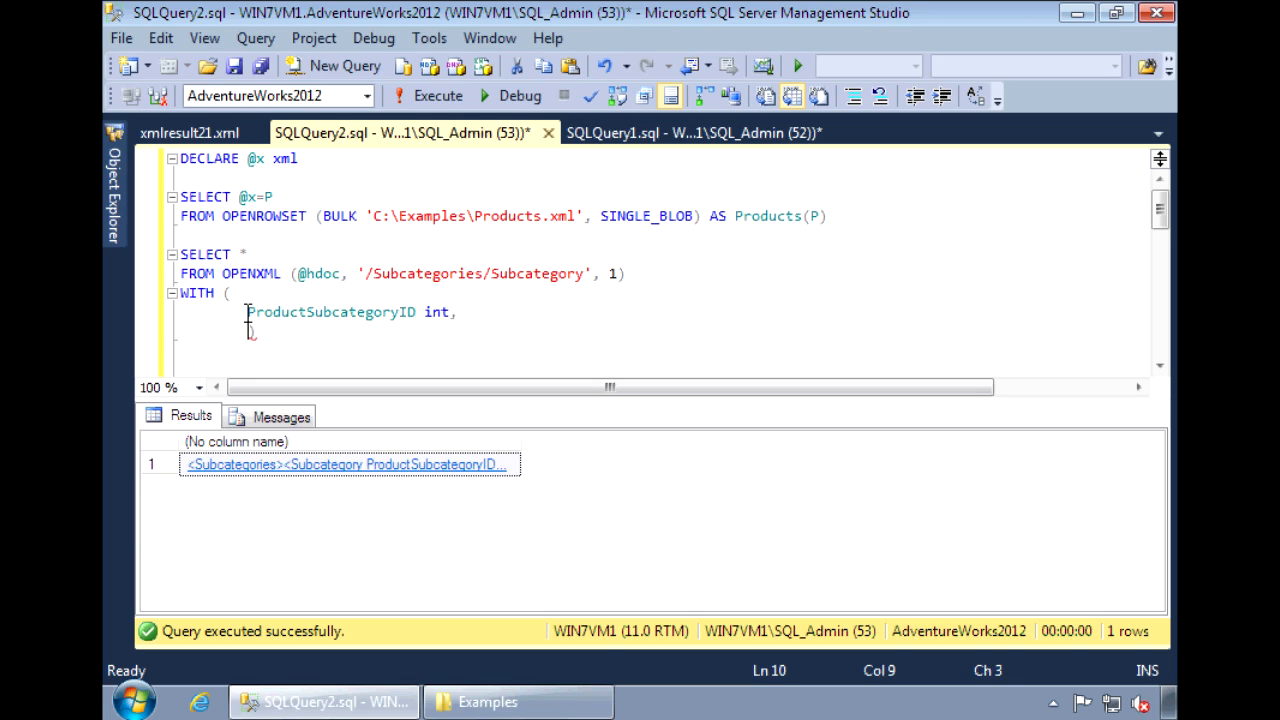
type("Name varchar(100")
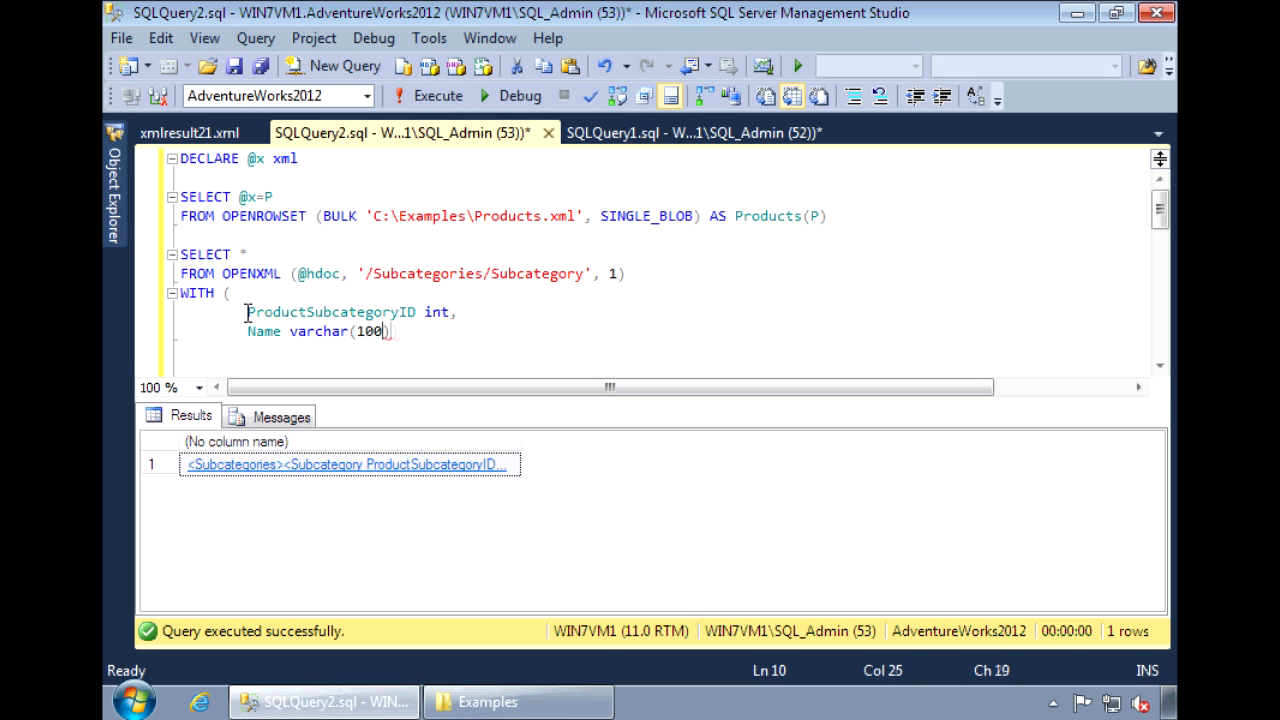
type(")")
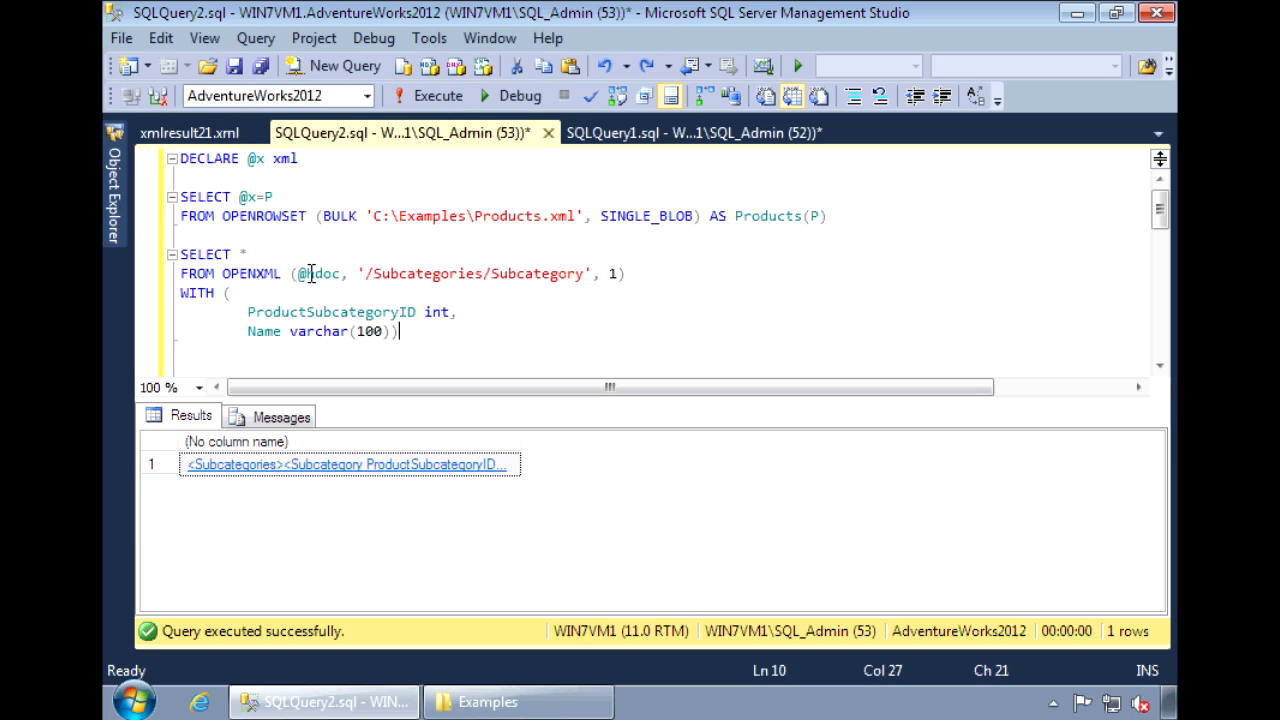
double_click(318, 273)
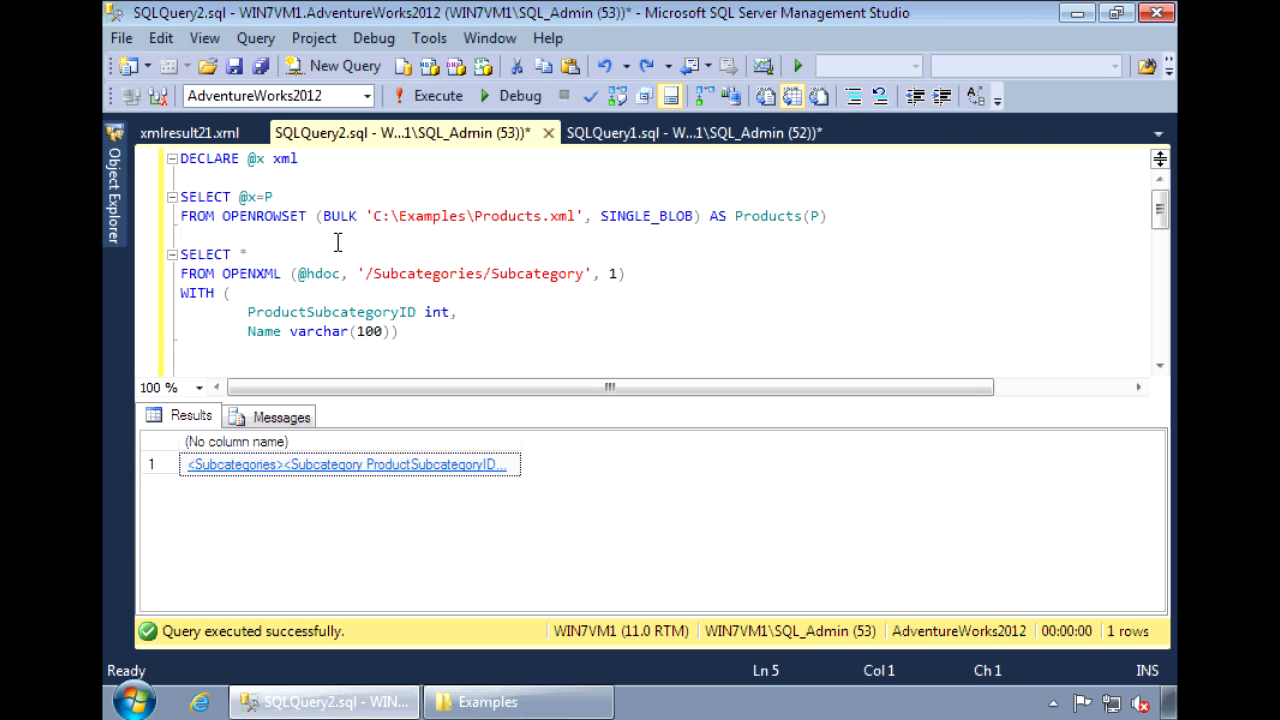
type("EXEC sp_xml_preparedocument")
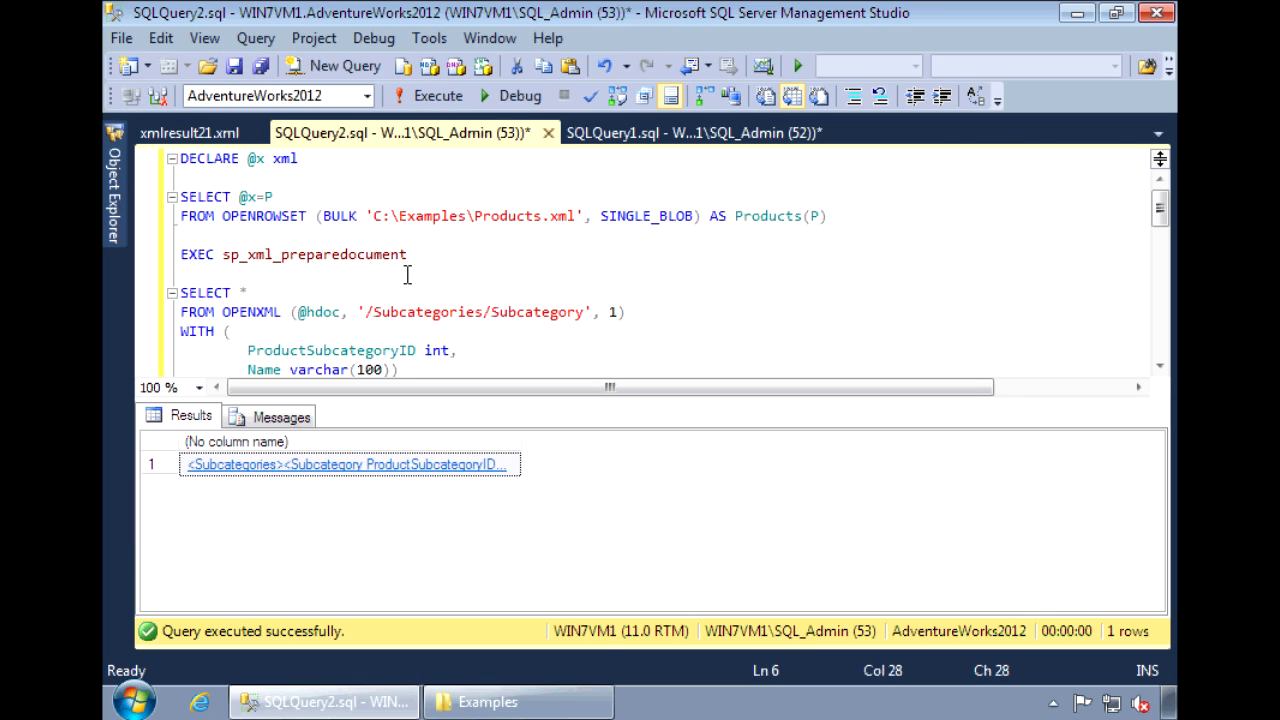
type("@hdoc")
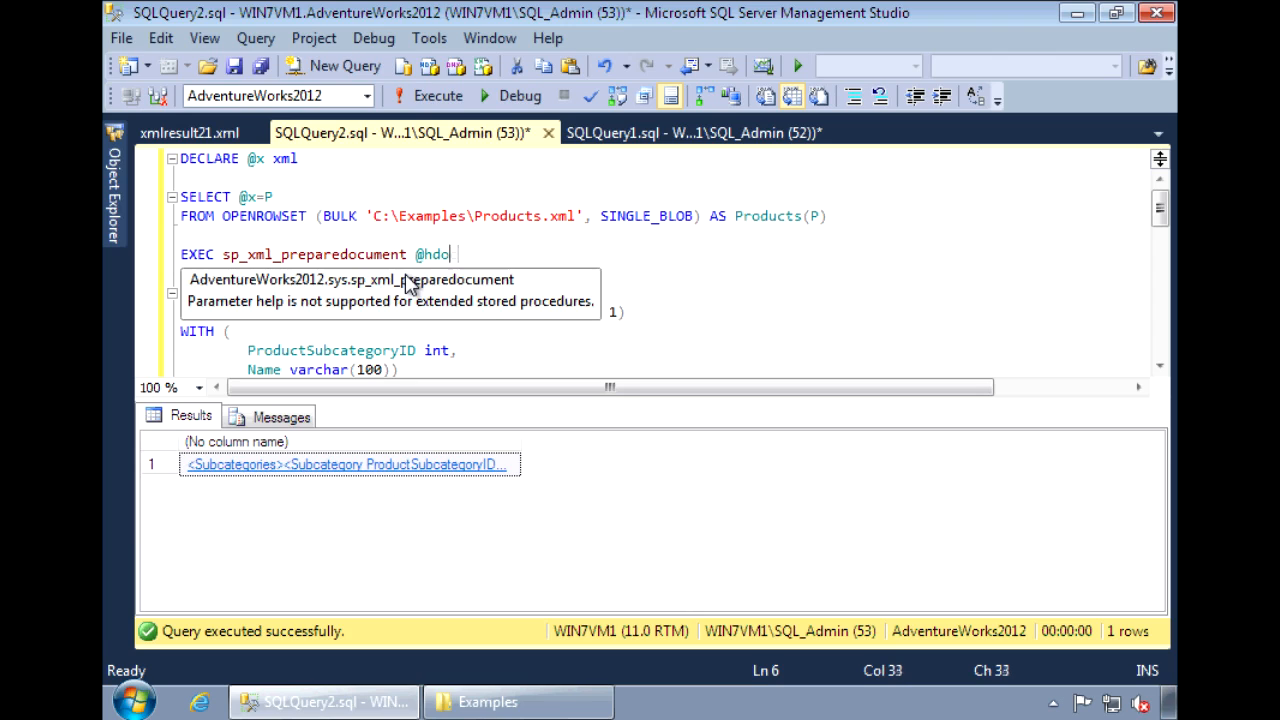
type("OUTPUT")
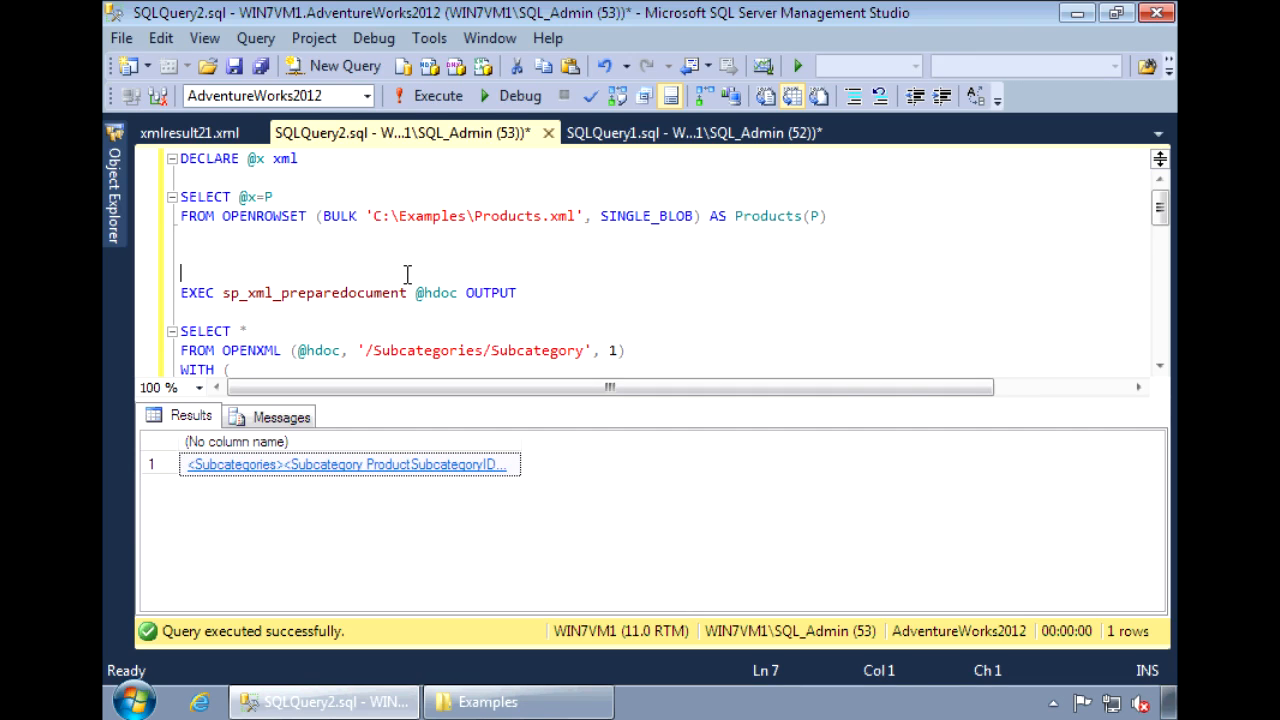
type("DECLARE")
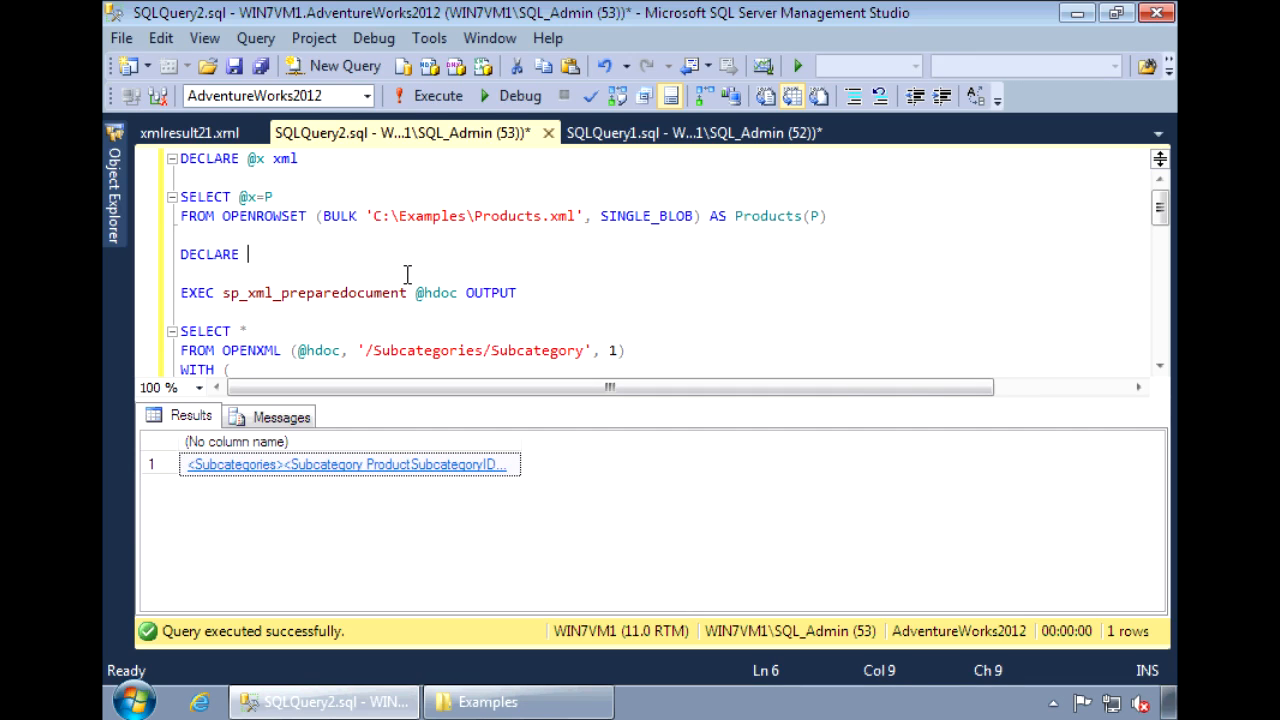
type("@hdoc")
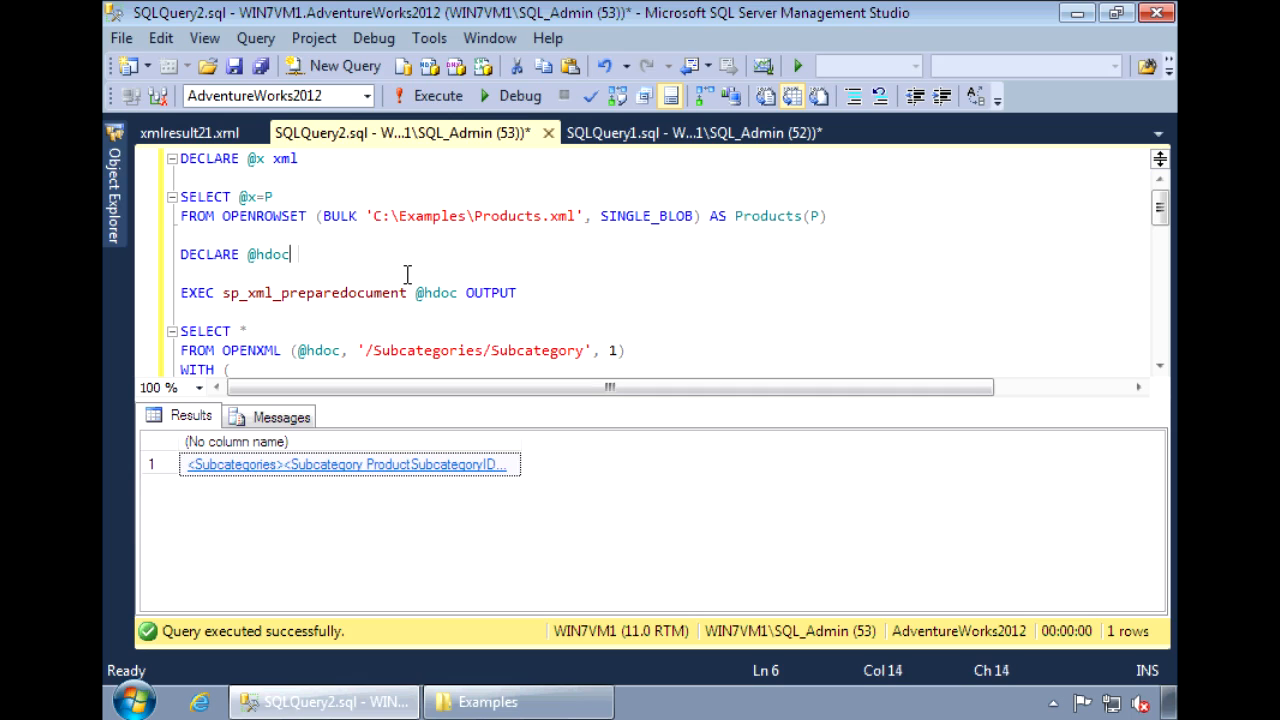
type("int")
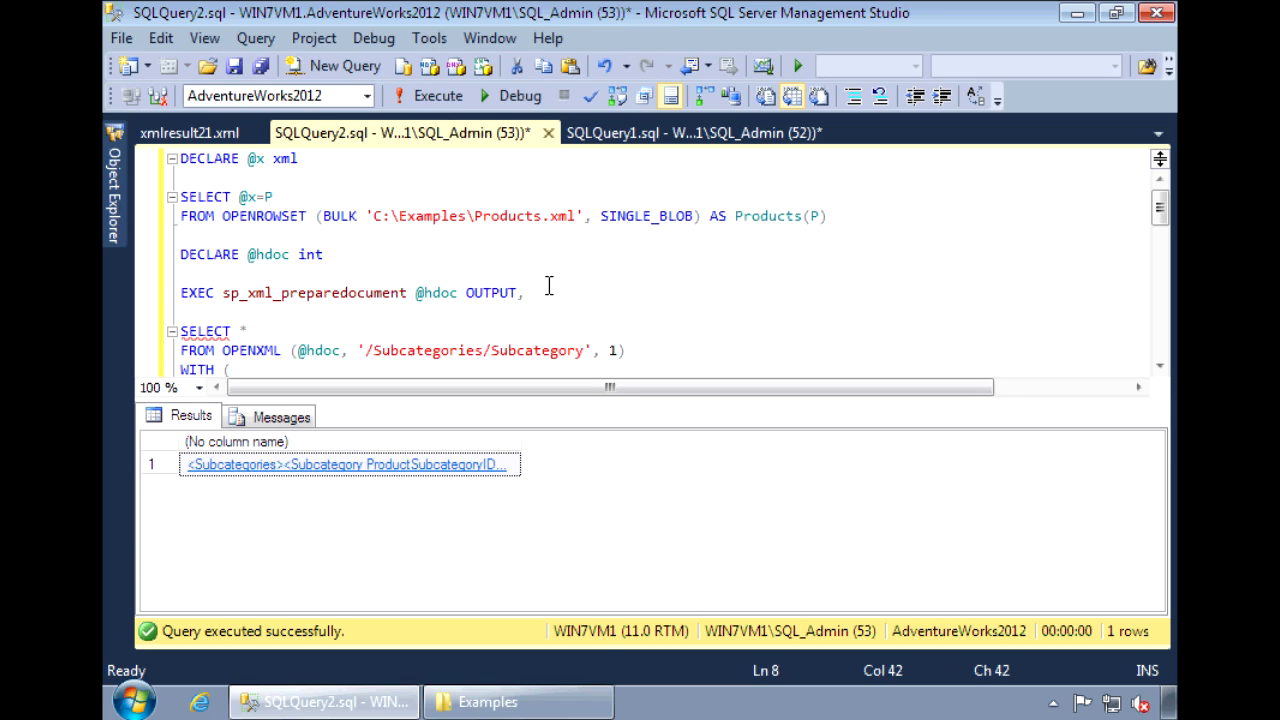
type("@")
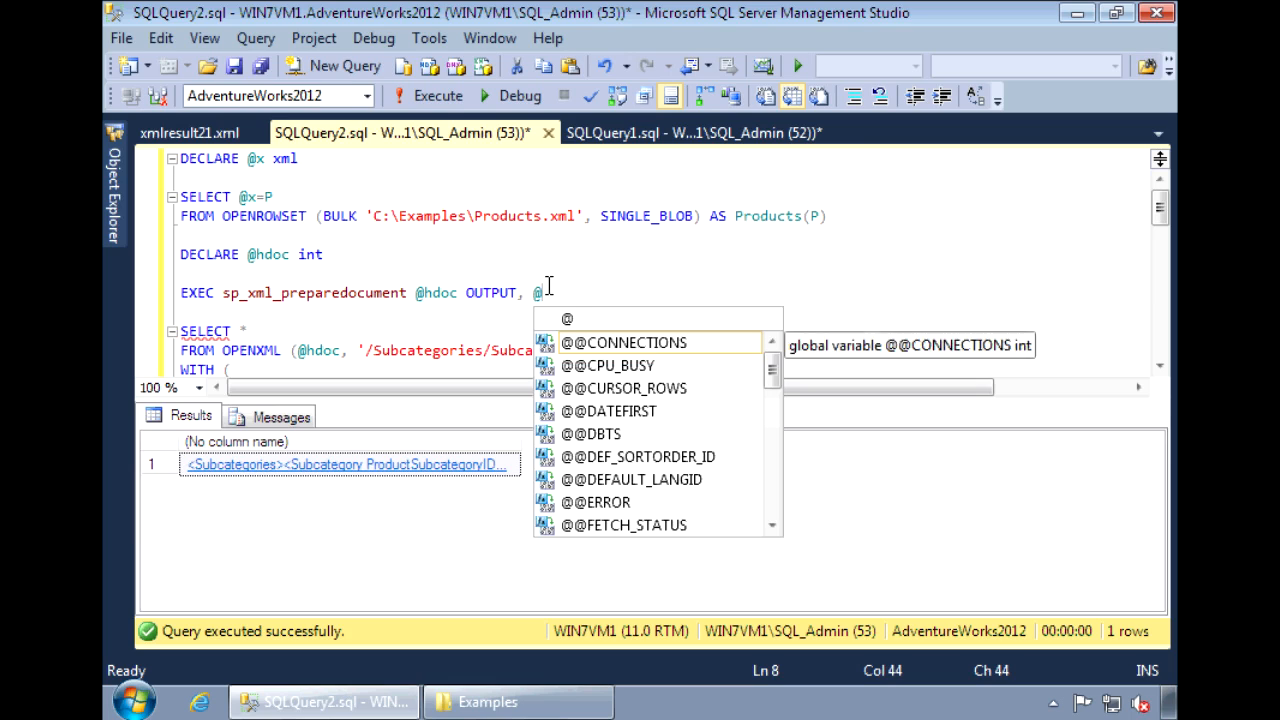
type("x")
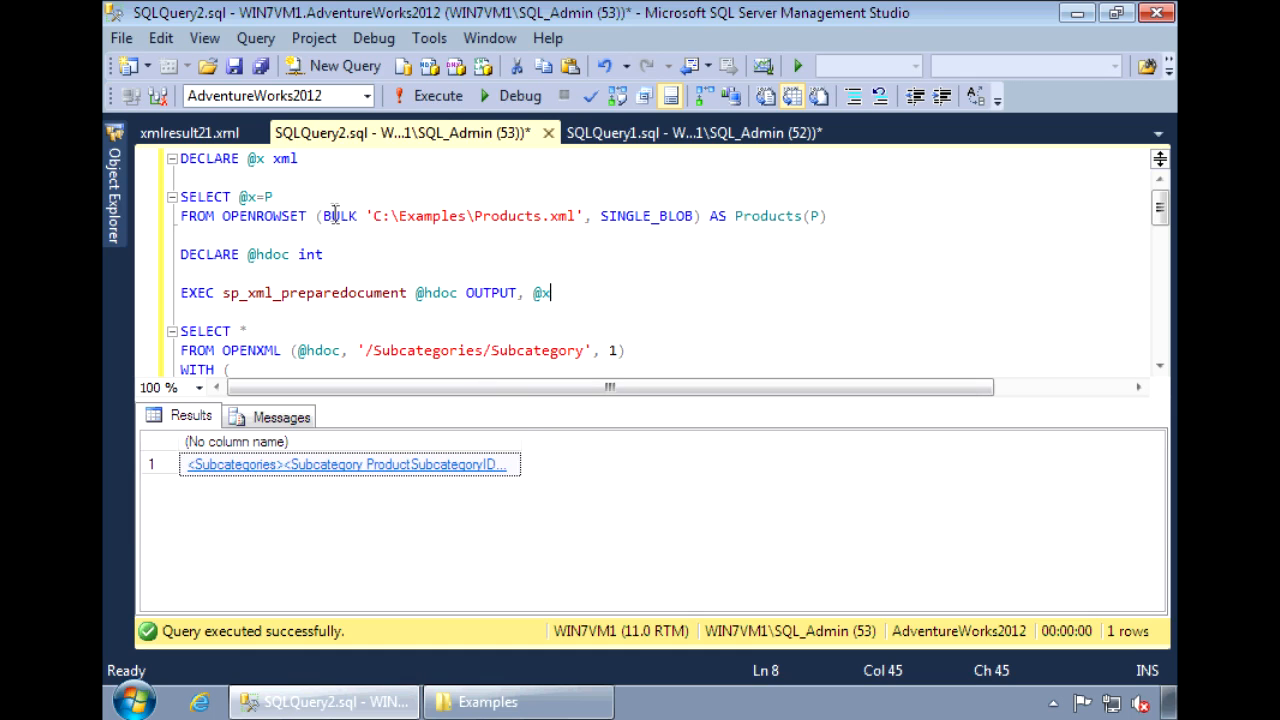
left_click(238, 196)
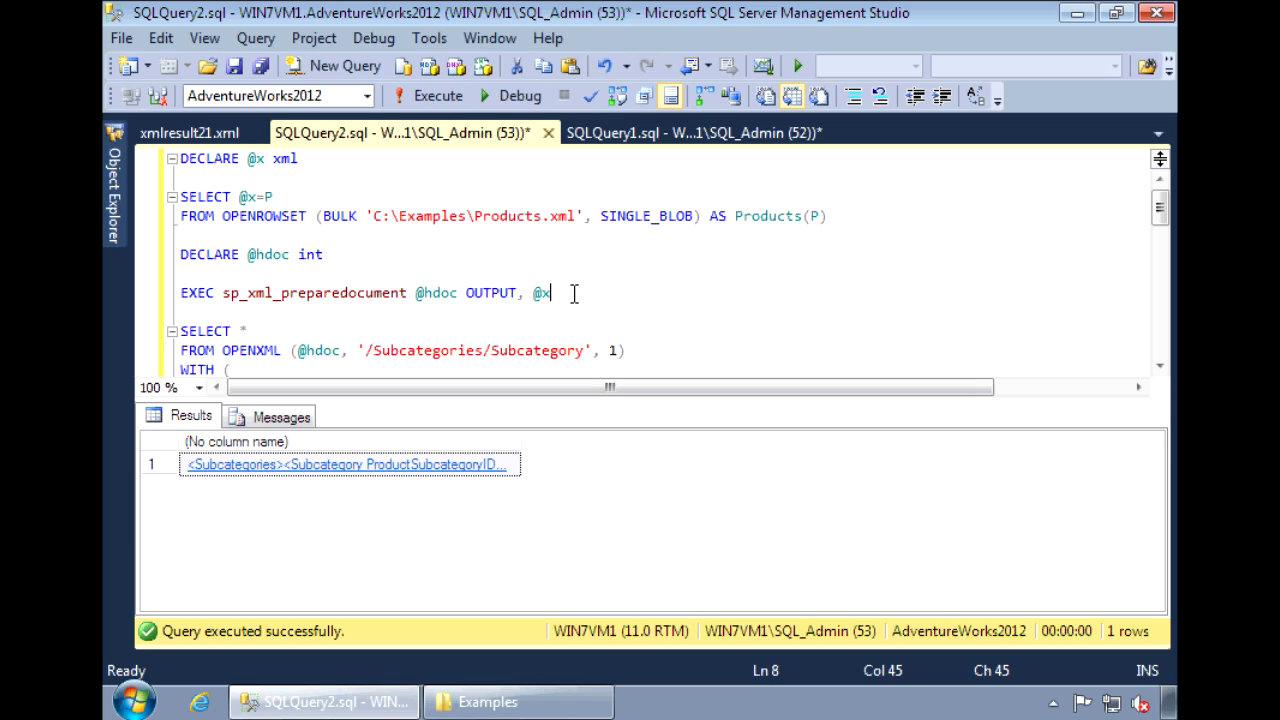
mouse_move(405, 298)
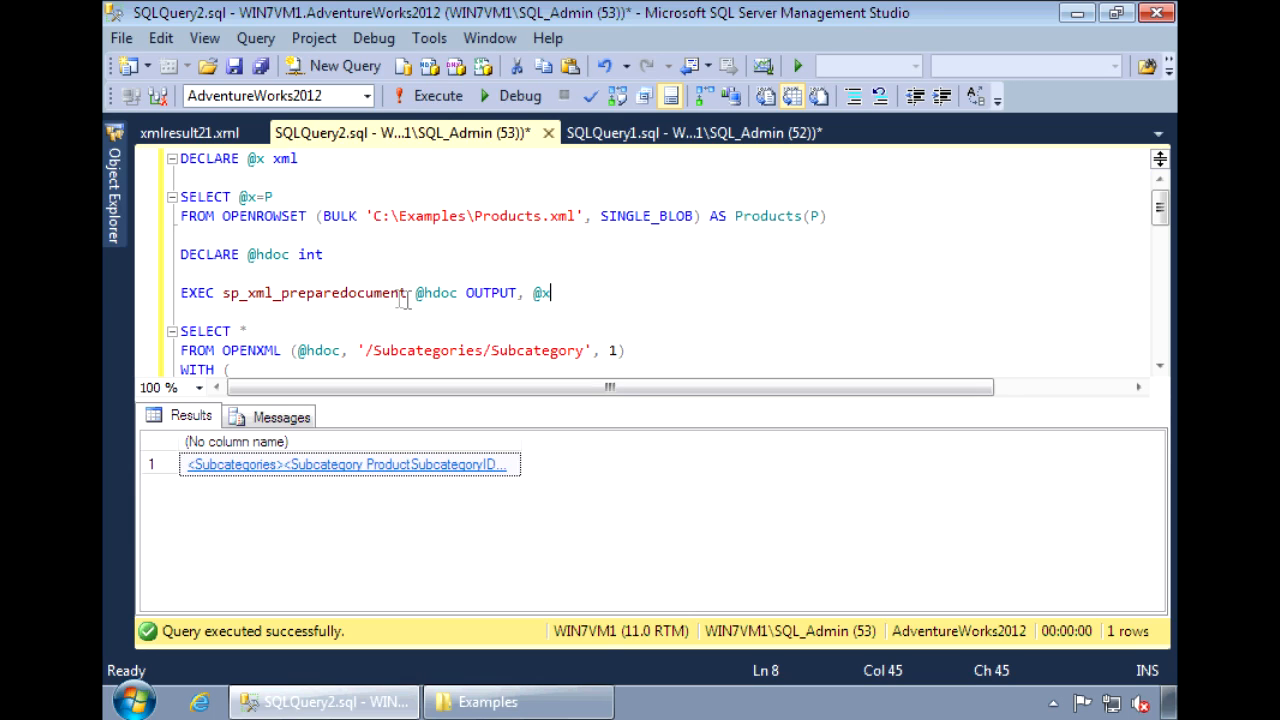
mouse_move(460, 300)
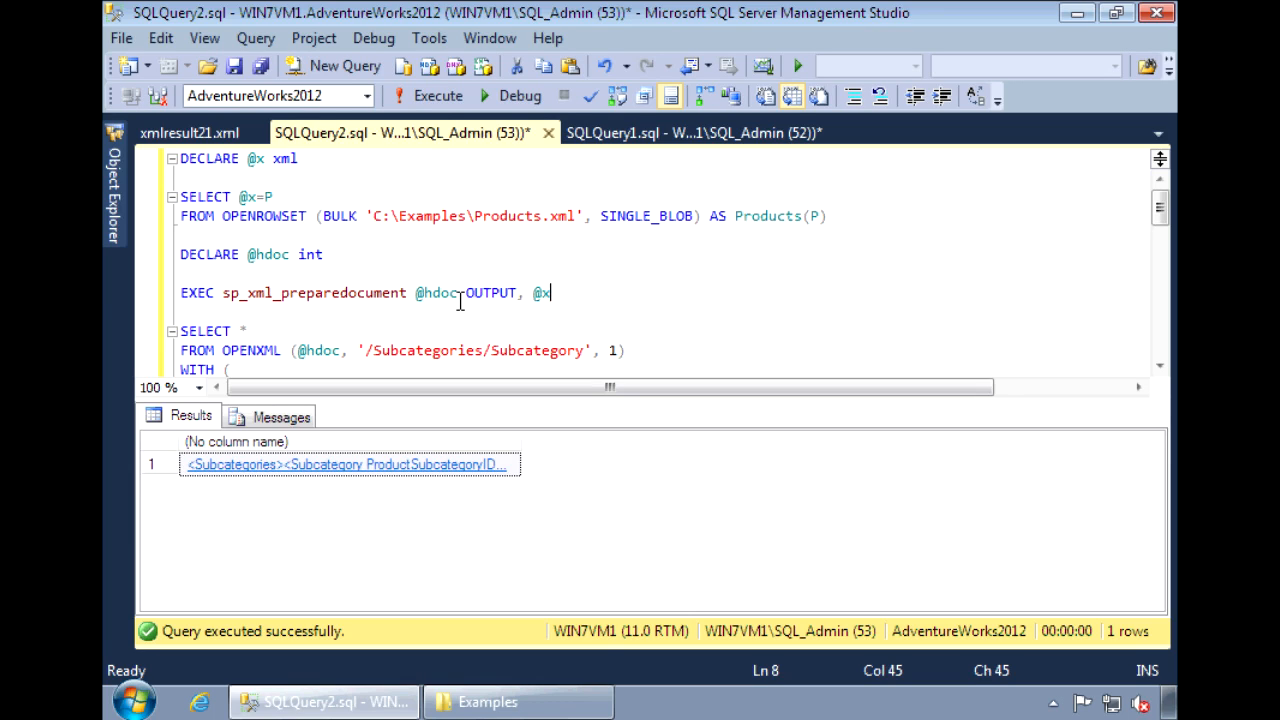
double_click(437, 292)
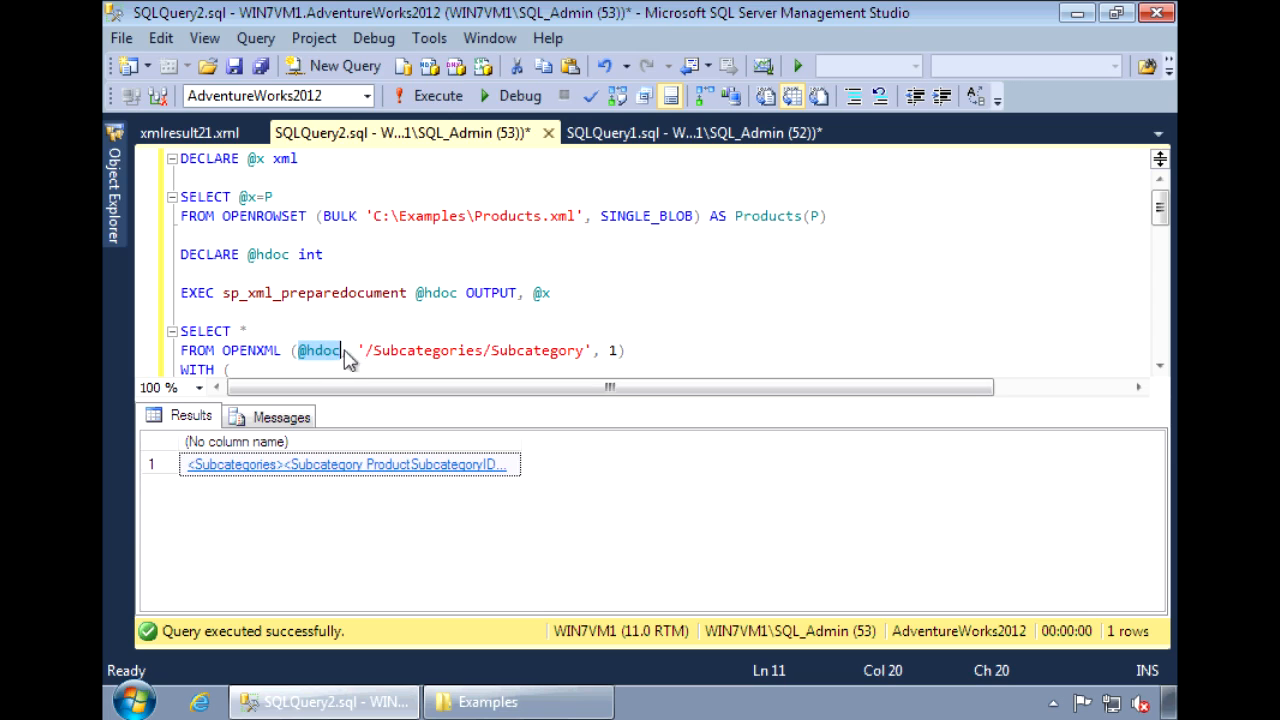
scroll("down", 3)
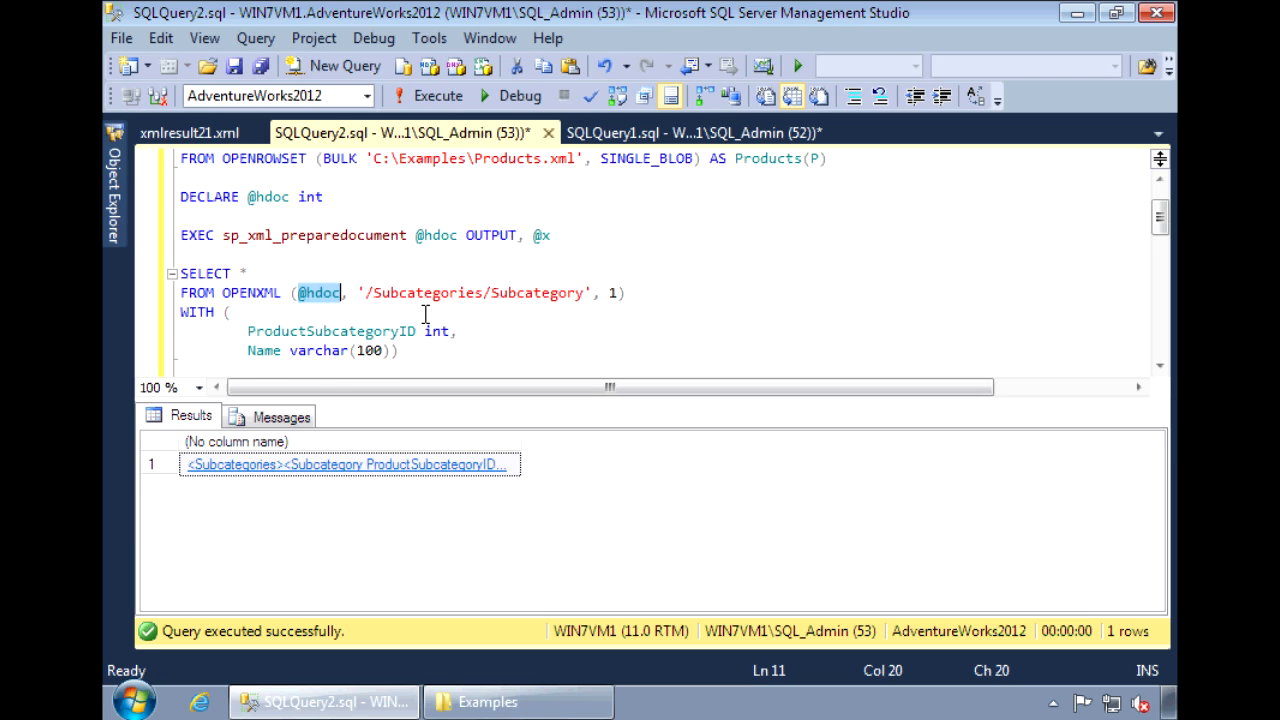
scroll("up", 3)
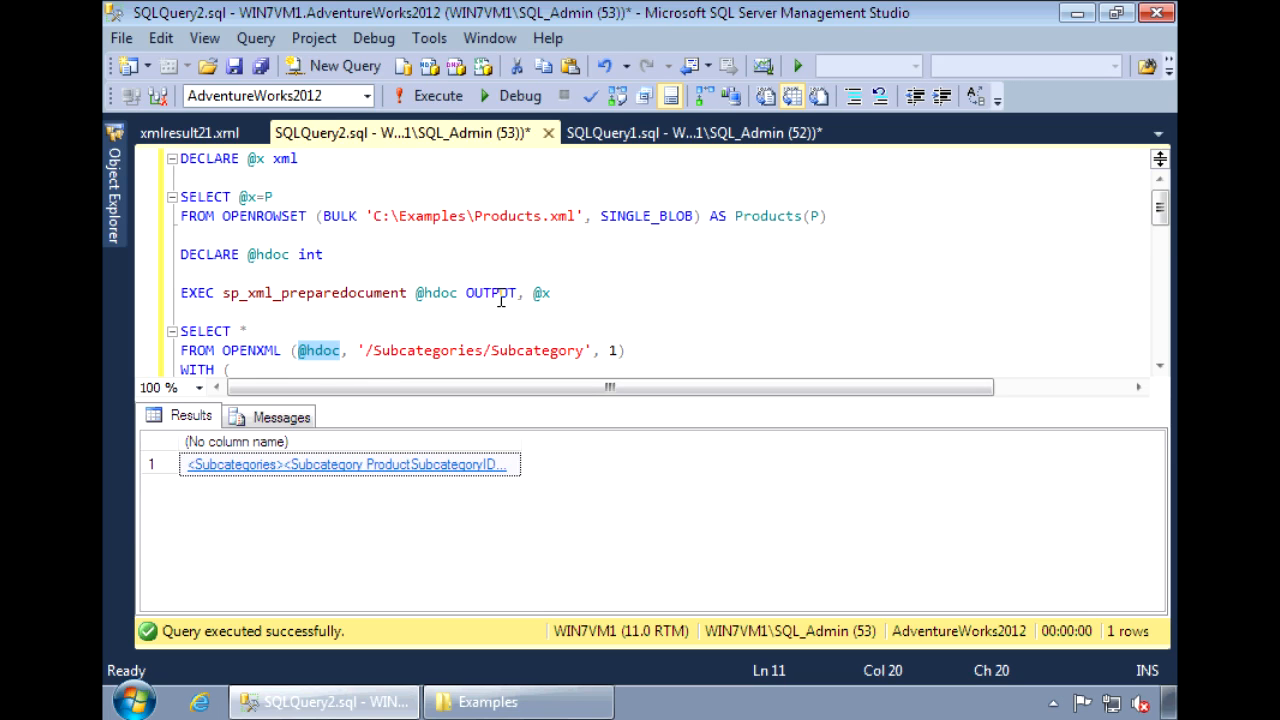
mouse_move(500, 300)
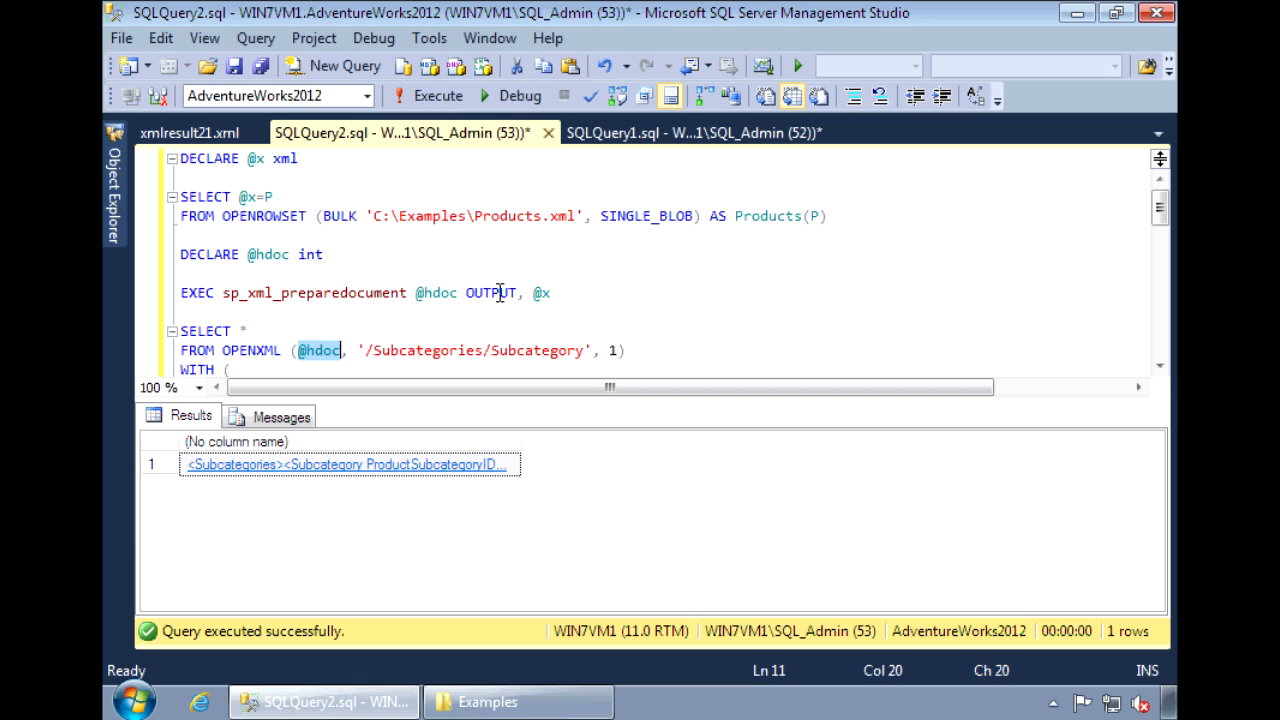
mouse_move(499, 291)
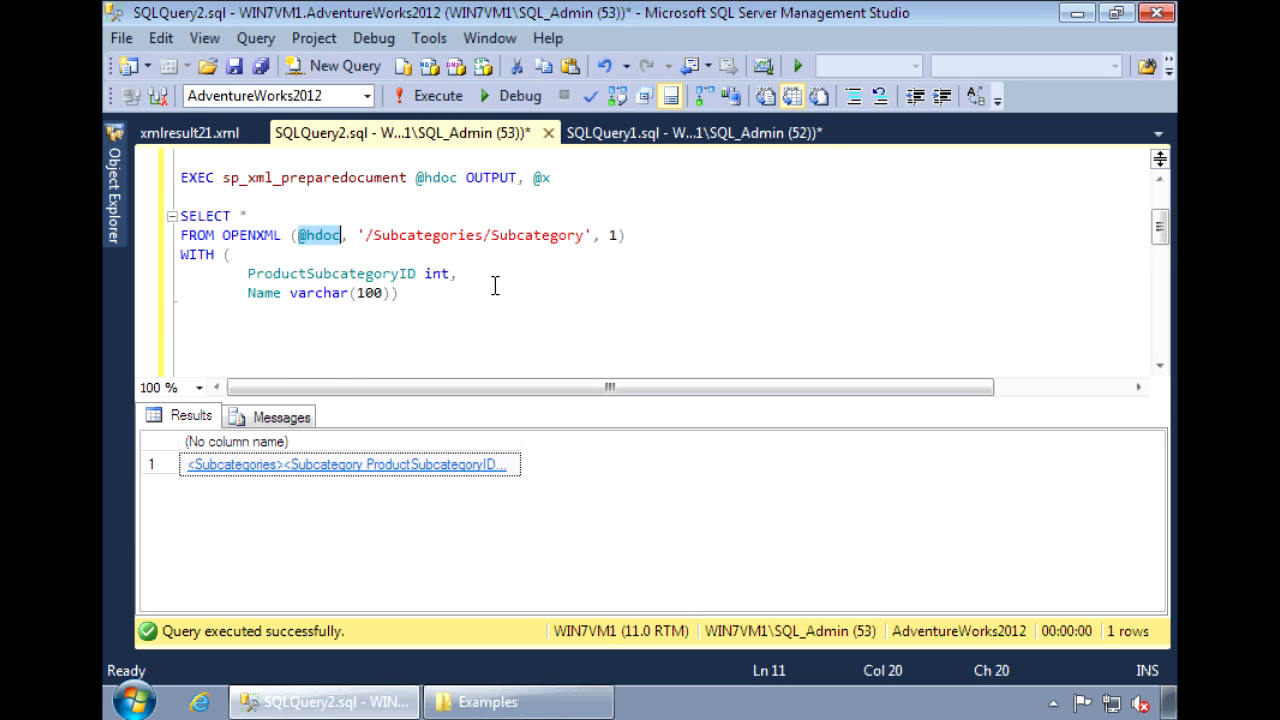
type("EXEC sp_xml_removedocument")
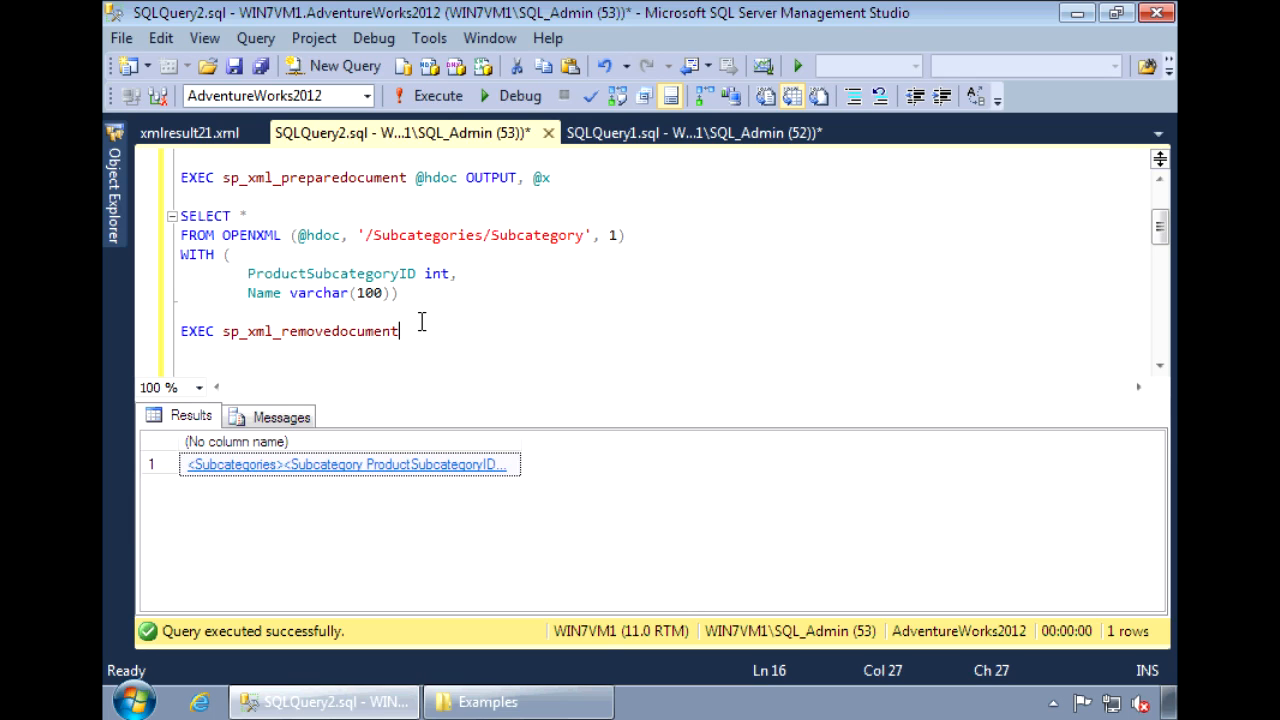
type("@hdoc")
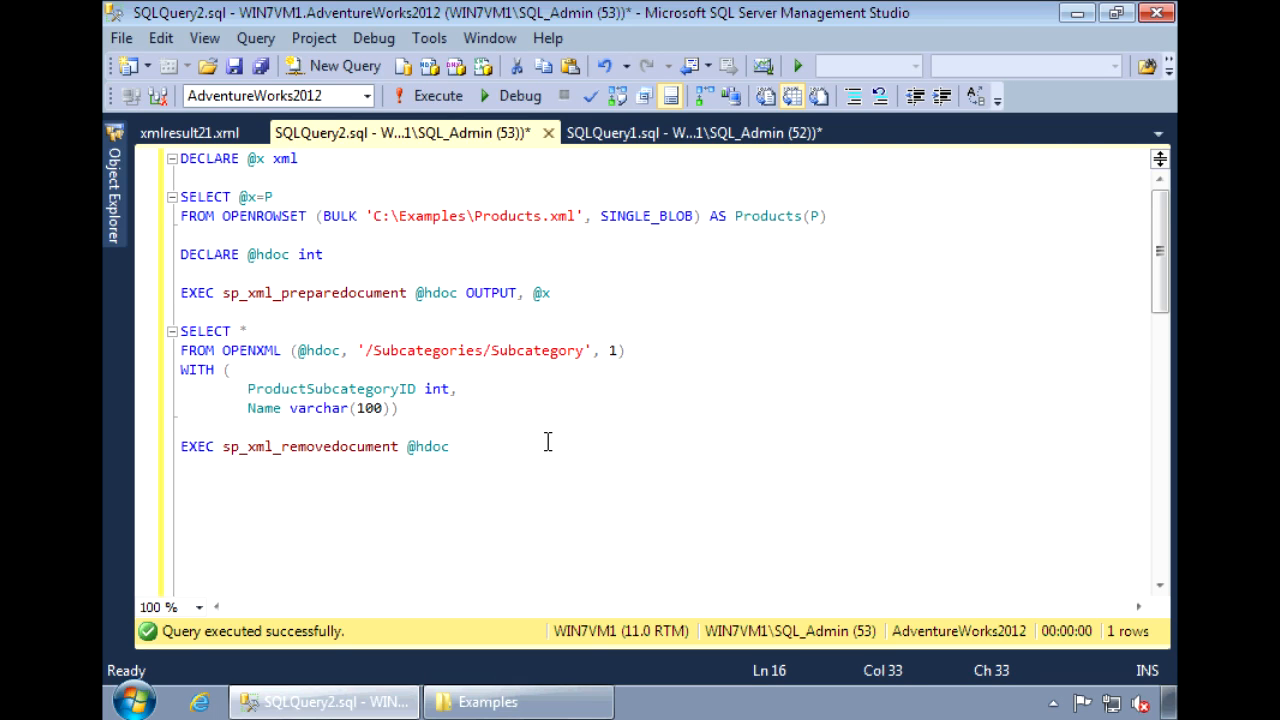
left_click(449, 446)
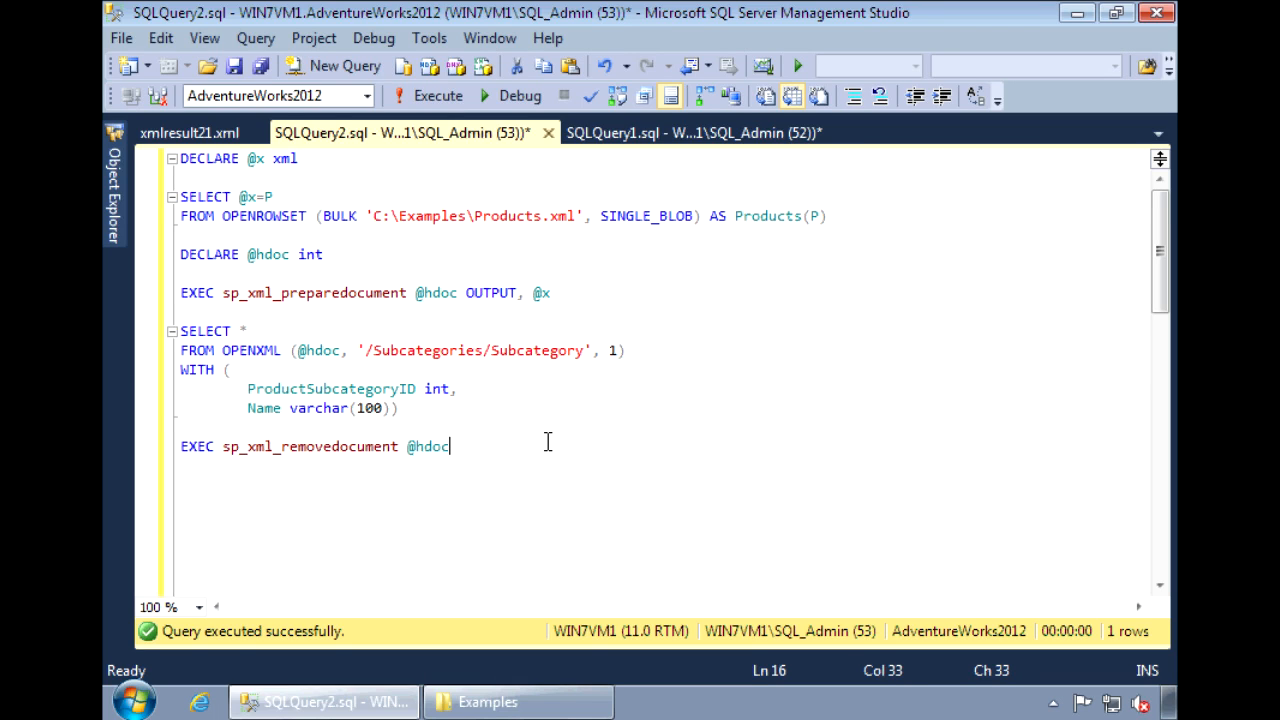
left_click(437, 95)
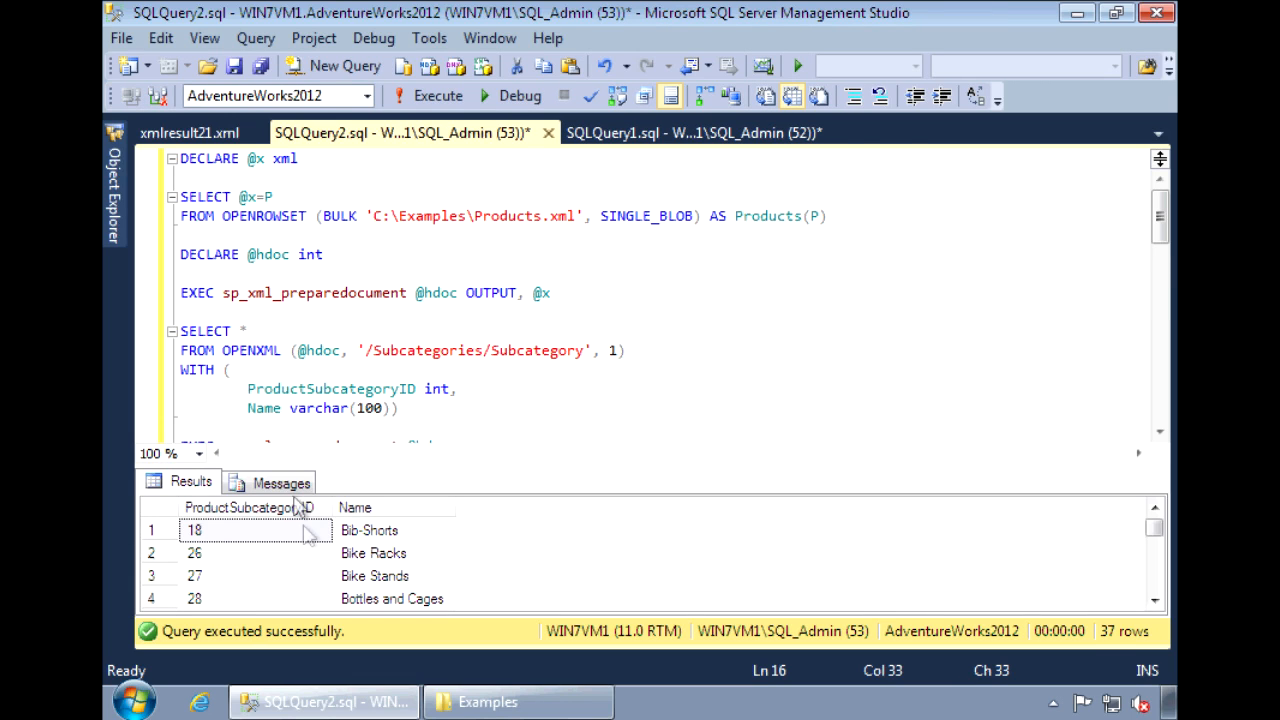
left_click(190, 132)
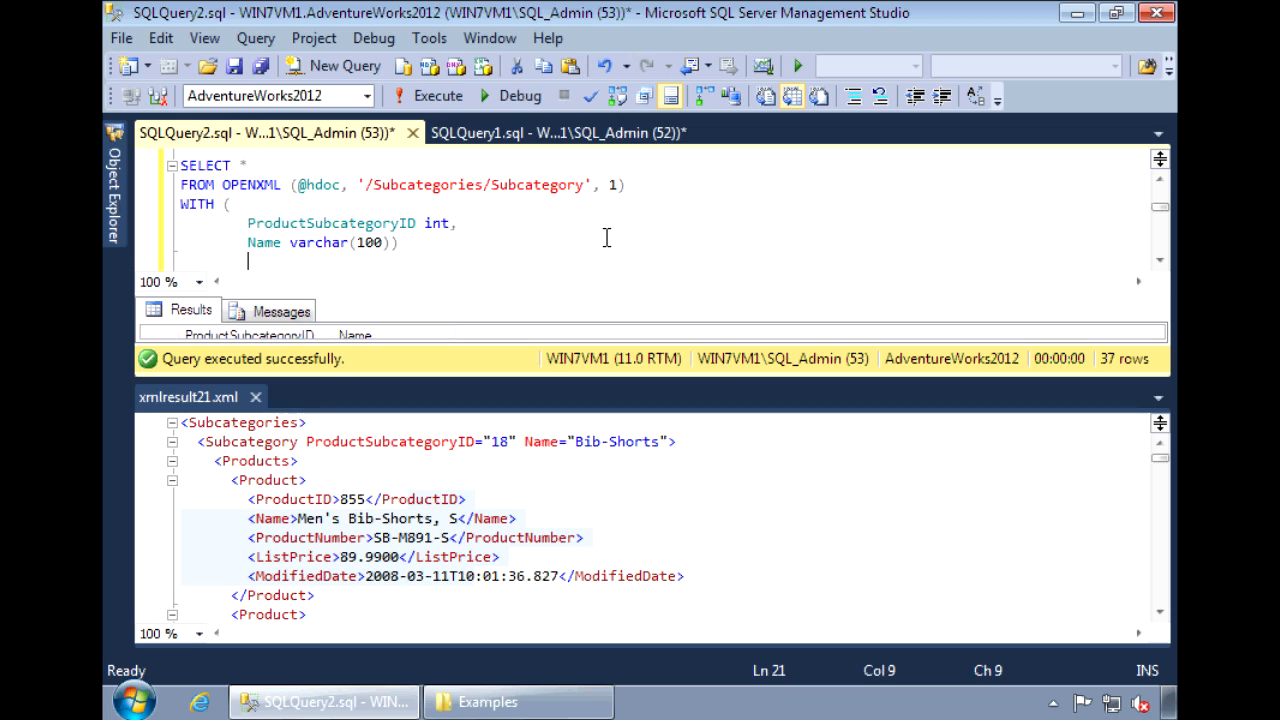
mouse_move(318, 448)
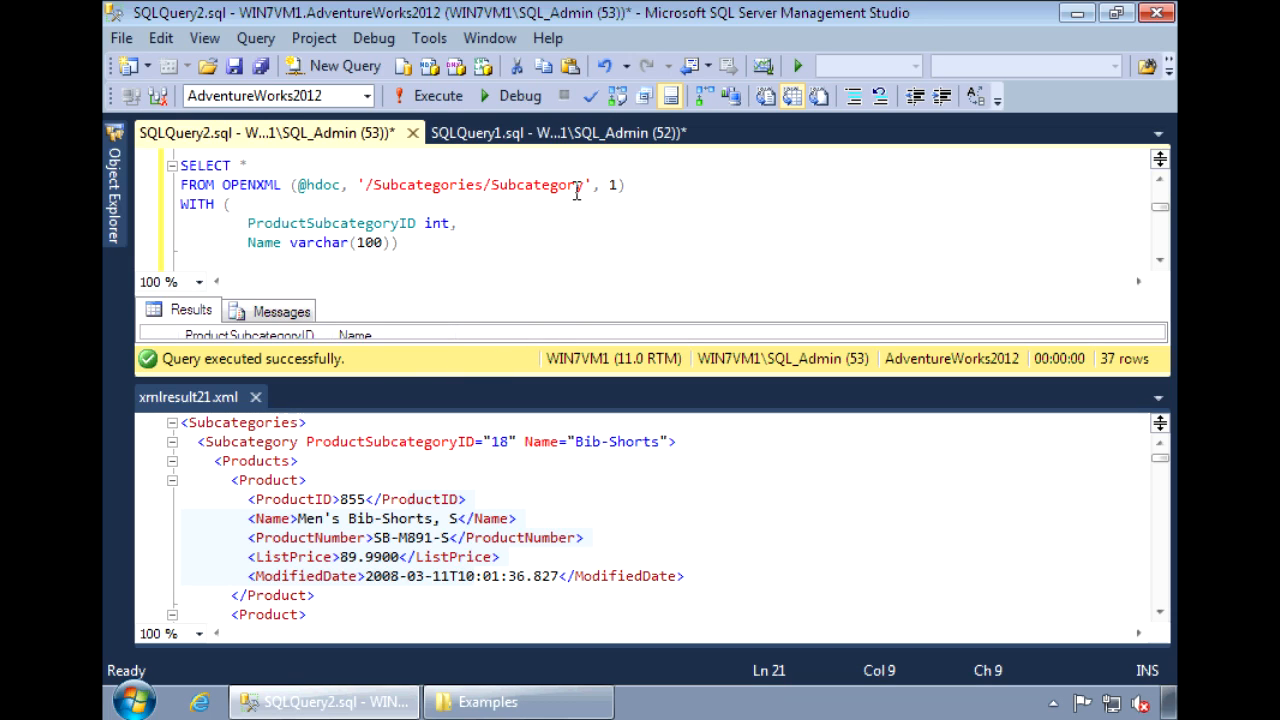
Point OPENXML at '/Subcategories/Subcategory/Products/Product' with ProductID, Name, ProductNumber, ListPrice, ModifiedDate datetime columns
type("/")
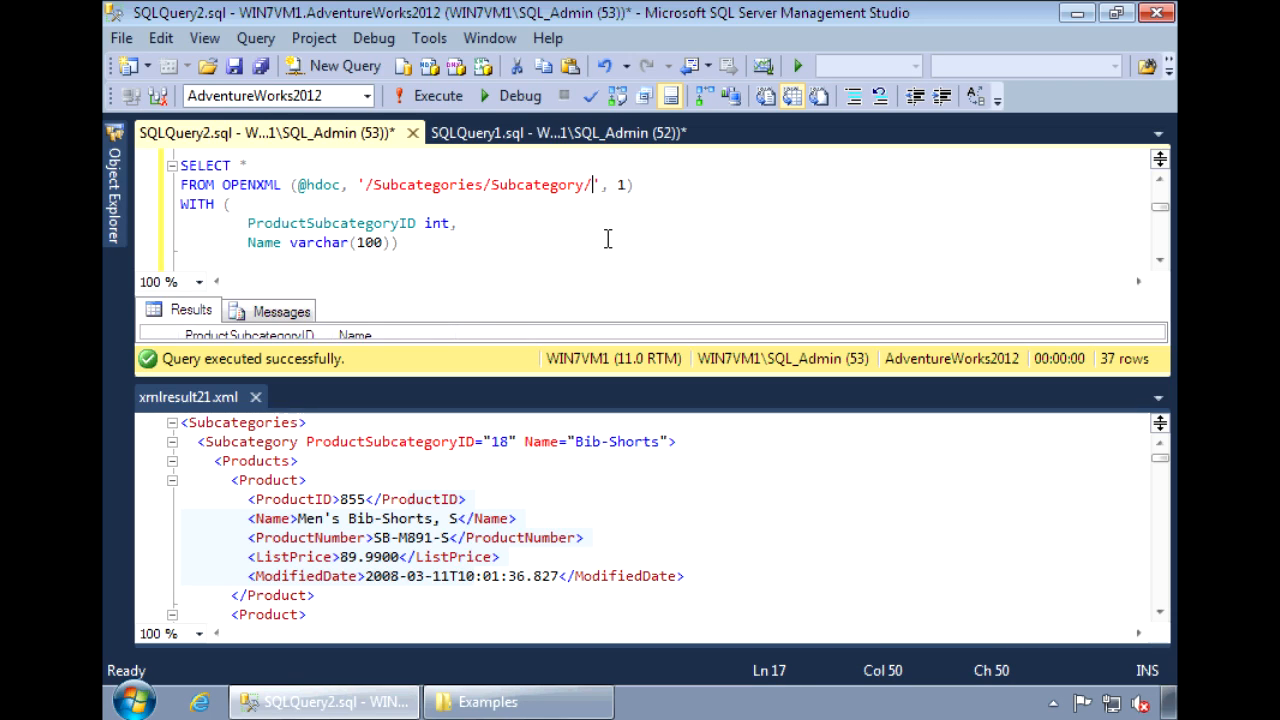
type("Products/Prod")
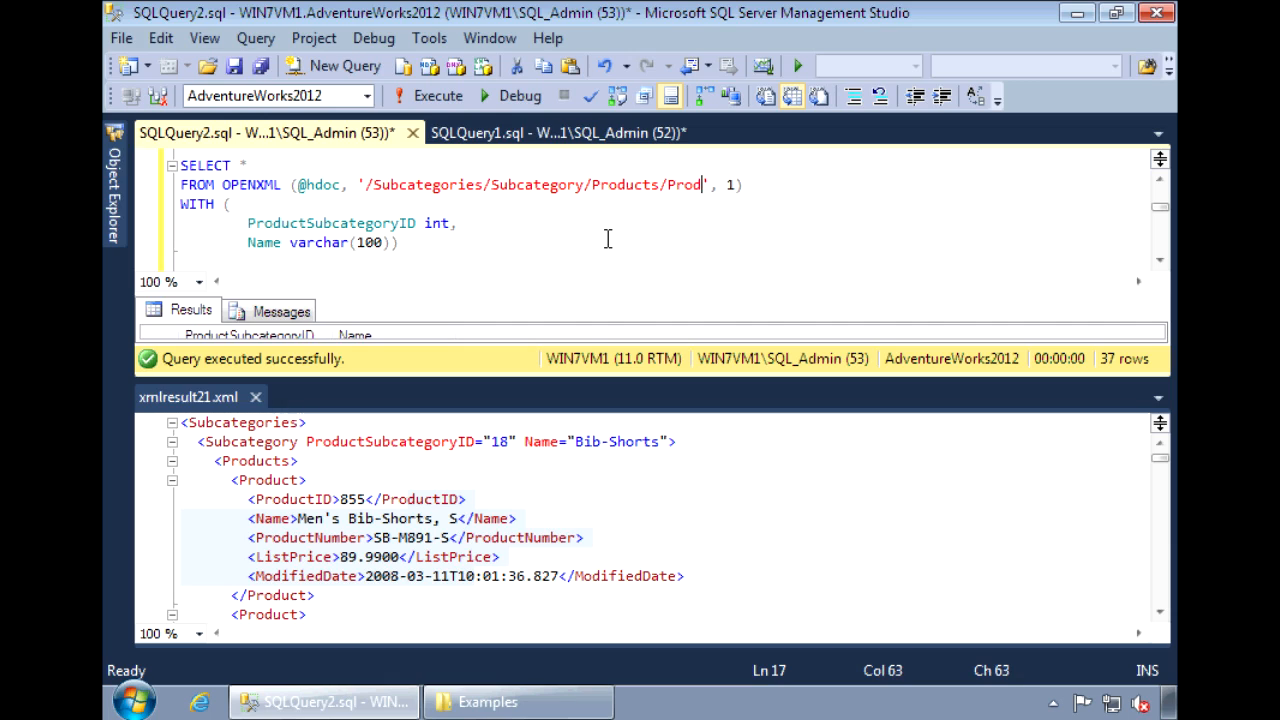
type("uct")
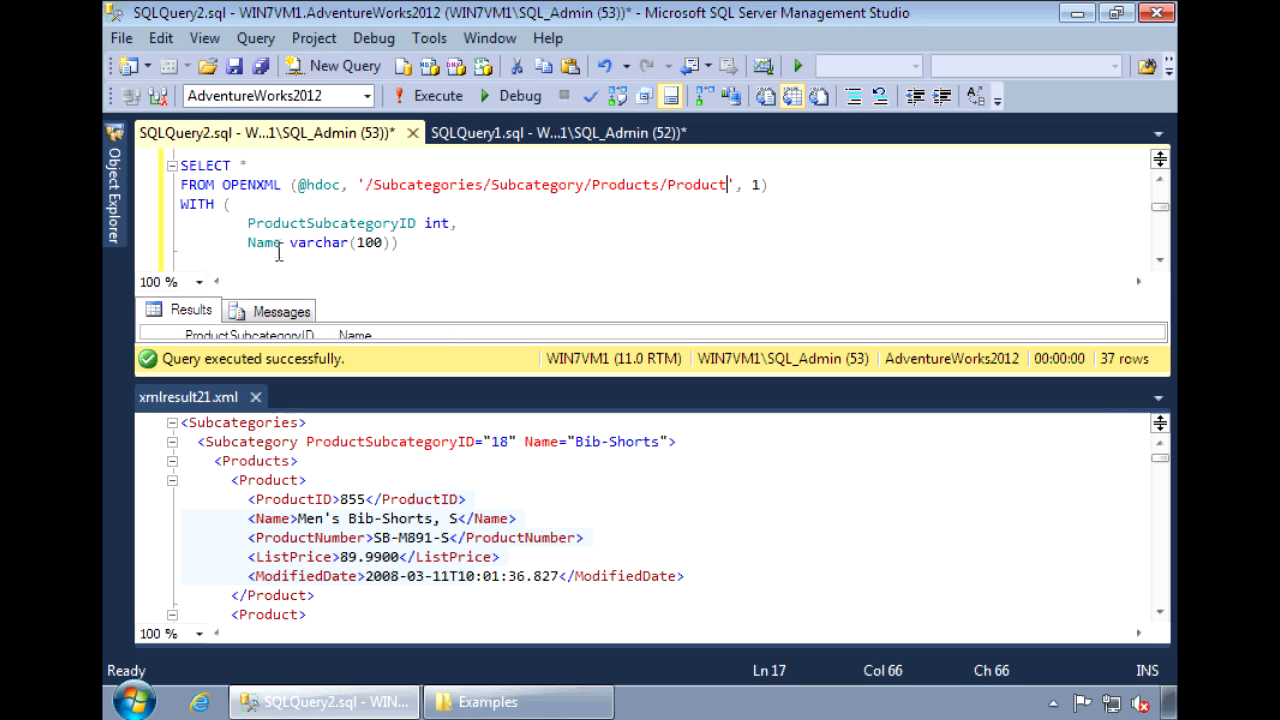
double_click(332, 223)
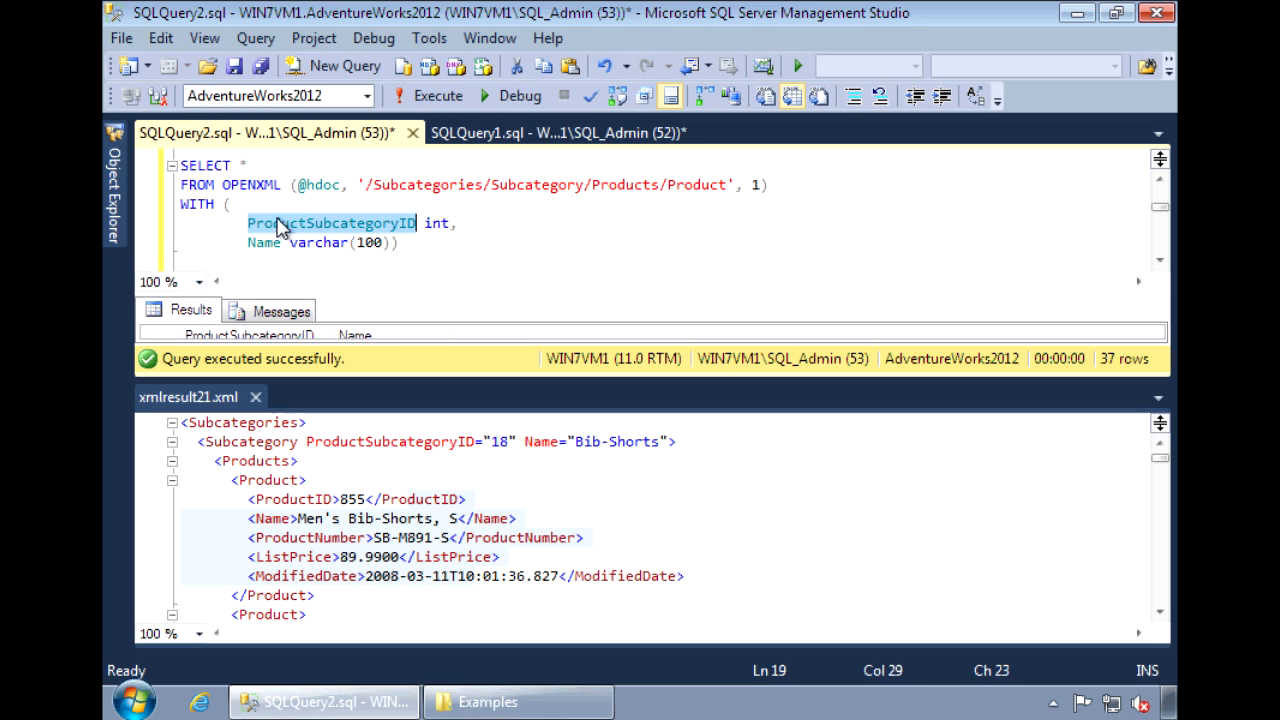
type("Product")
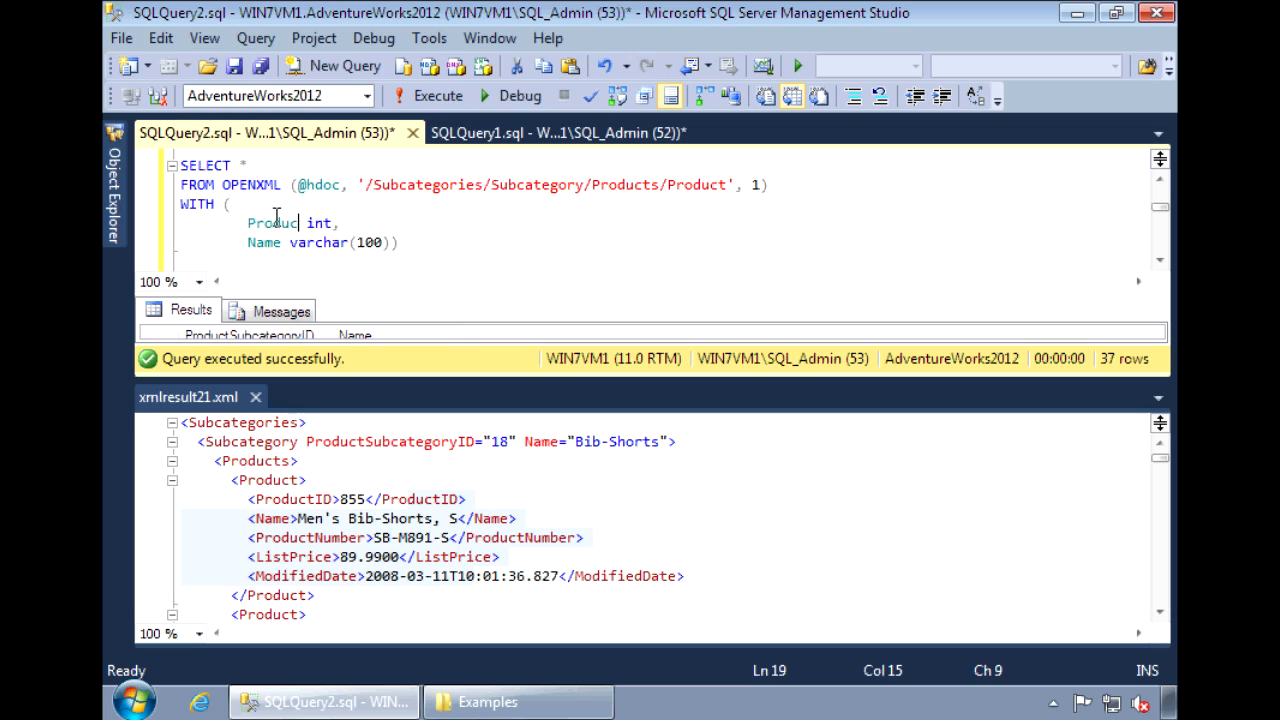
type("tID")
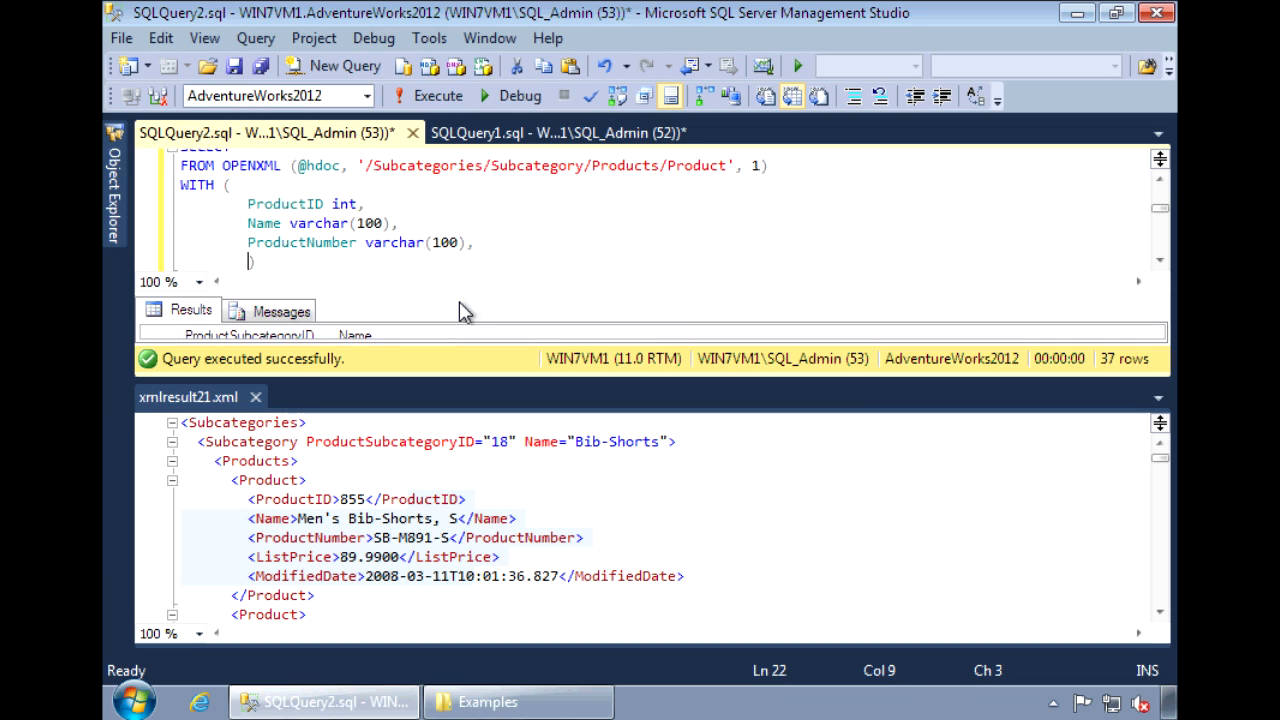
type("ListPrice float,")
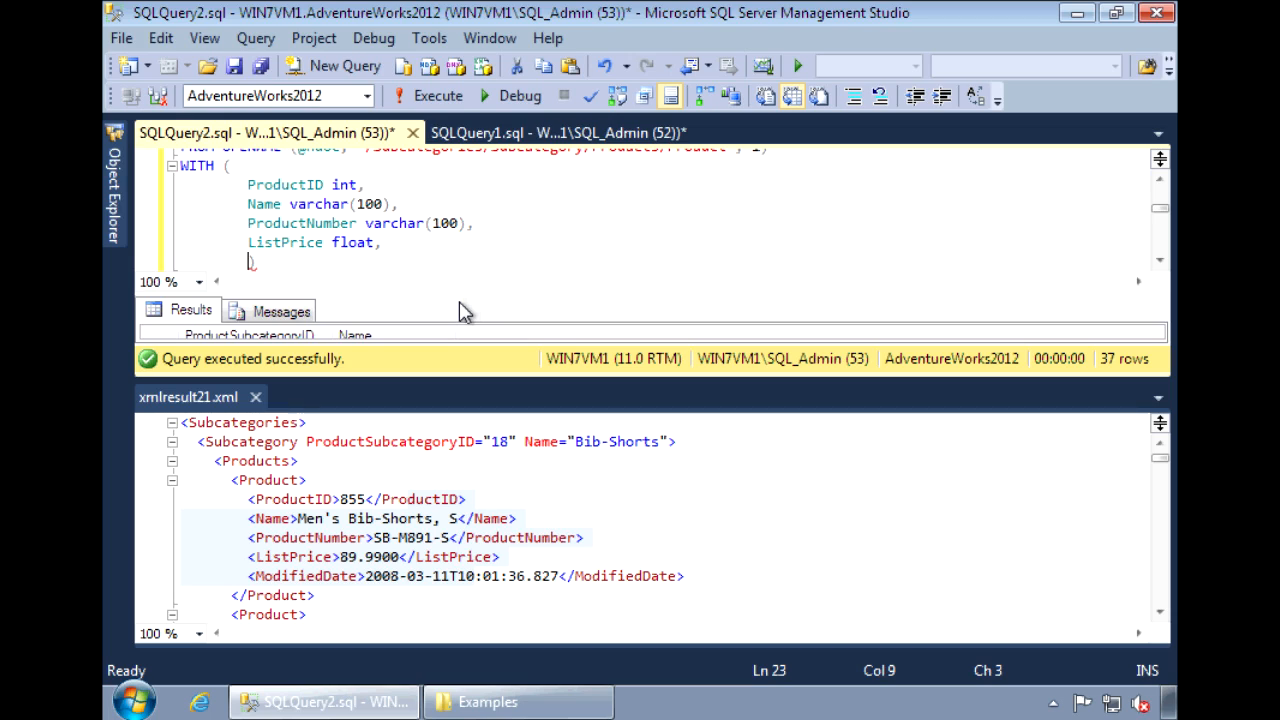
type("ModifiedDate")
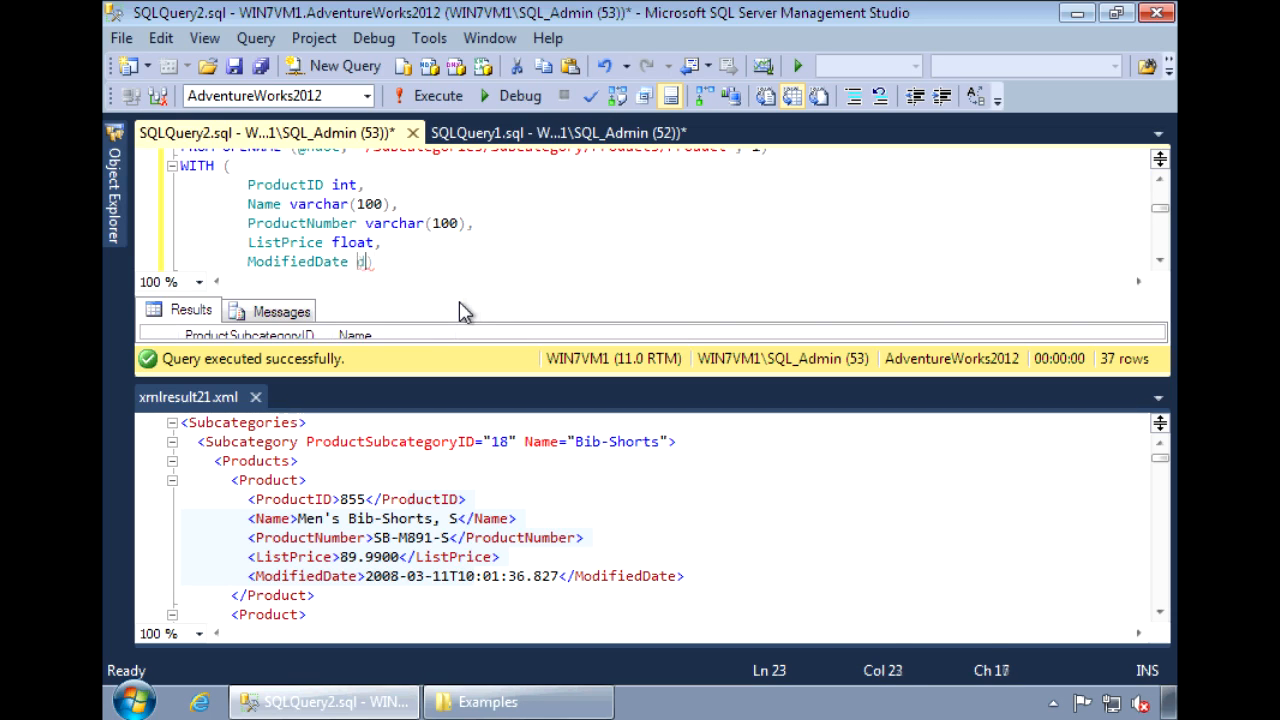
type("datetime")
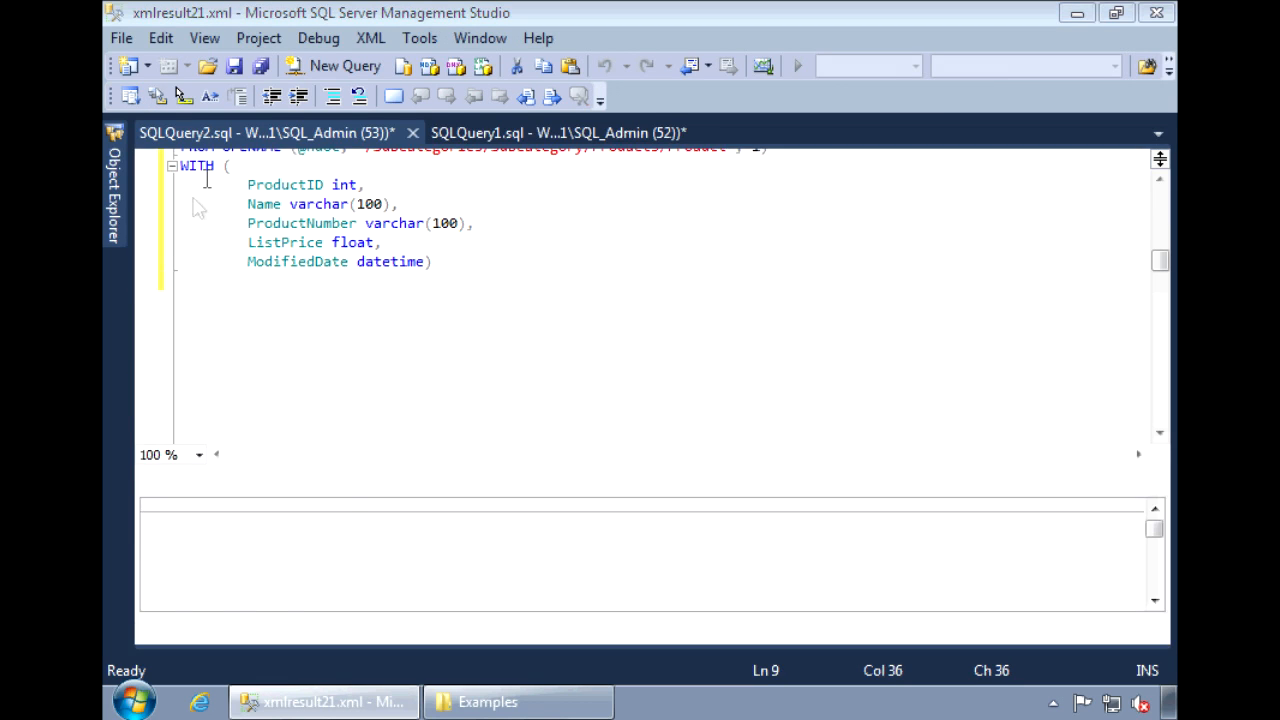
Check xmlresult21.xml, then execute the Product query, which returns 295 all-NULL rows
left_click(188, 132)
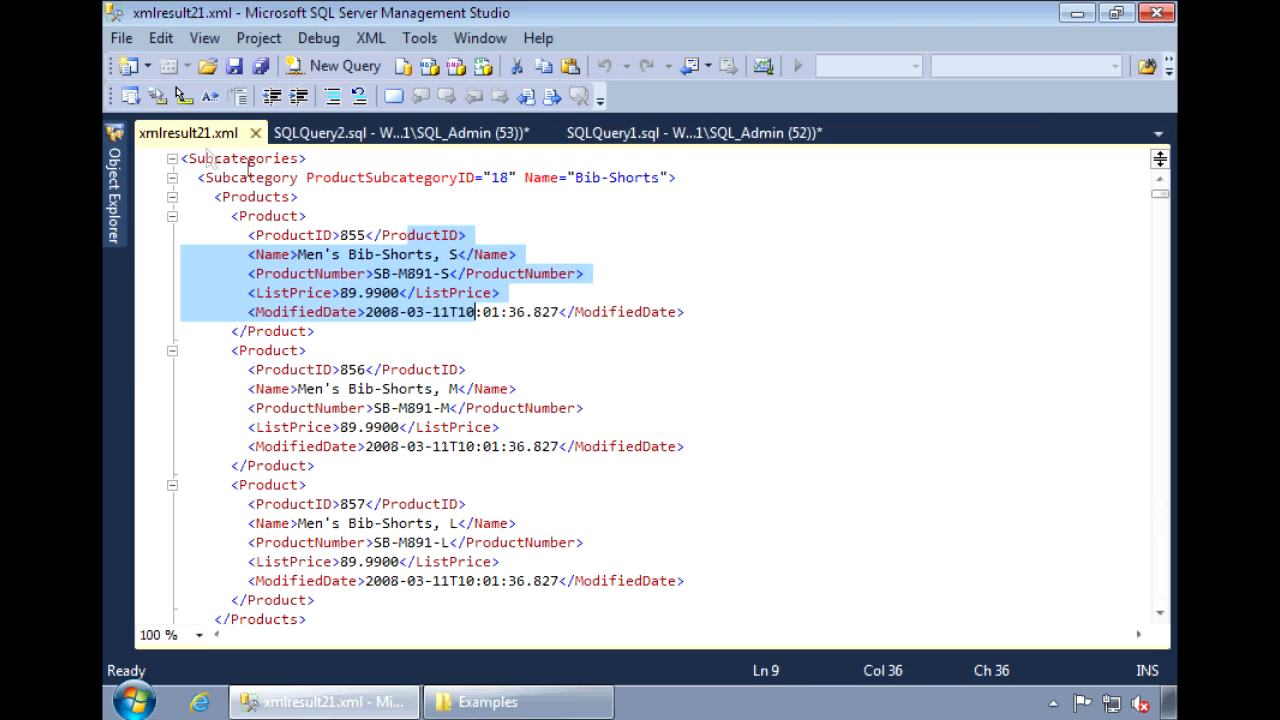
left_click(390, 132)
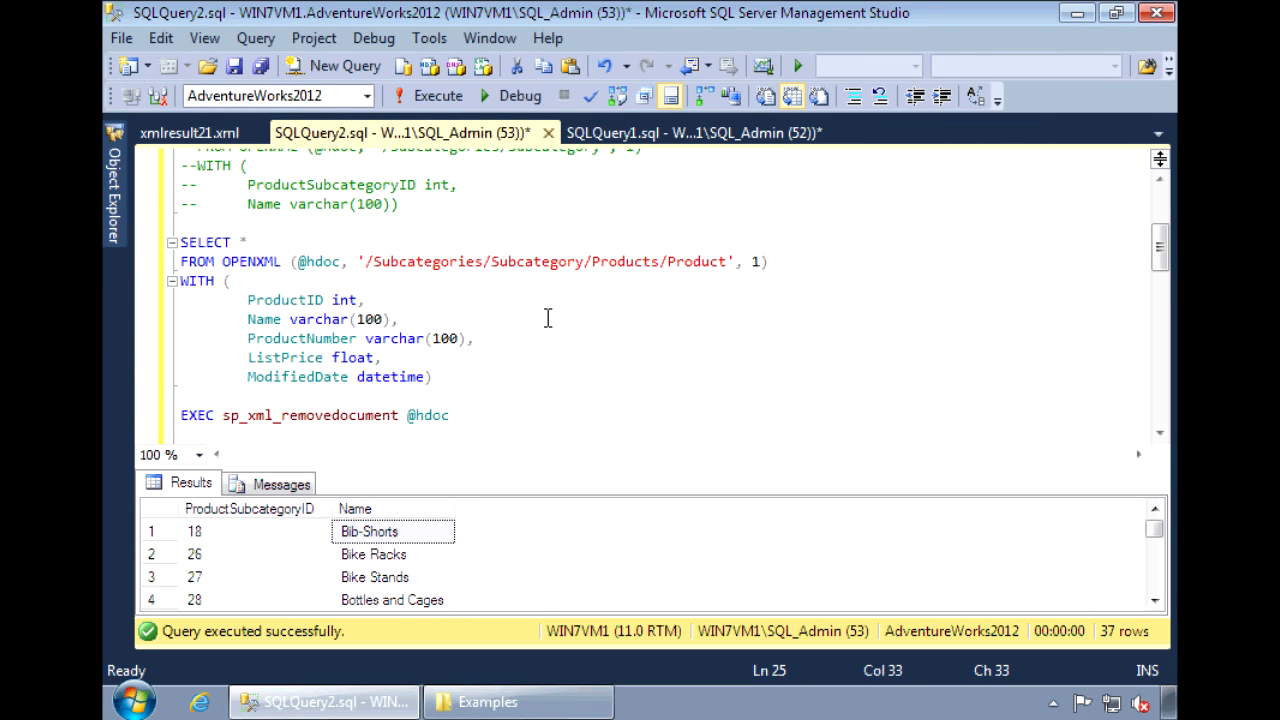
left_click(428, 95)
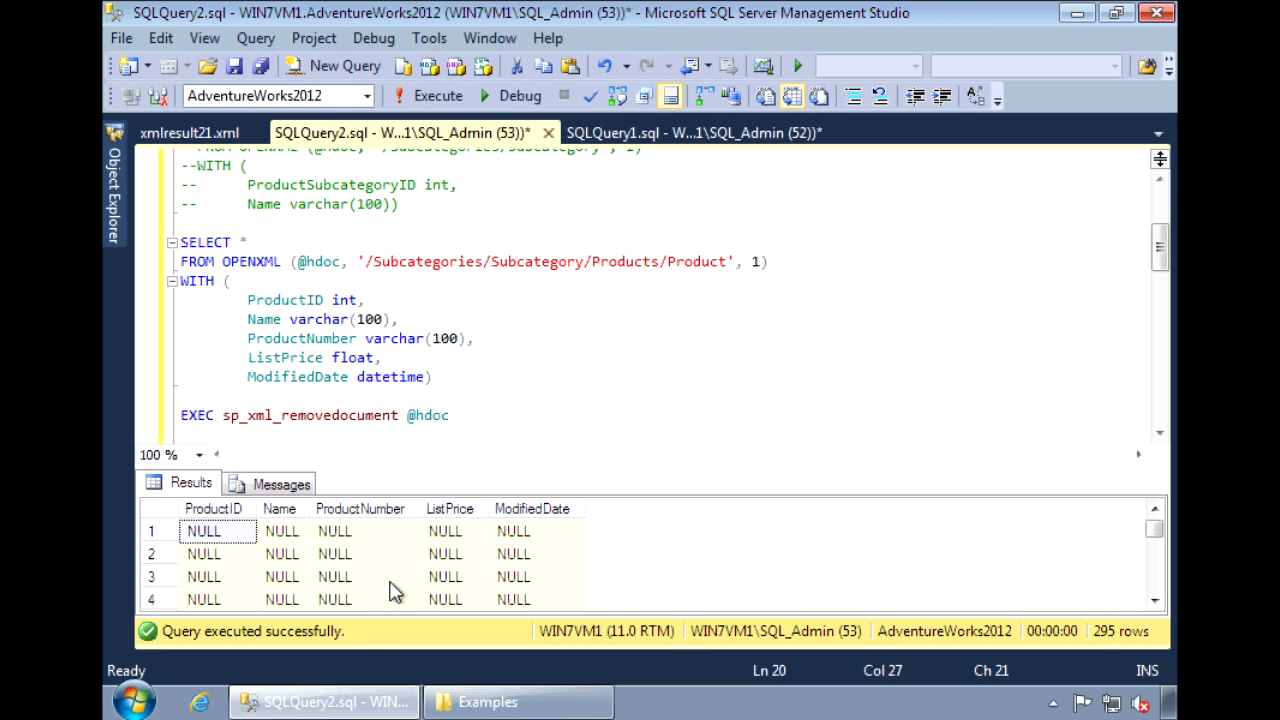
mouse_move(448, 522)
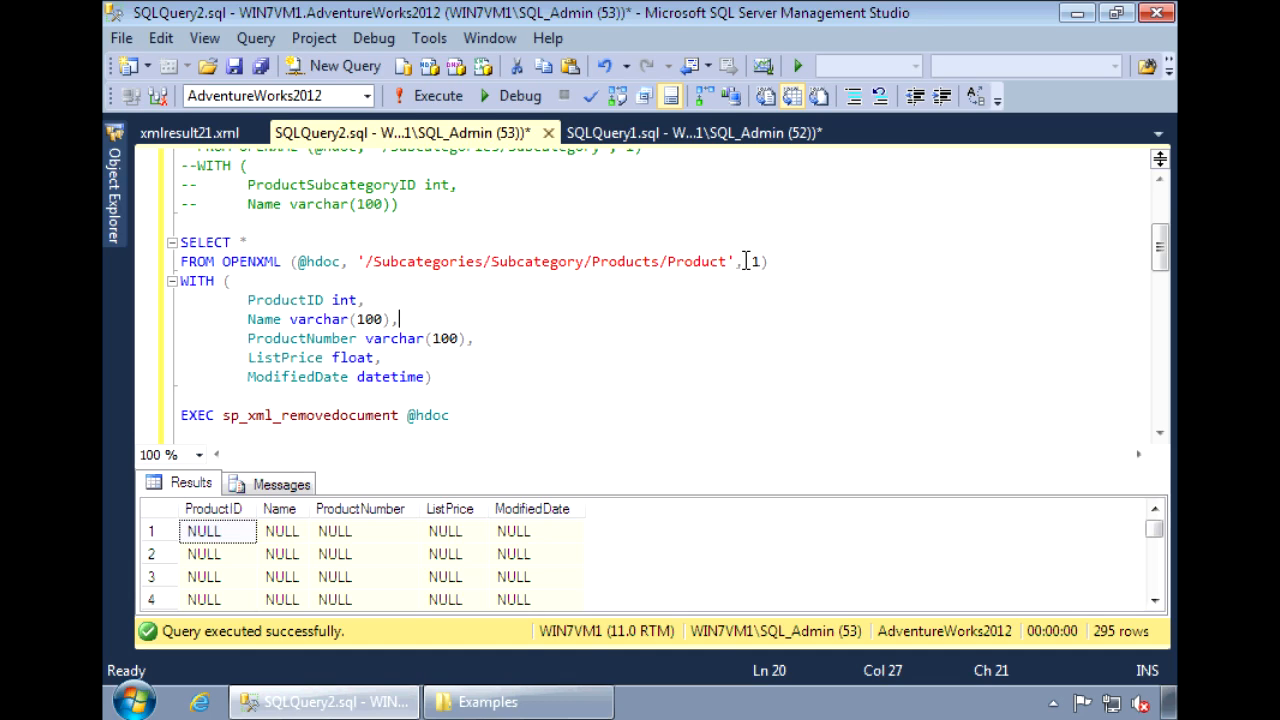
Change the OPENXML flag from 1 to 2 and rerun, returning 295 real product rows
double_click(755, 261)
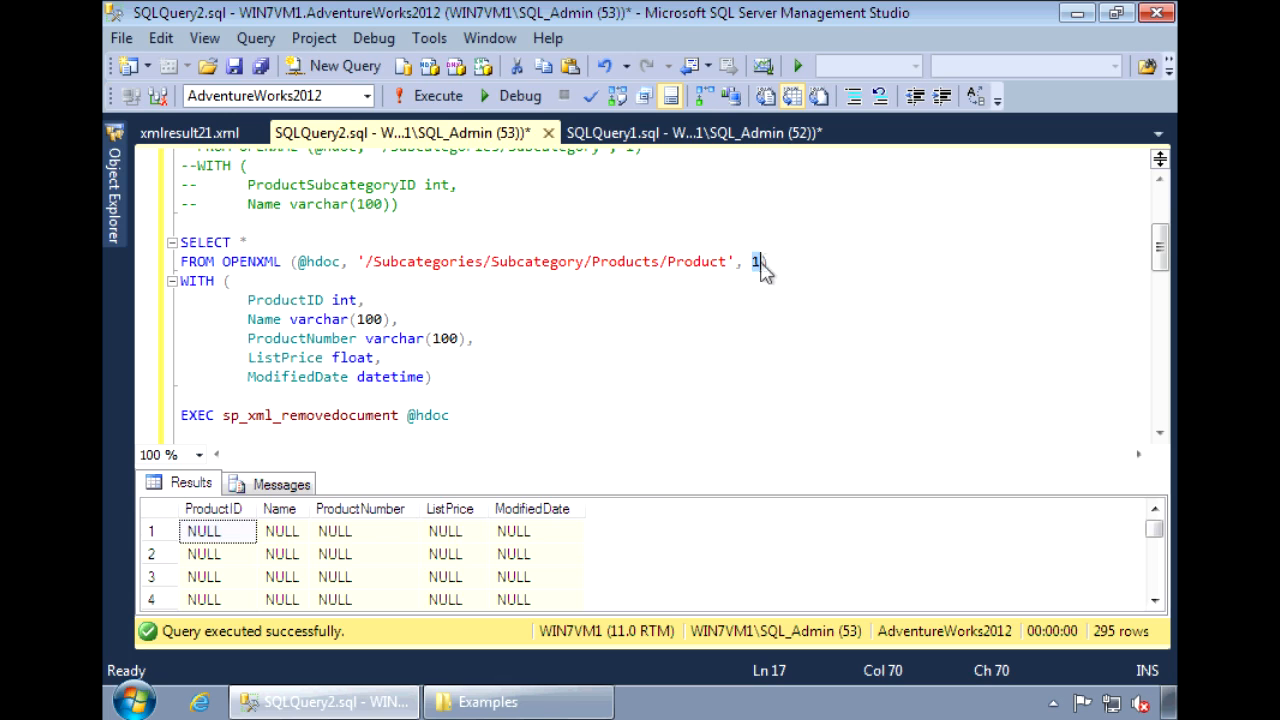
type("2")
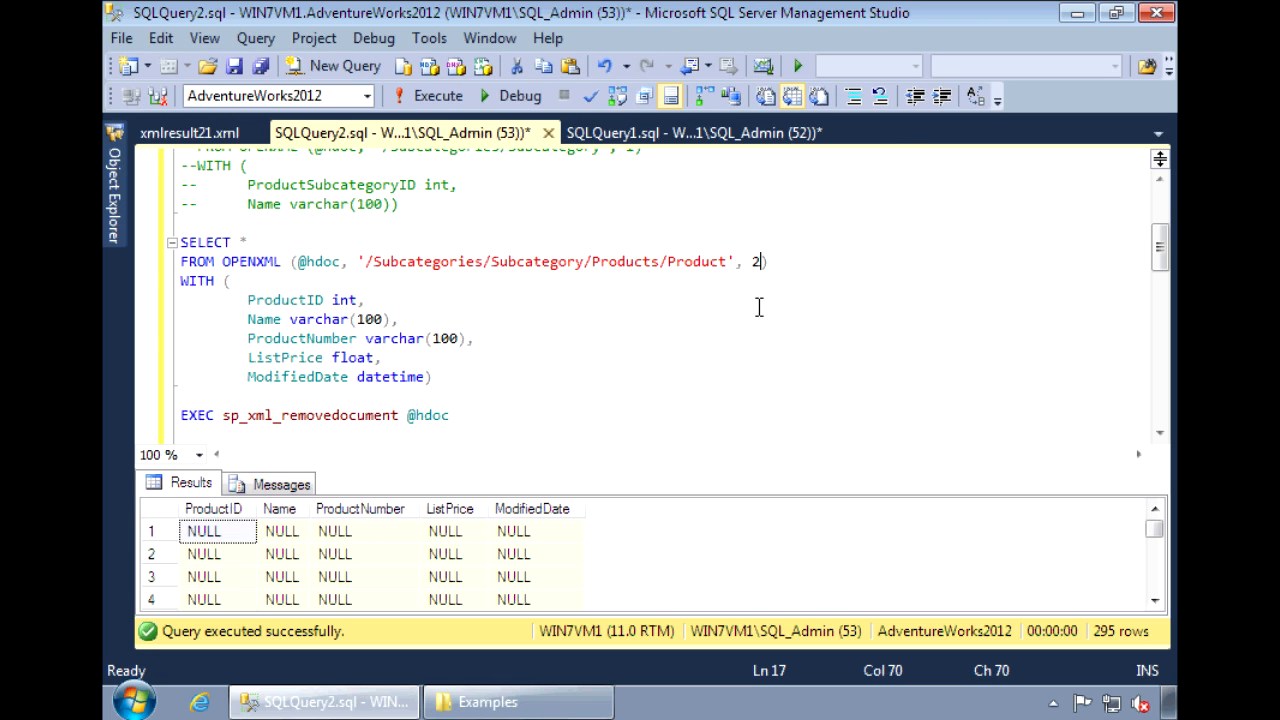
left_click(427, 96)
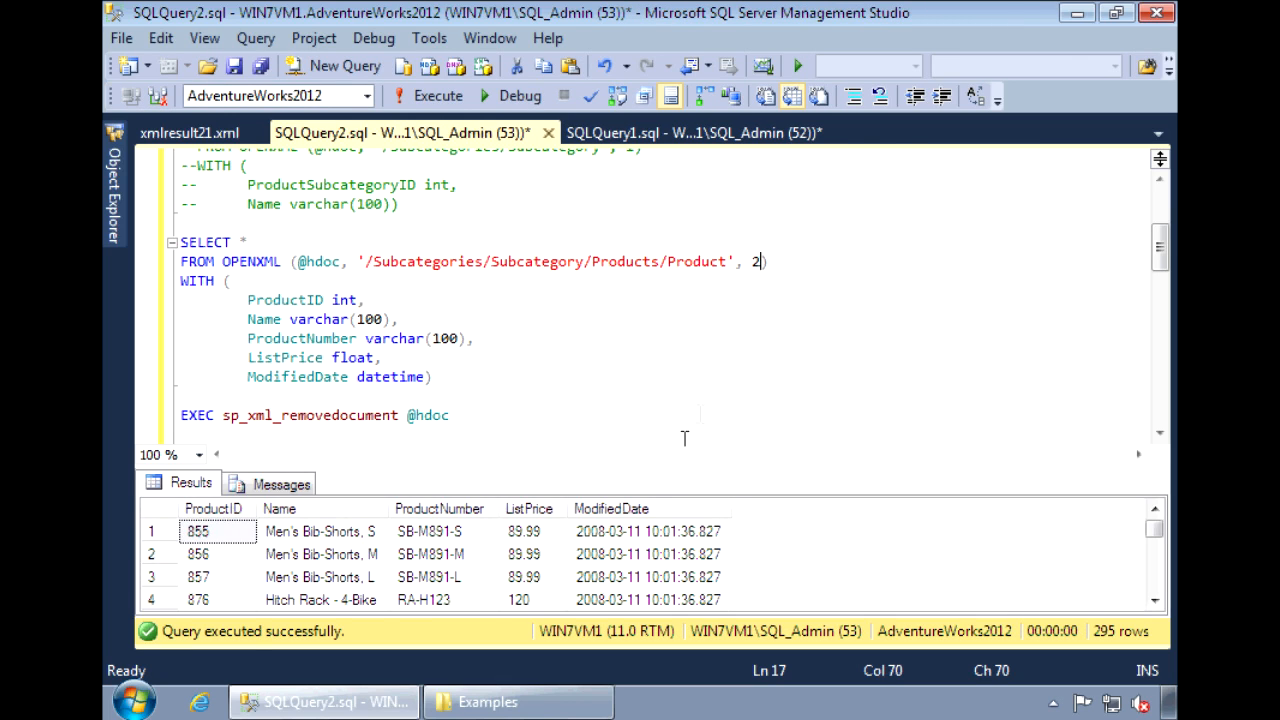
mouse_move(610, 545)
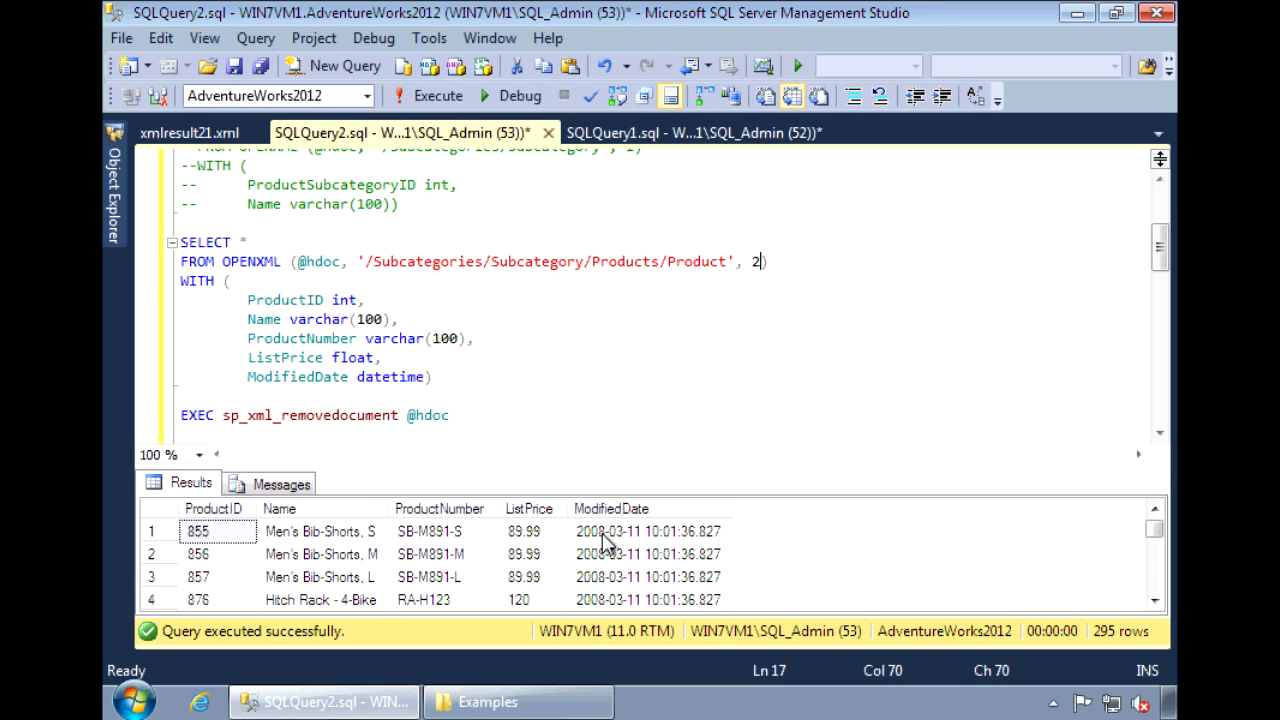
mouse_move(598, 430)
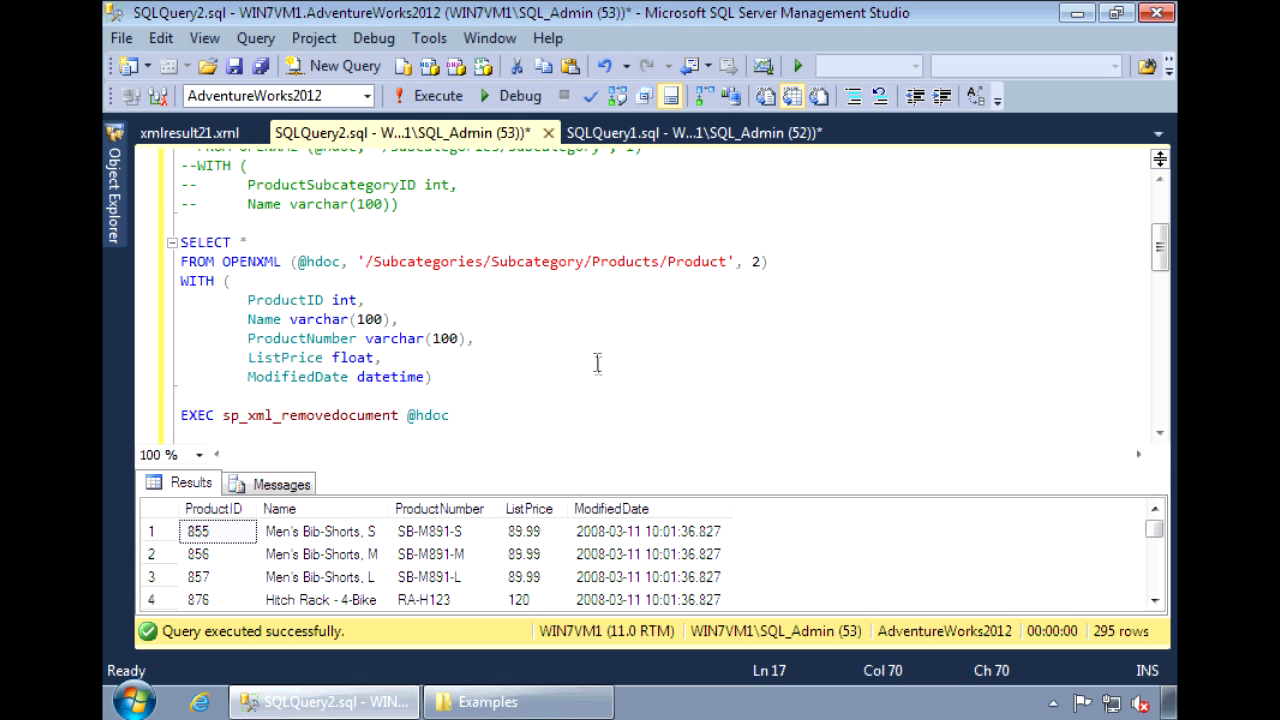
left_click(383, 357)
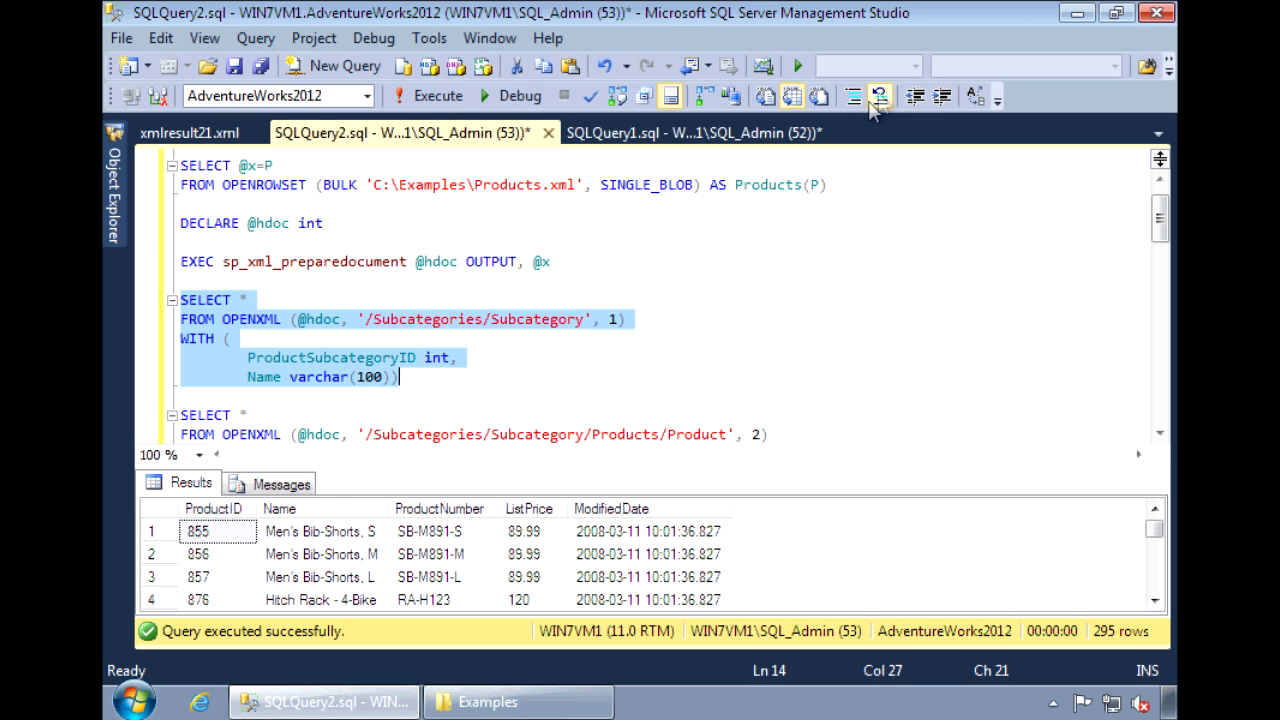
Add INTO MySubcategories and INTO MyProducts after the two SELECT * clauses
left_click(580, 295)
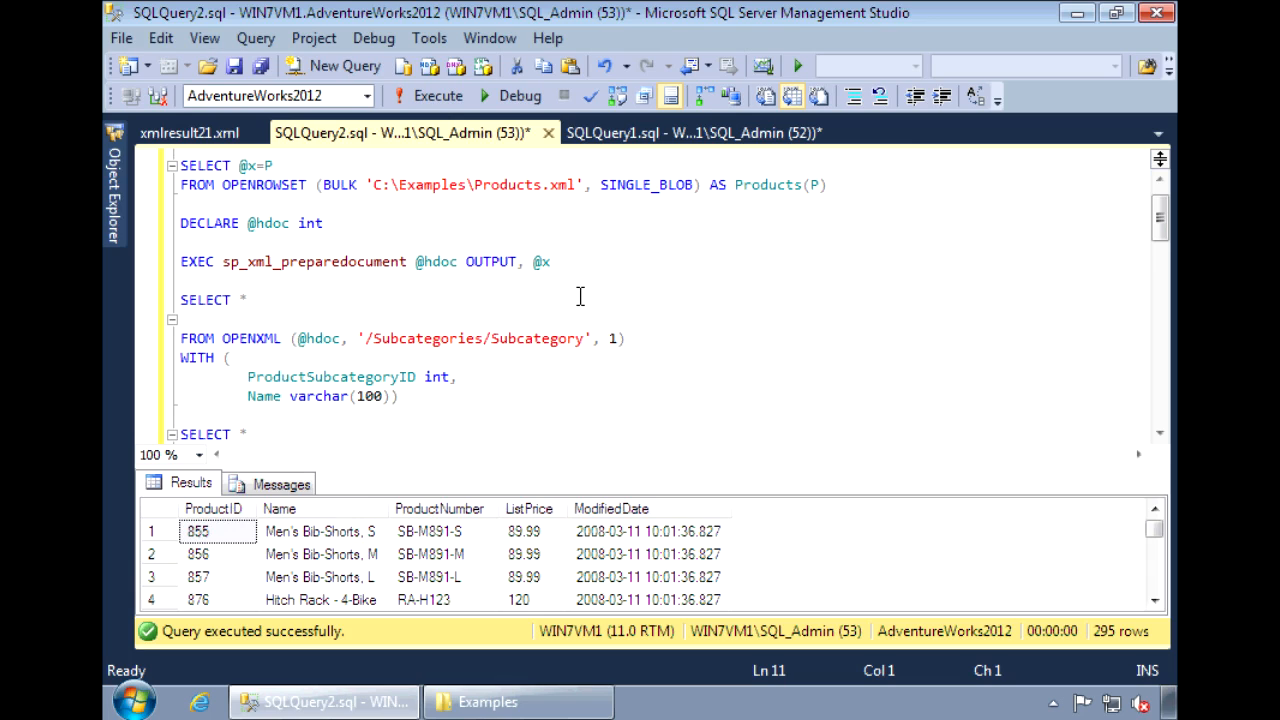
type("INTO")
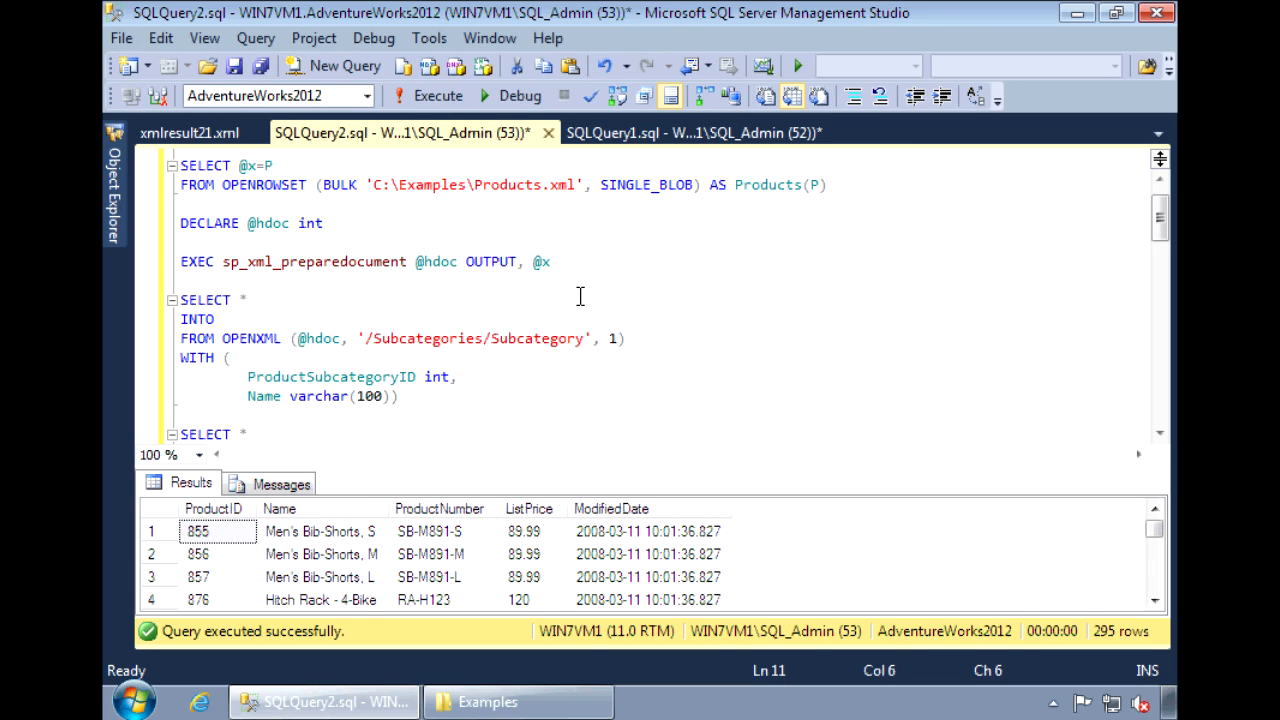
type("My")
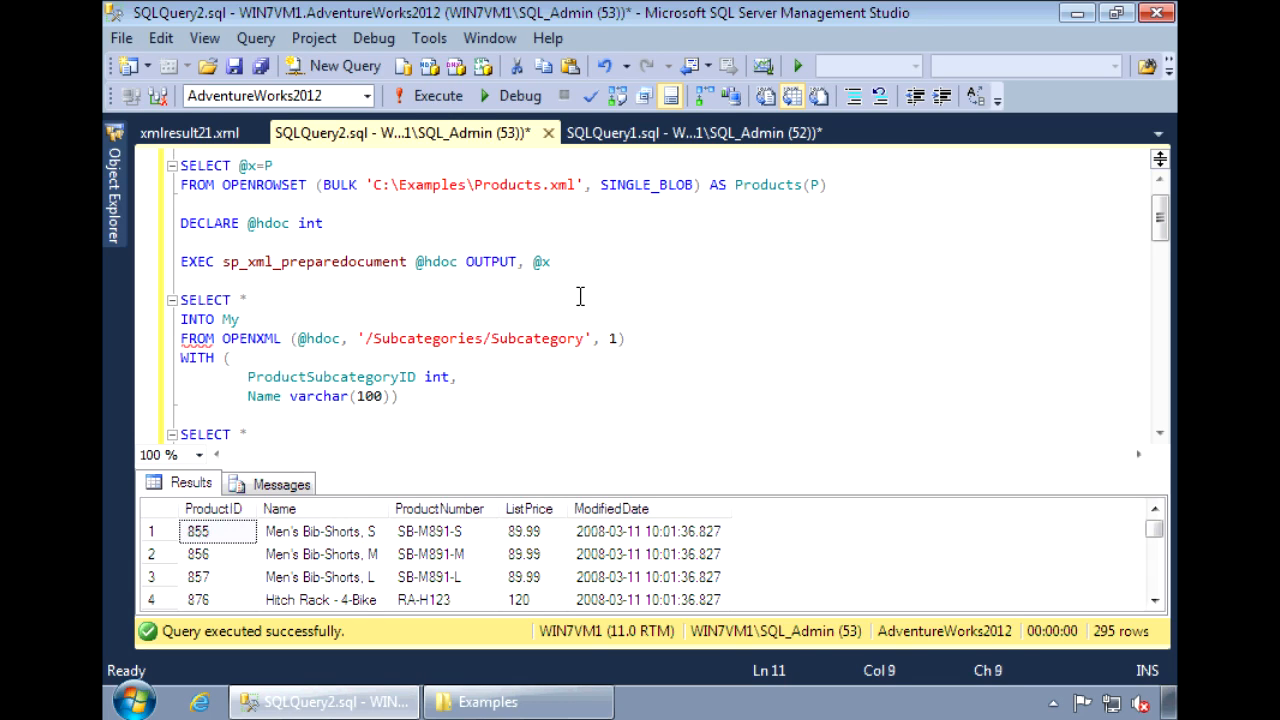
type("Subcat")
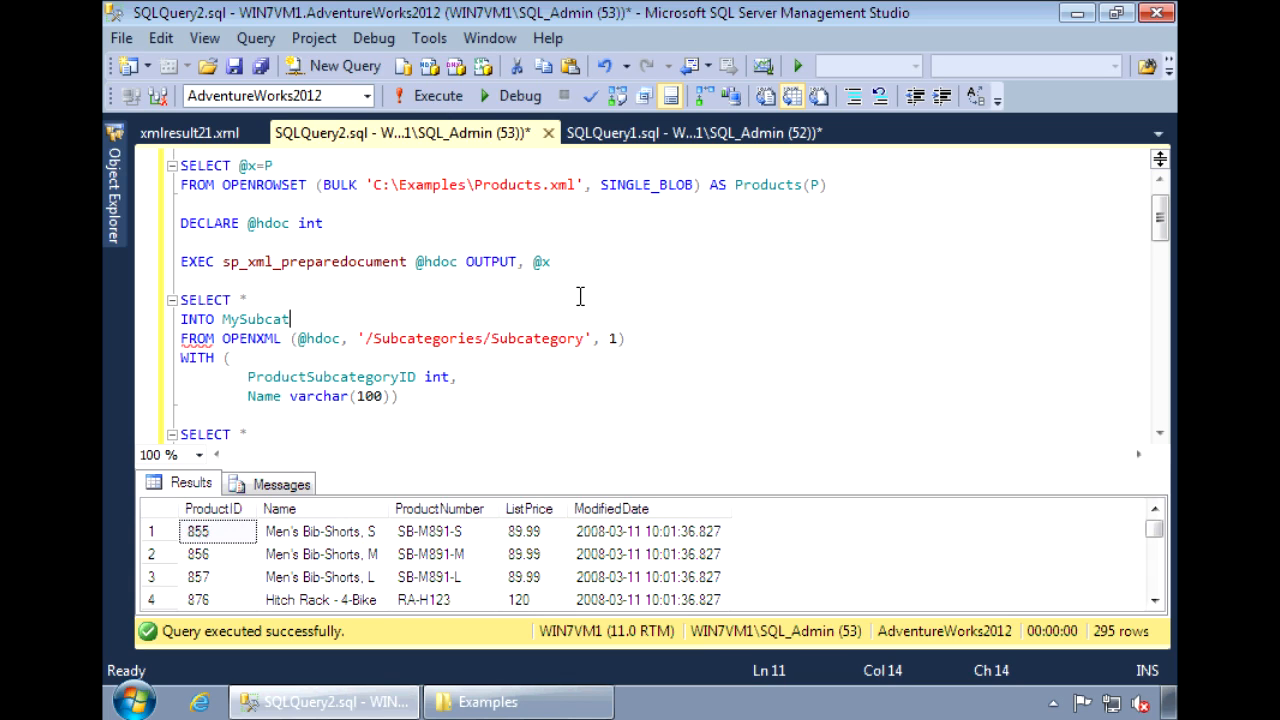
type("egories")
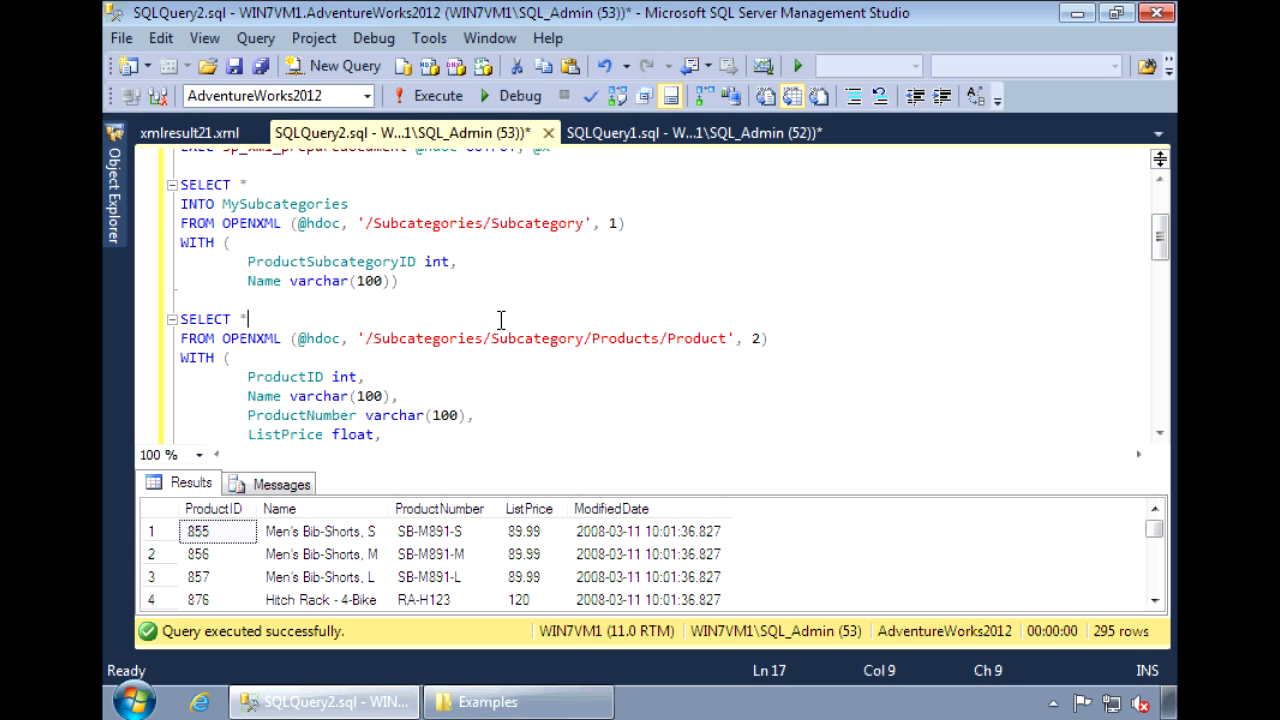
type("INTO")
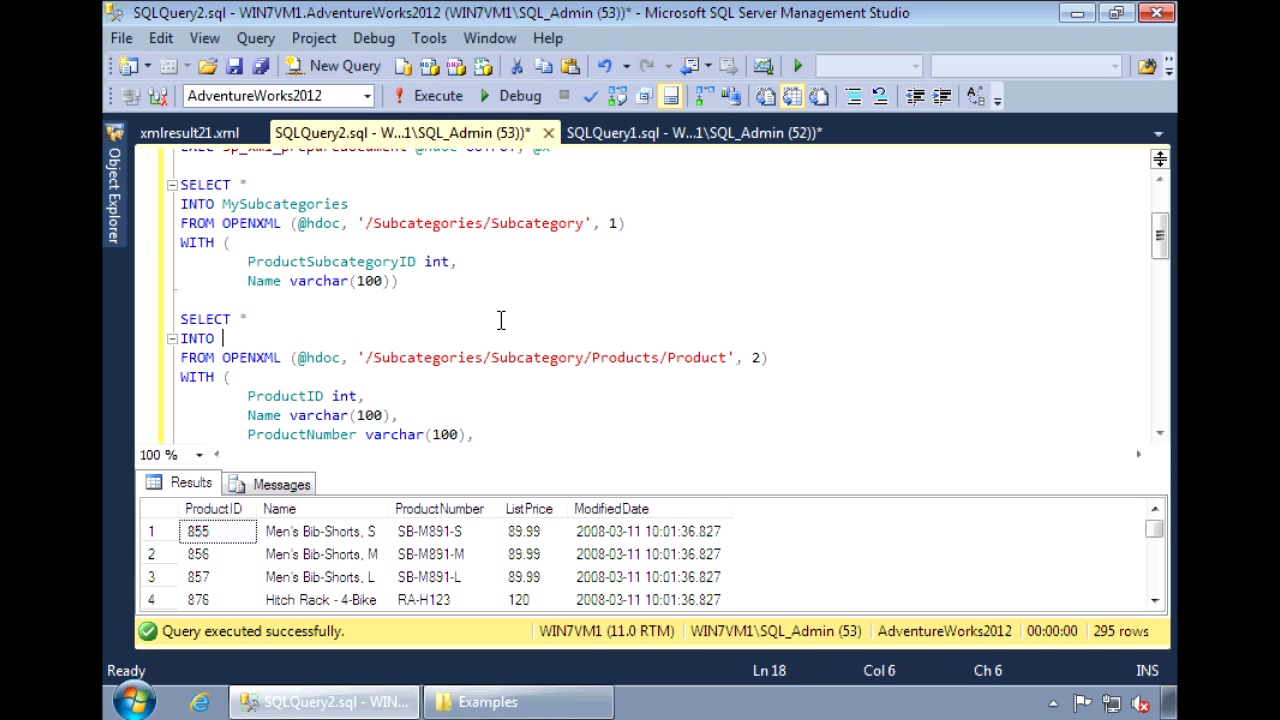
type("MyPro")
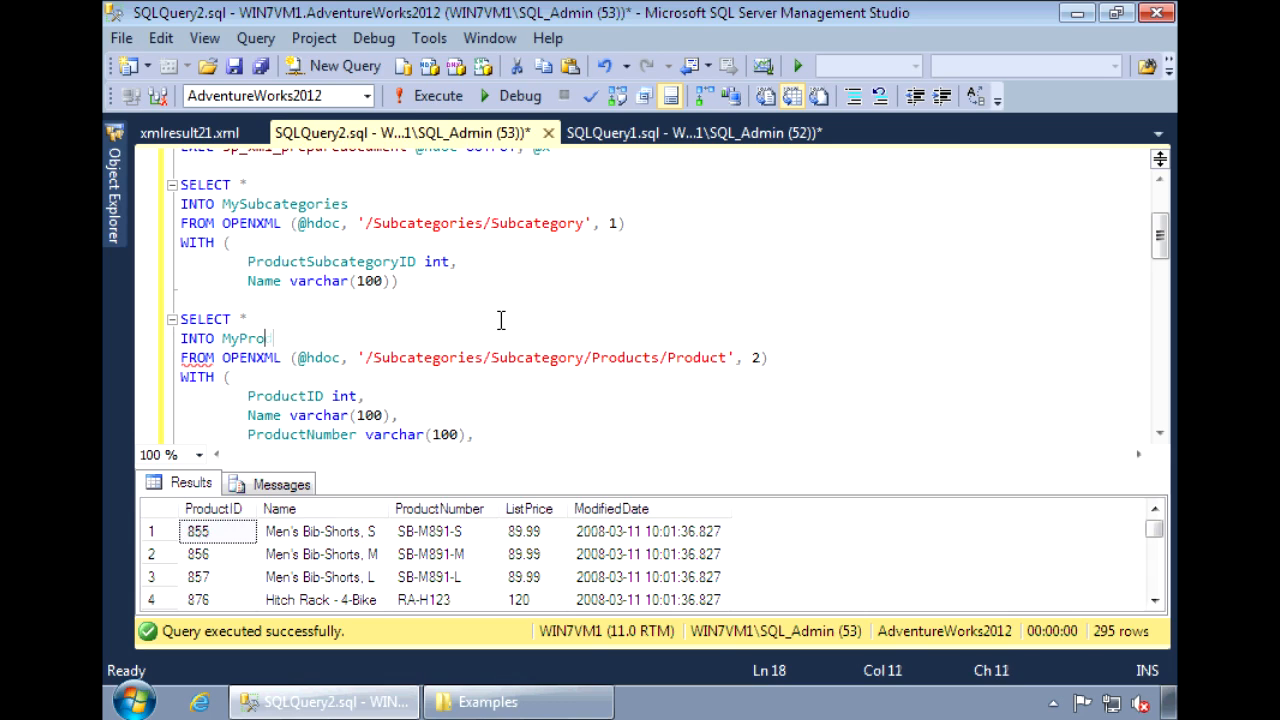
type("ducts")
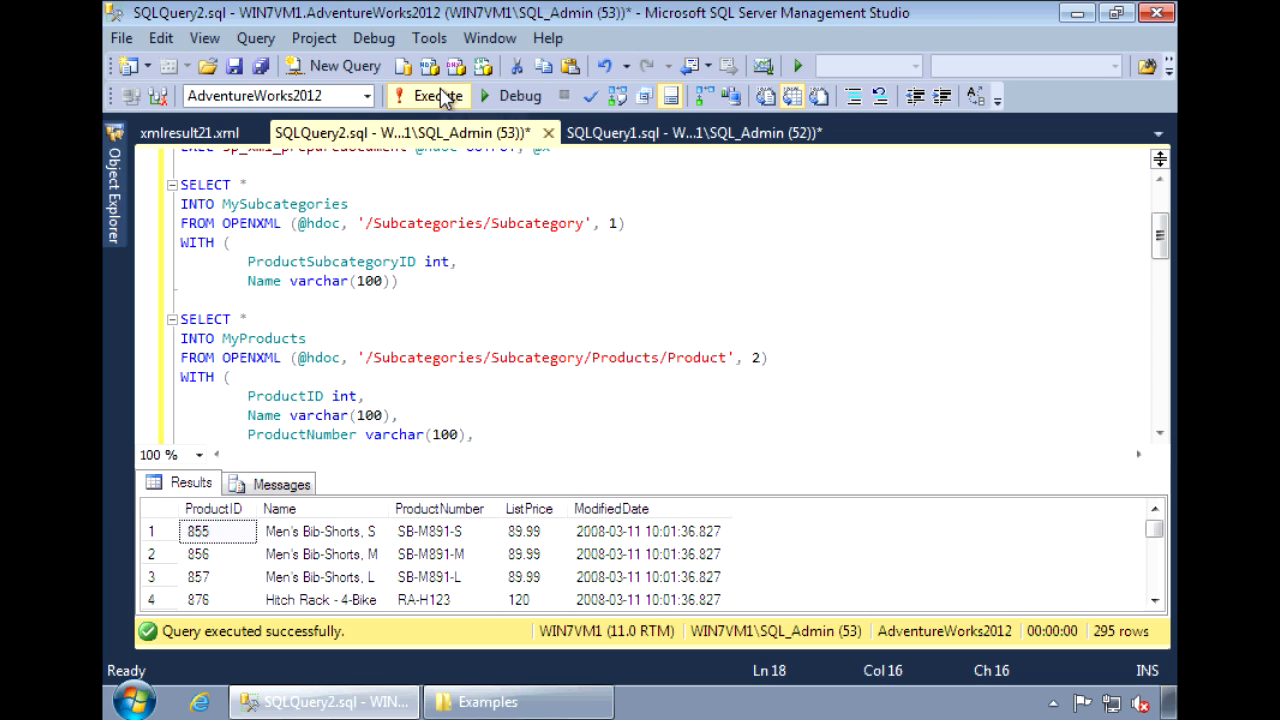
Create both tables, then run SELECT * FROM MySubcategories and MyProducts (37 and 295 rows)
left_click(428, 95)
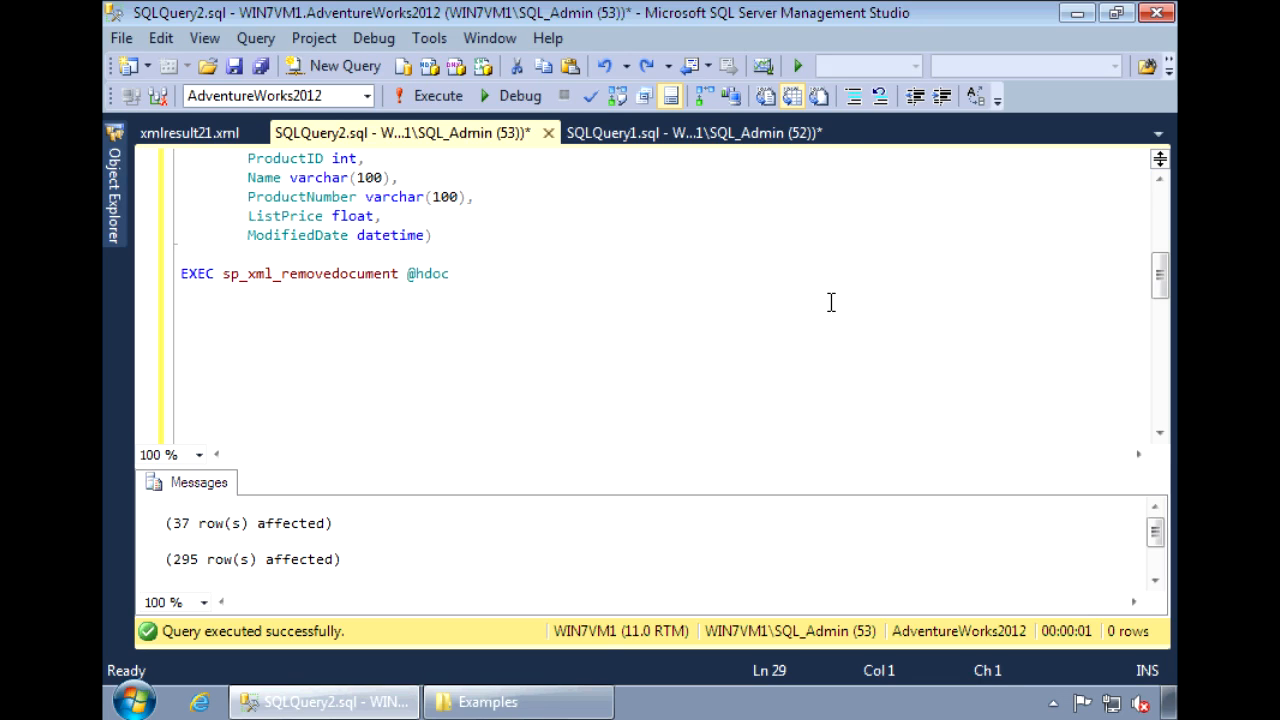
type("SELECT * FROM MySubcategories")
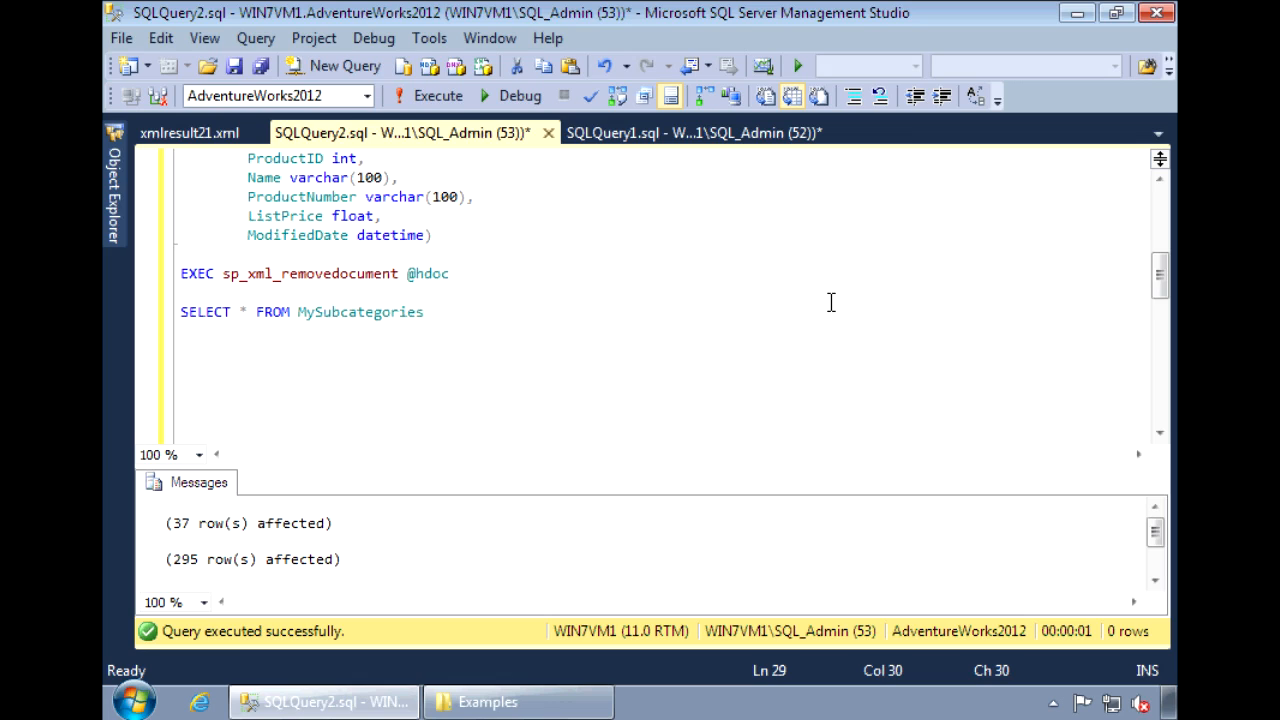
type("SELECT * FROM MySu")
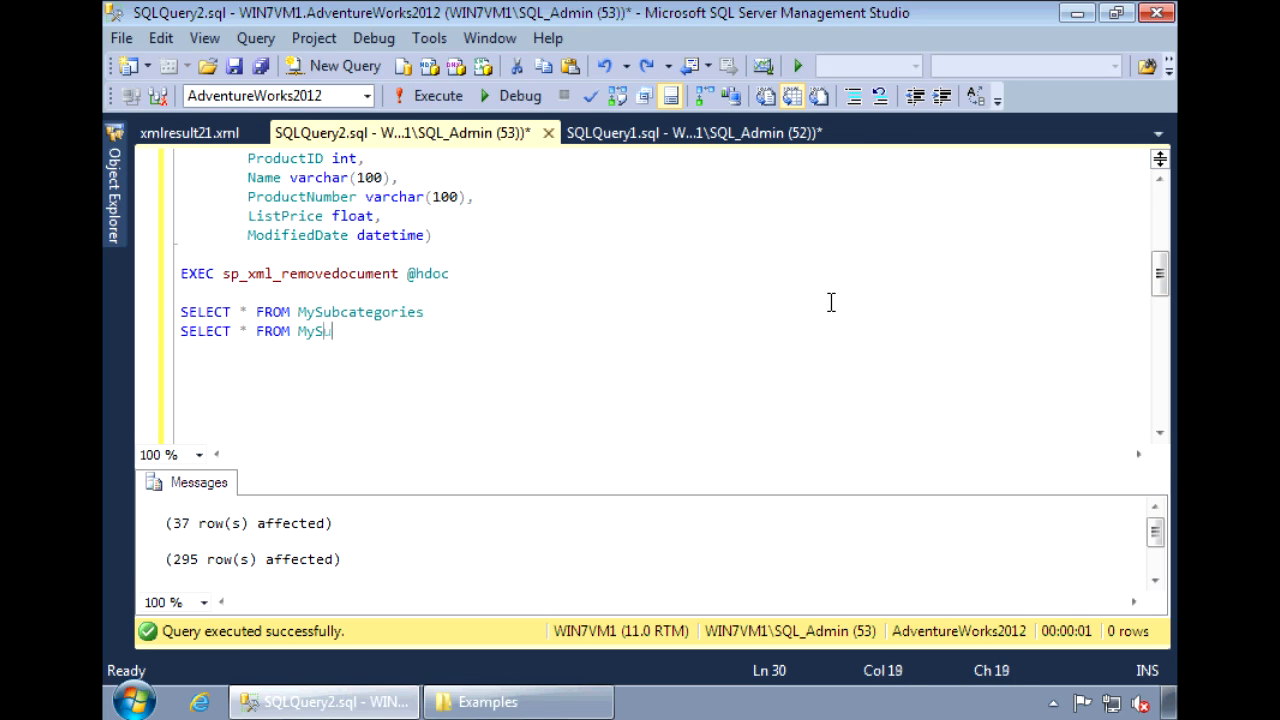
type("Produ")
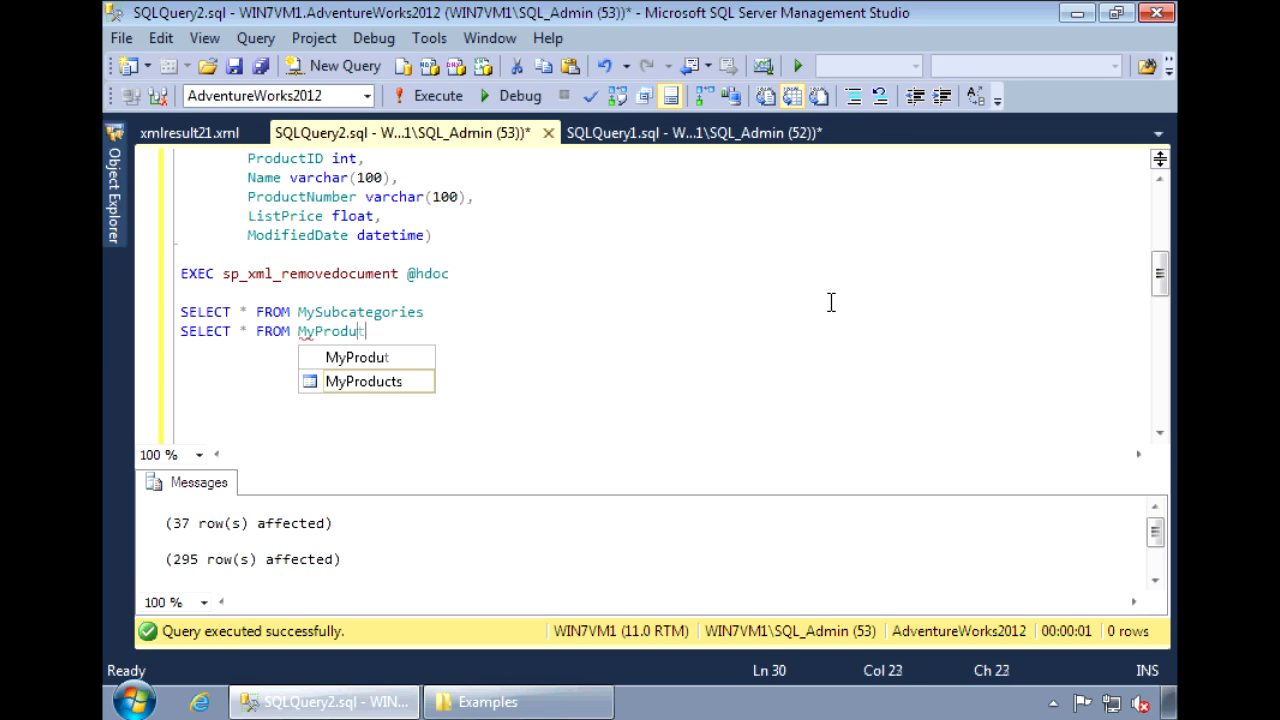
type("ts")
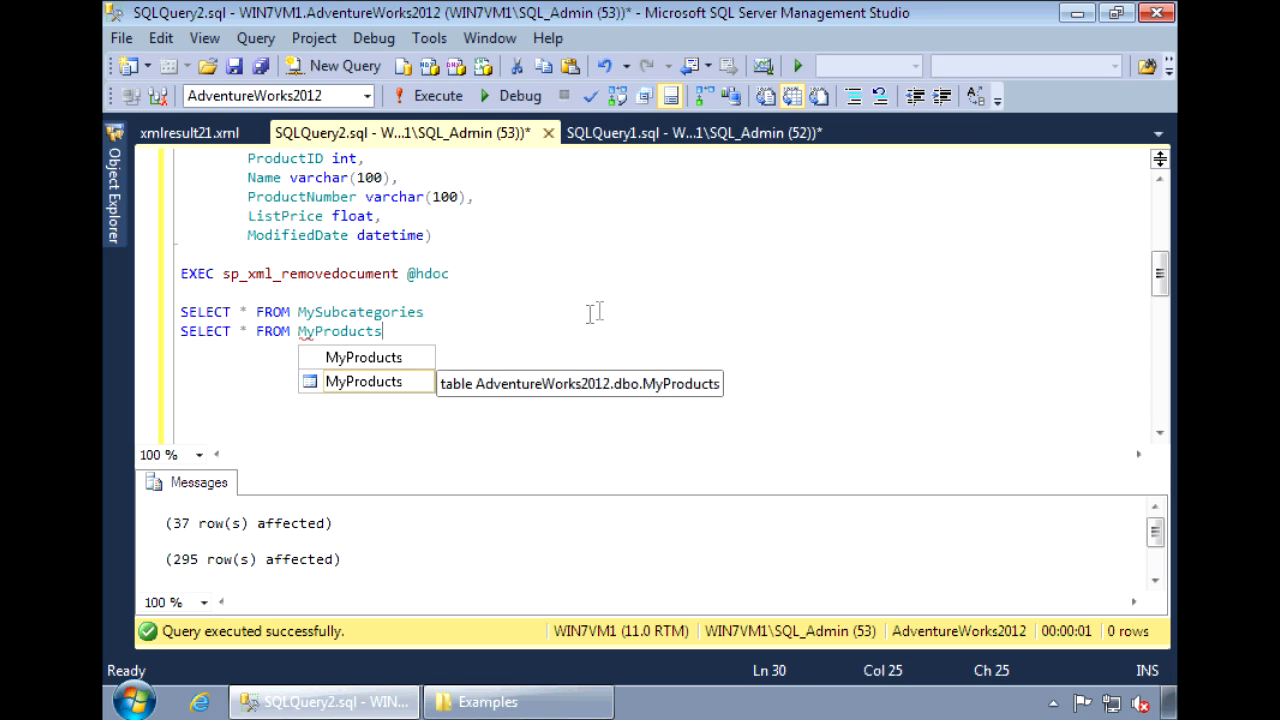
left_click(428, 95)
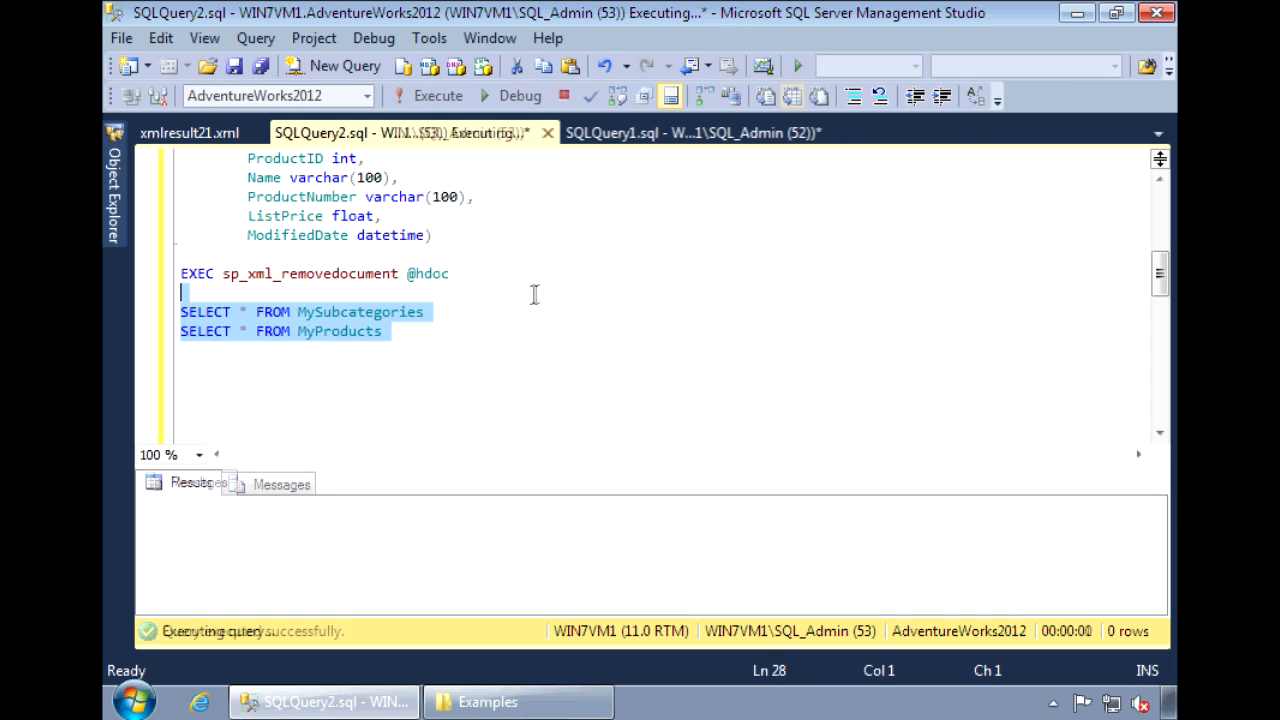
left_click(428, 95)
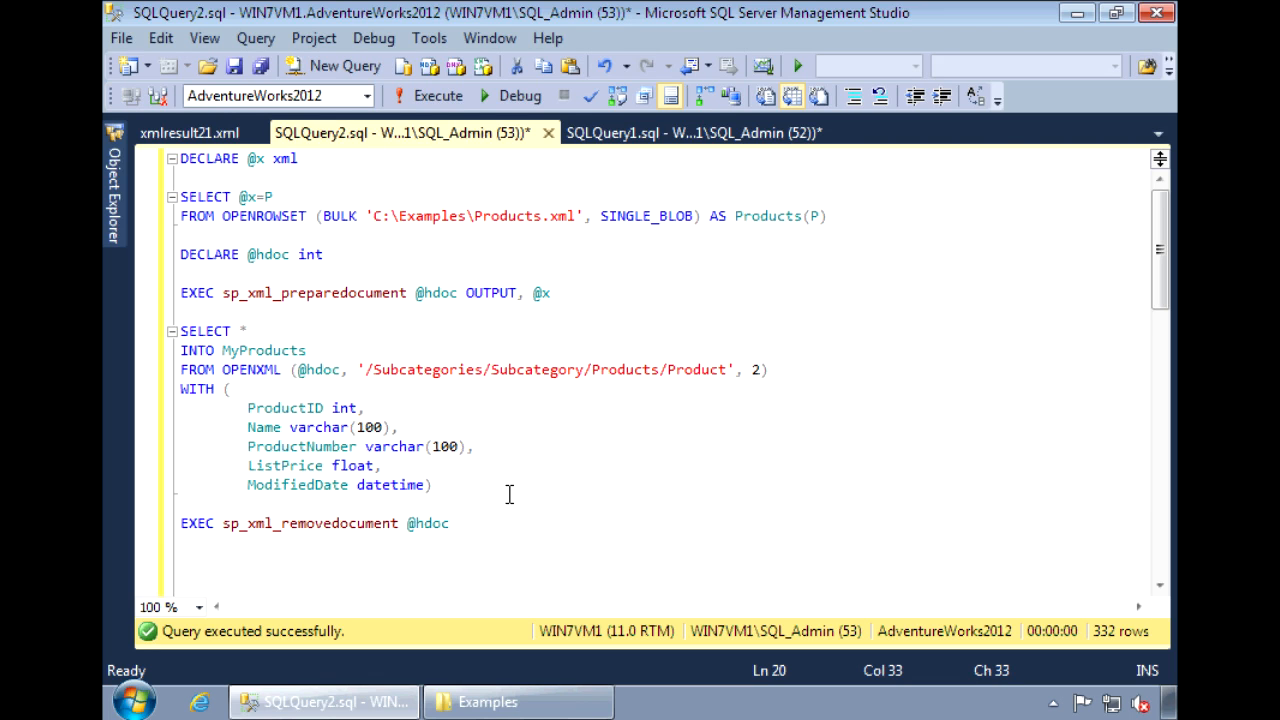
Insert a blank line after 'WITH (' above ProductID int
left_click(451, 523)
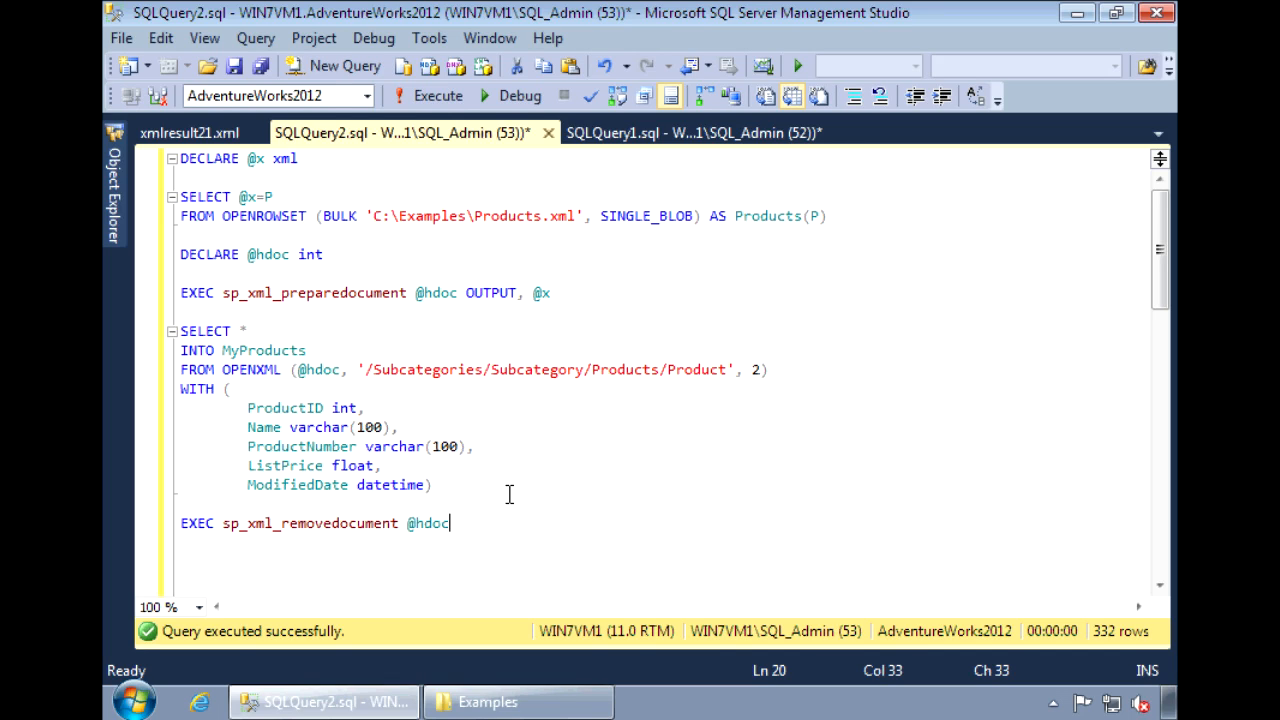
mouse_move(508, 498)
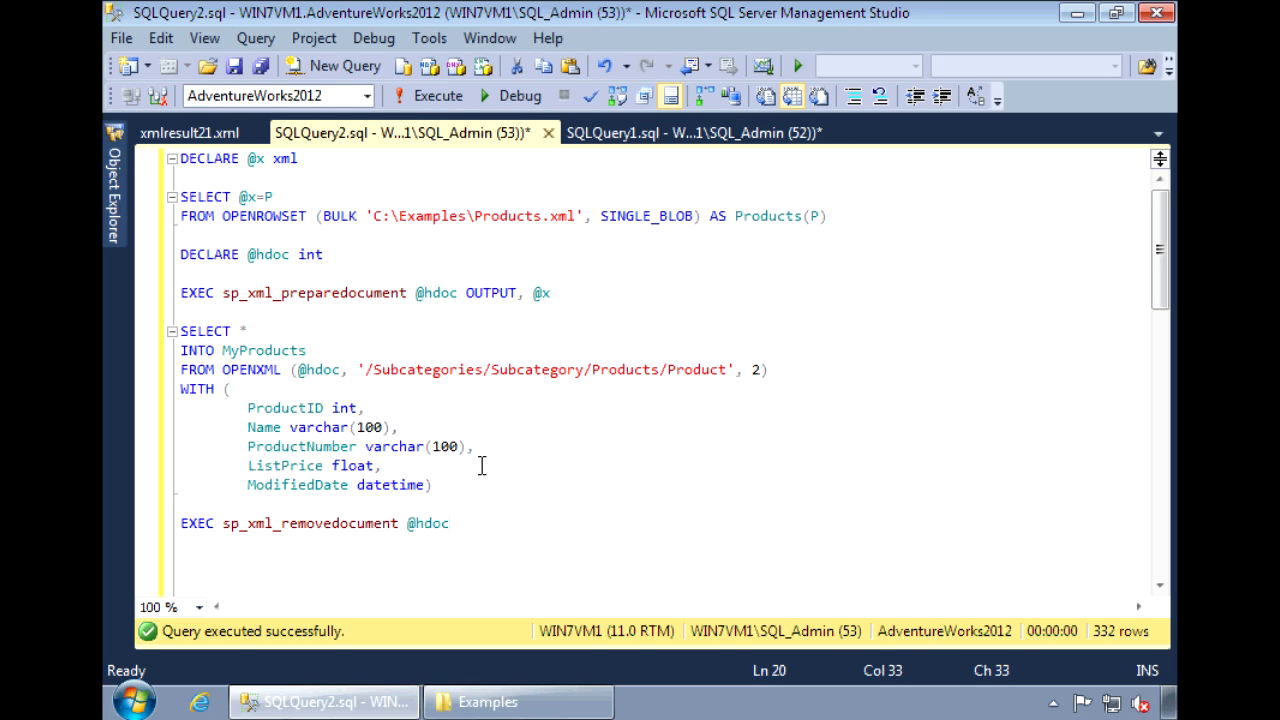
mouse_move(287, 410)
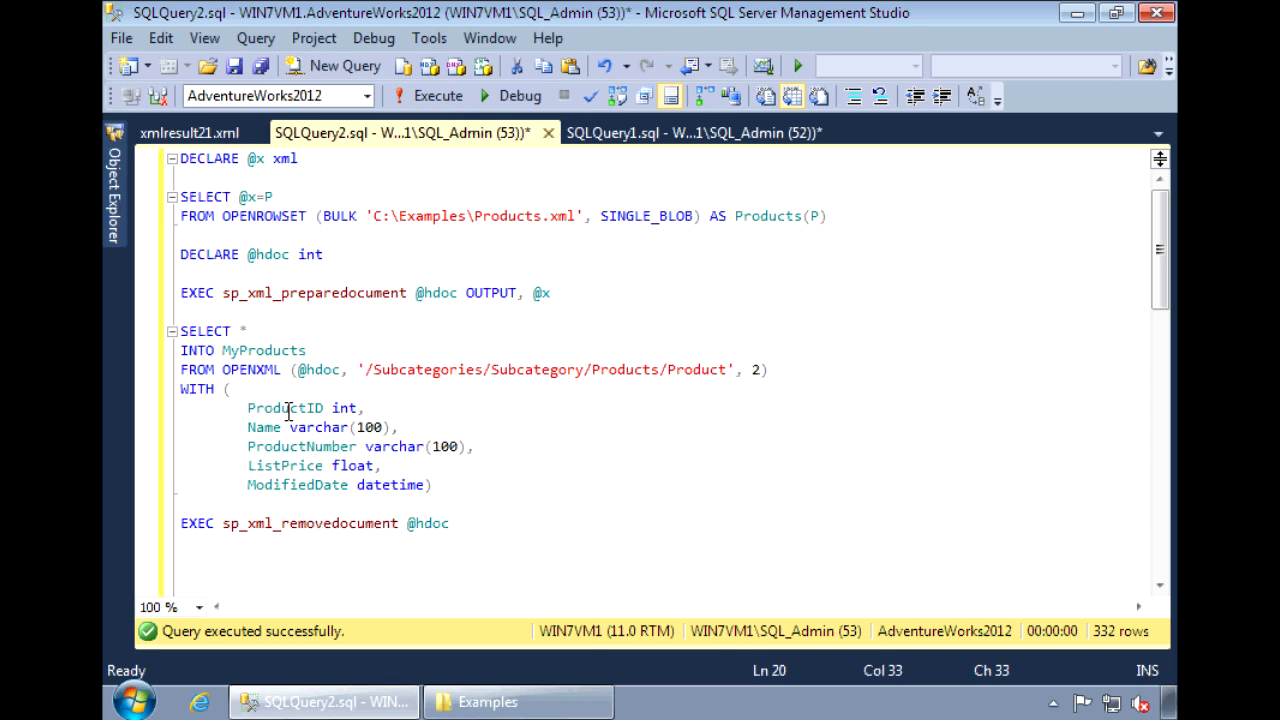
mouse_move(350, 500)
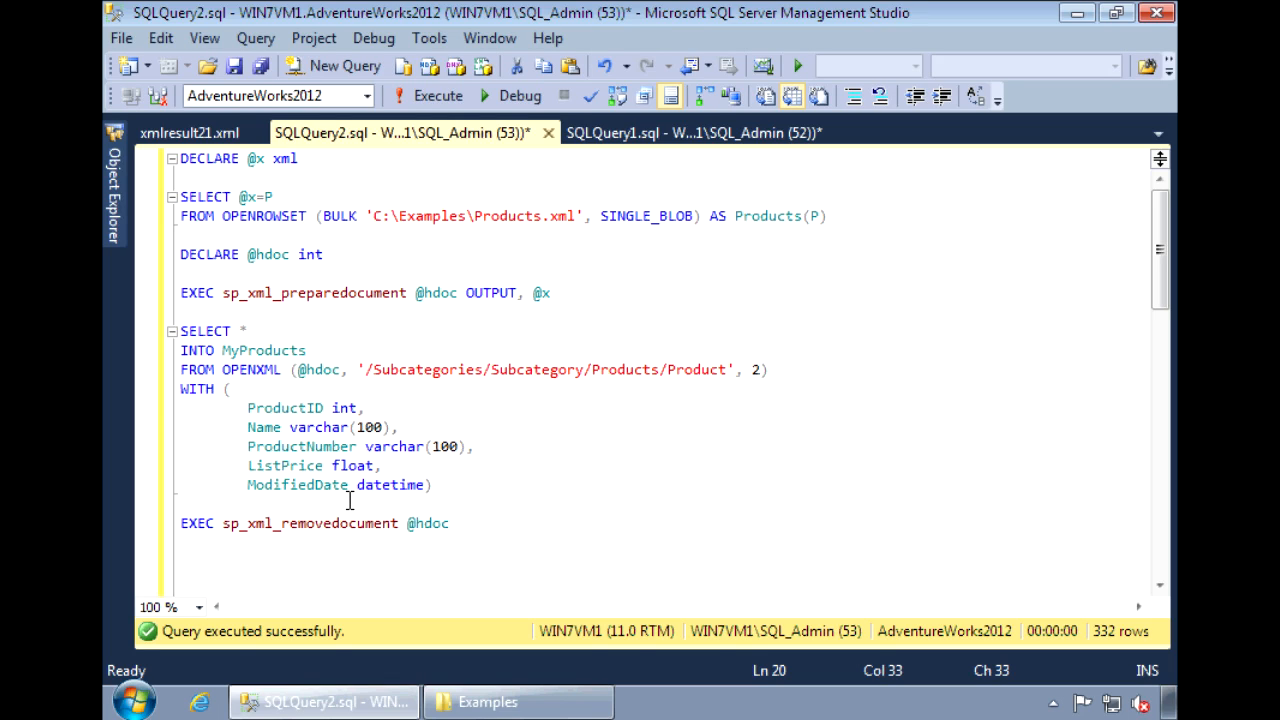
mouse_move(349, 497)
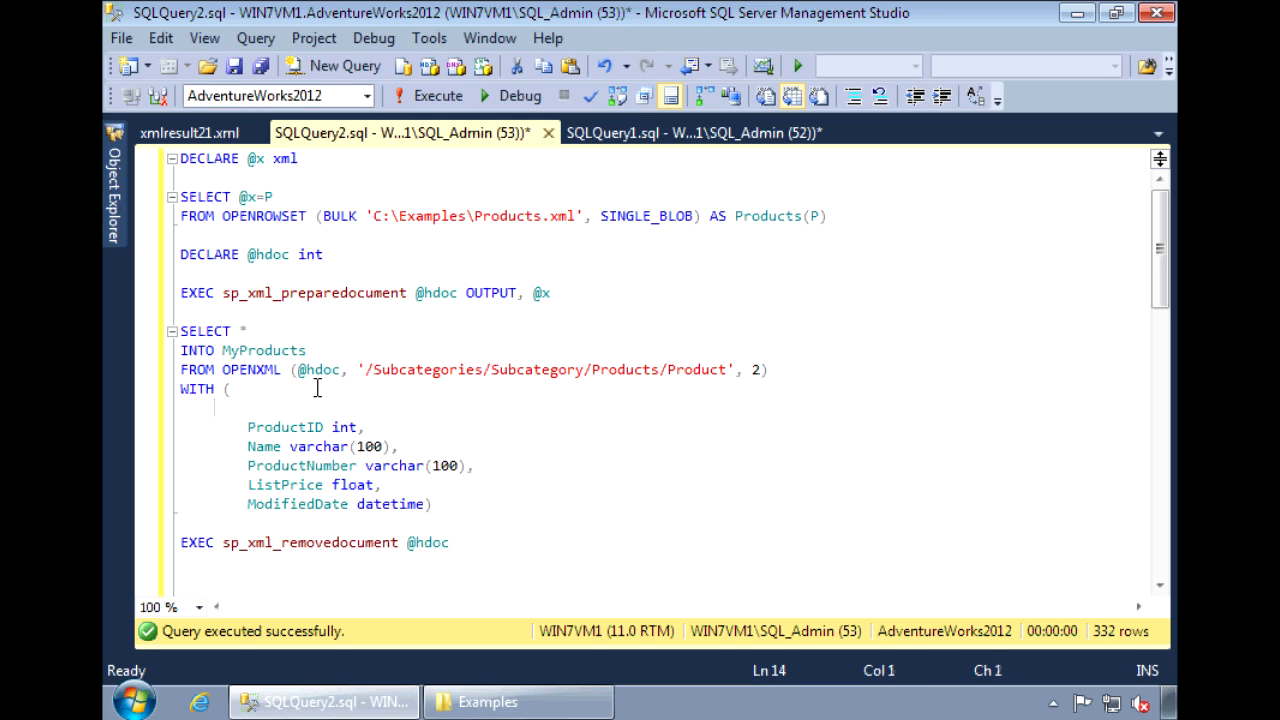
type("ProductSubcategoryID int,")
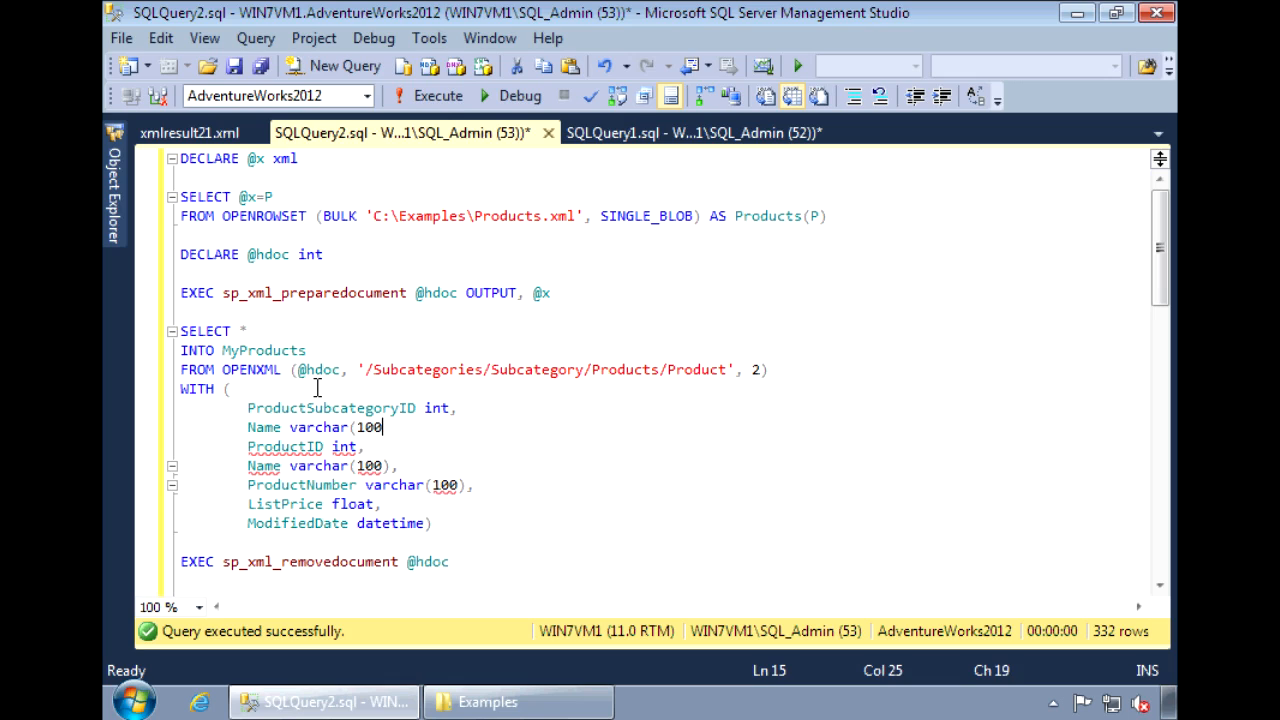
type("),")
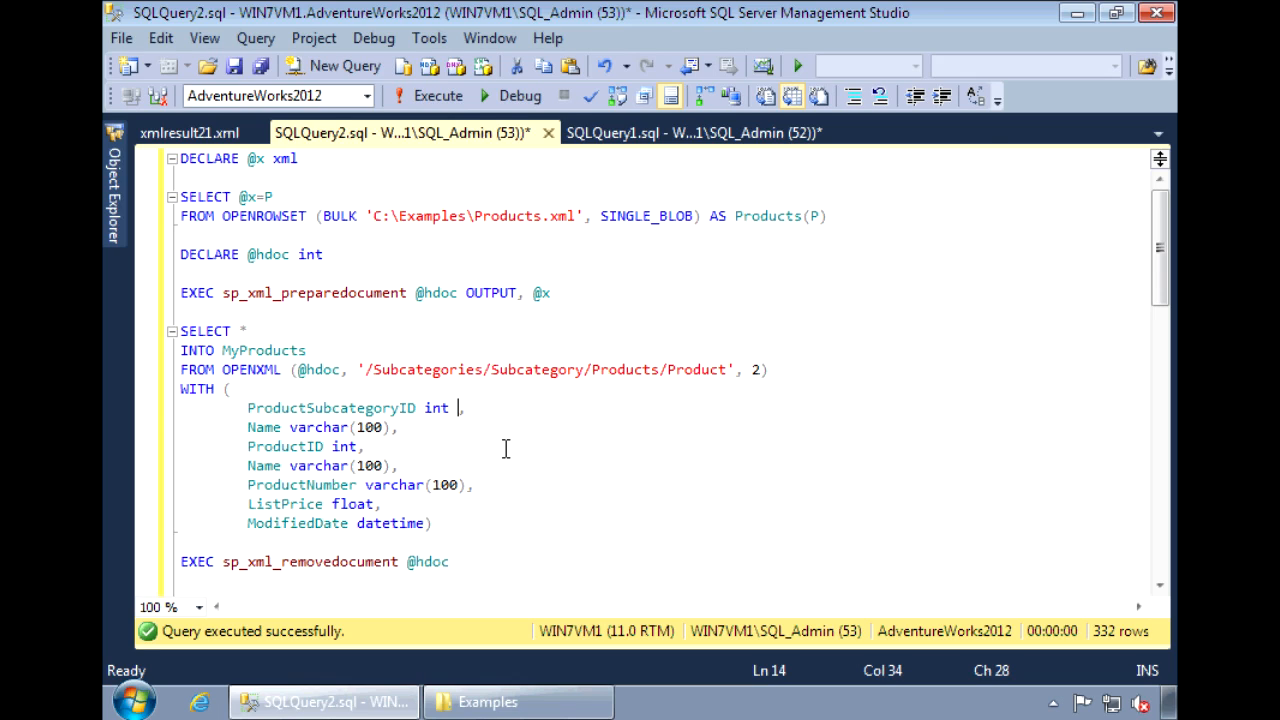
type("'")
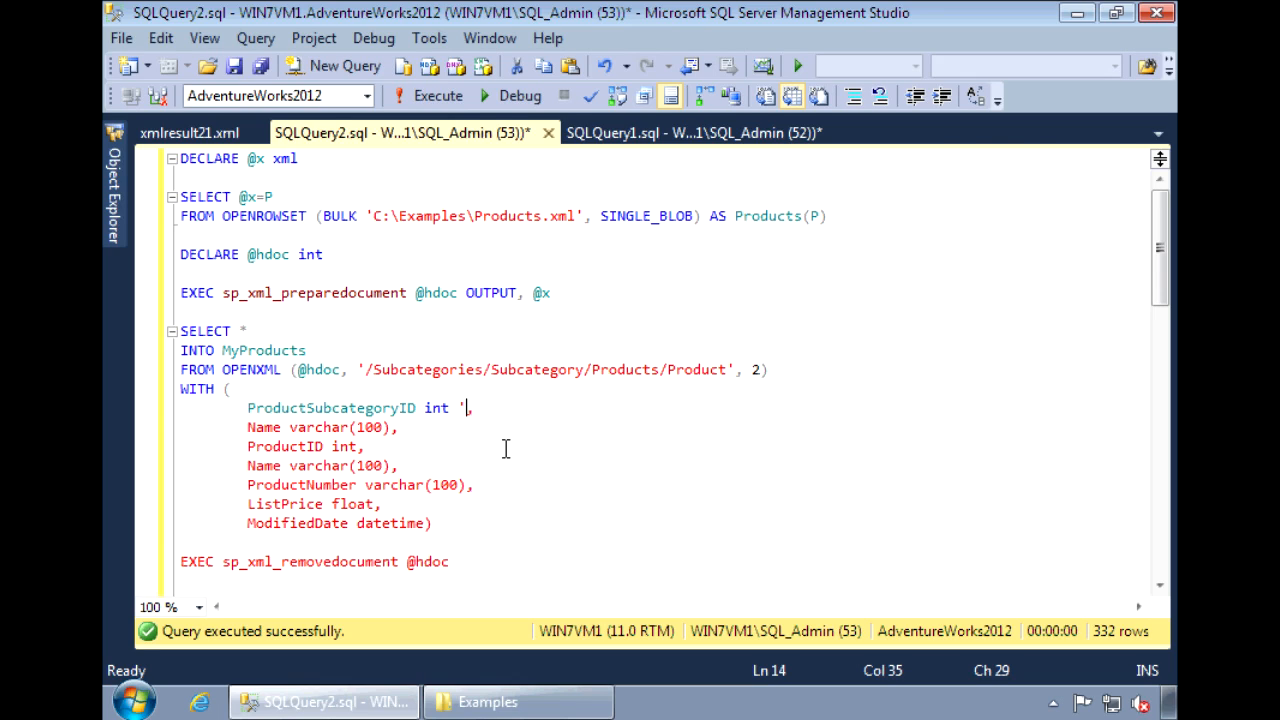
type("@ProductSubcategoryID")
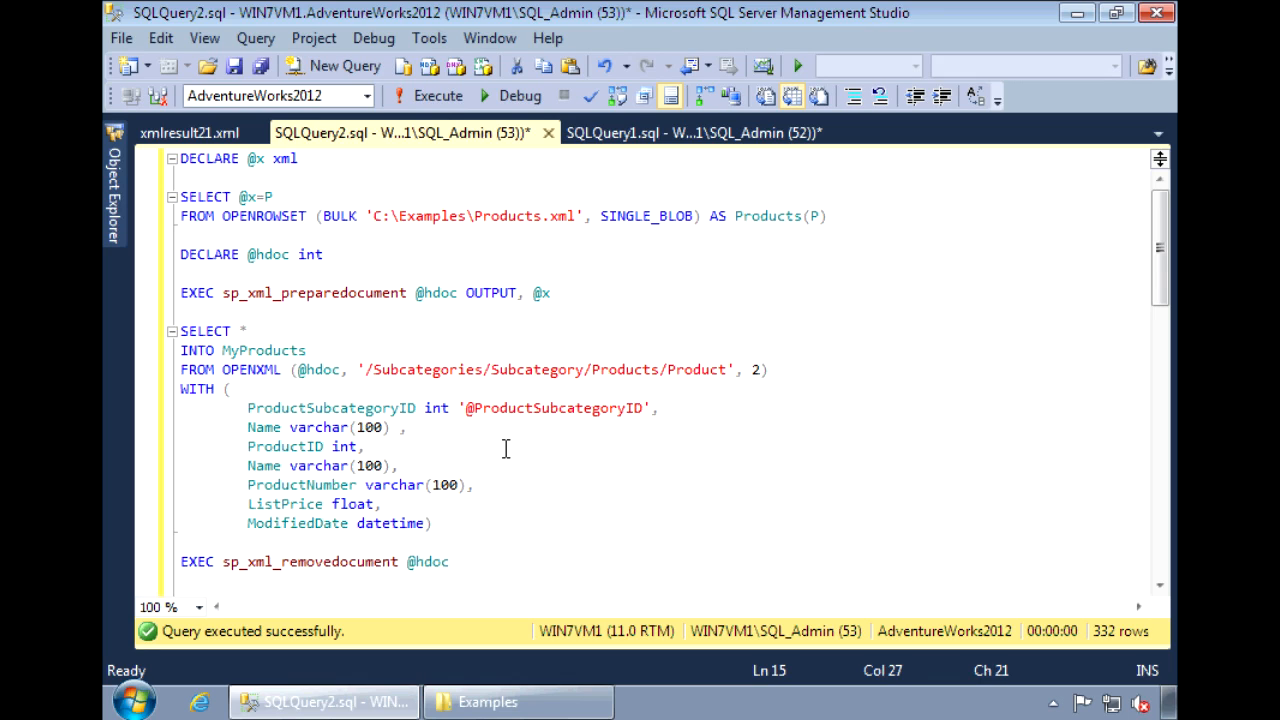
type("'@")
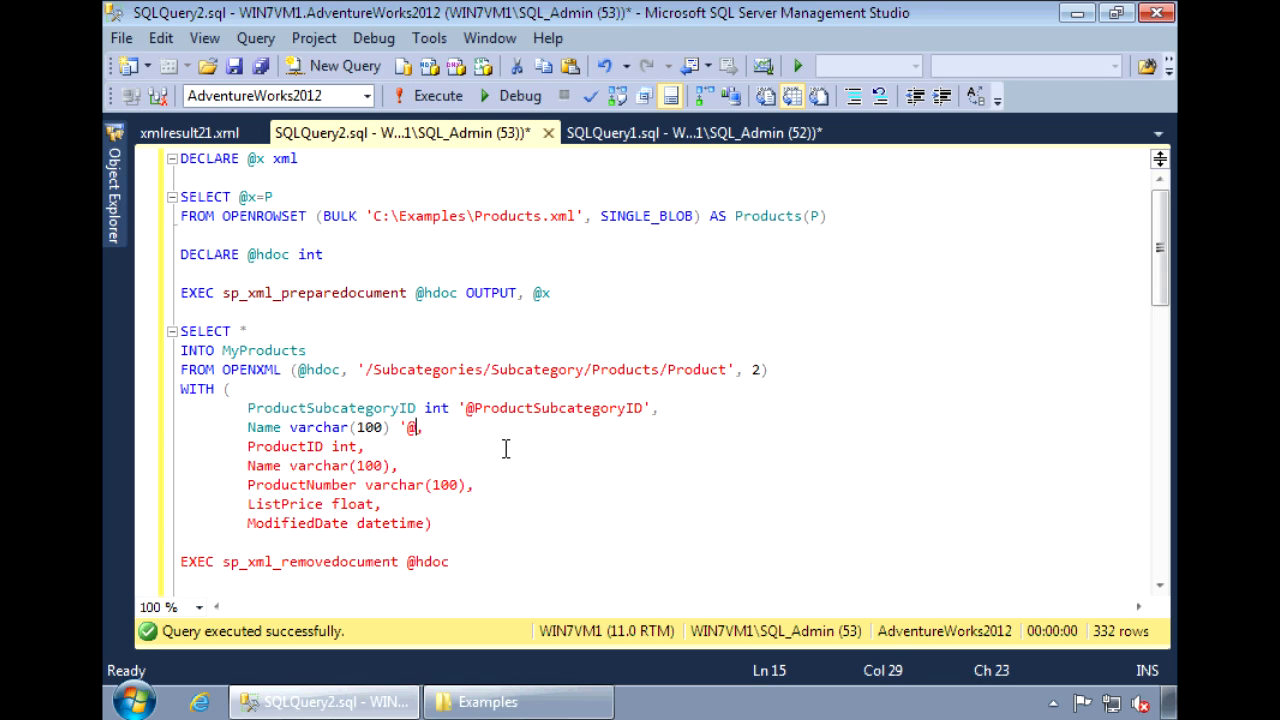
type("Name'")
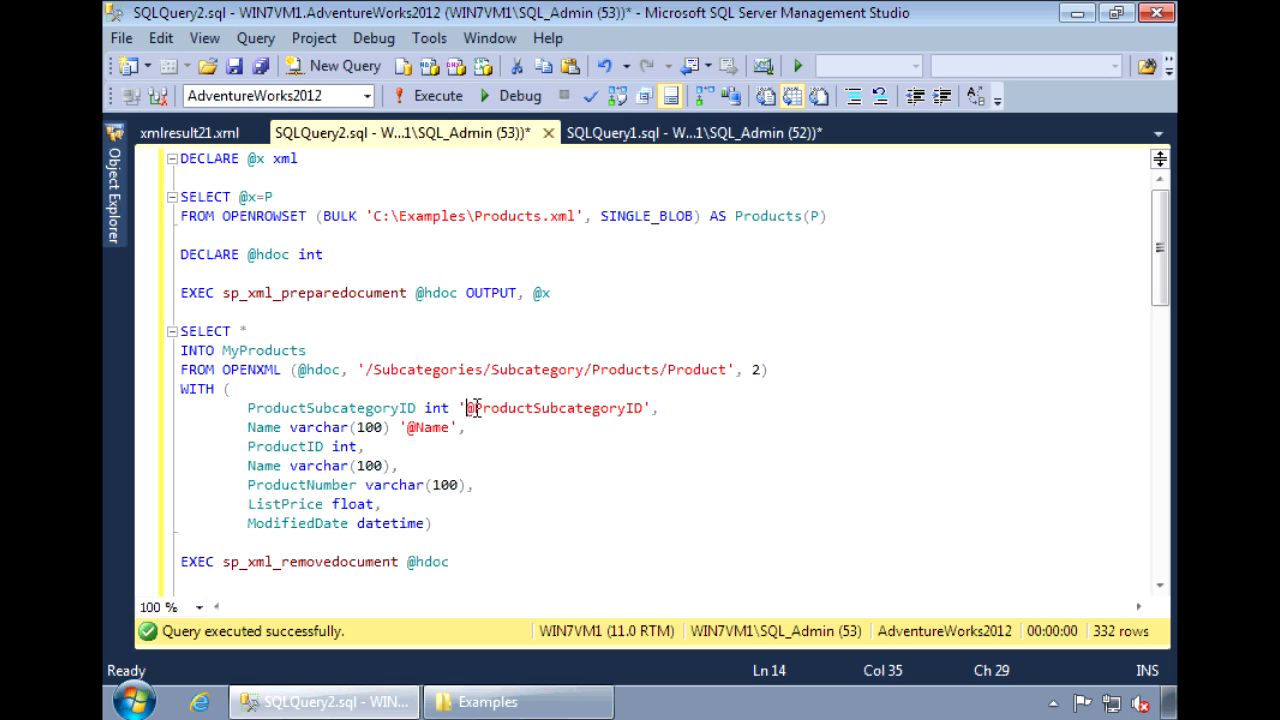
type("./../")
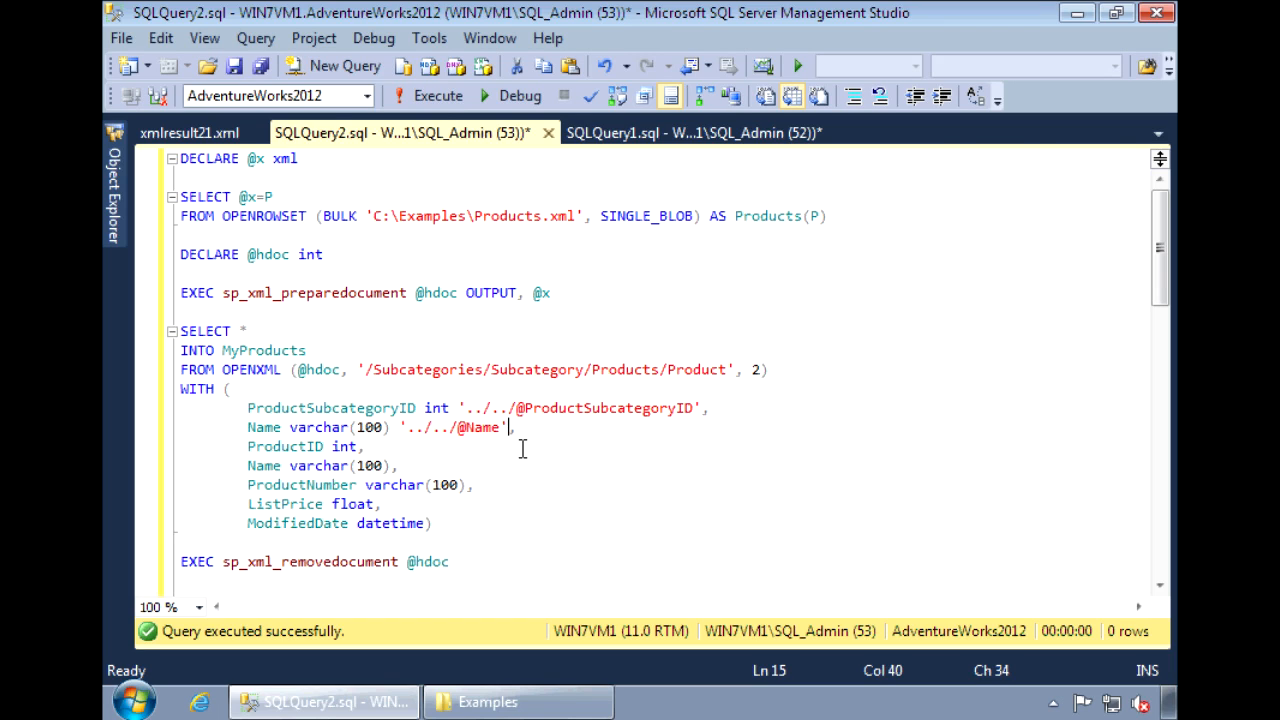
After the duplicate-Name error, rename the column to ProductSubcategoryName and rerun
left_click(426, 96)
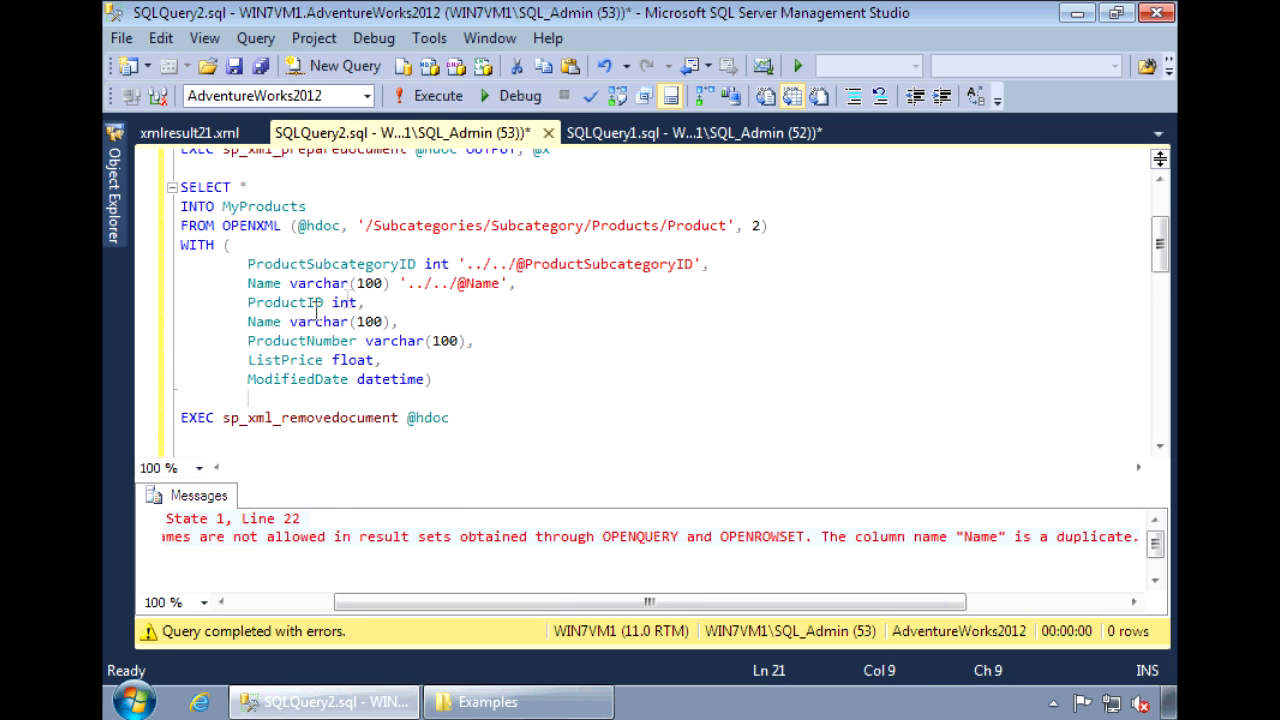
double_click(263, 283)
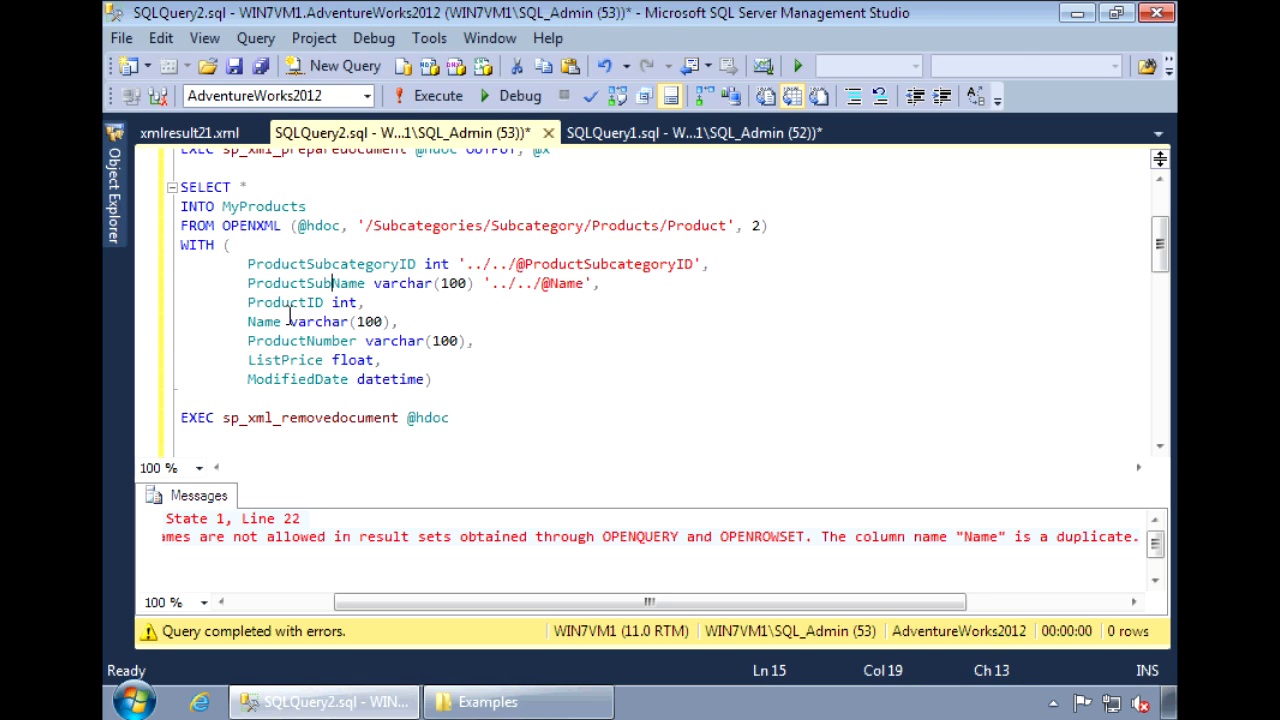
type("cate")
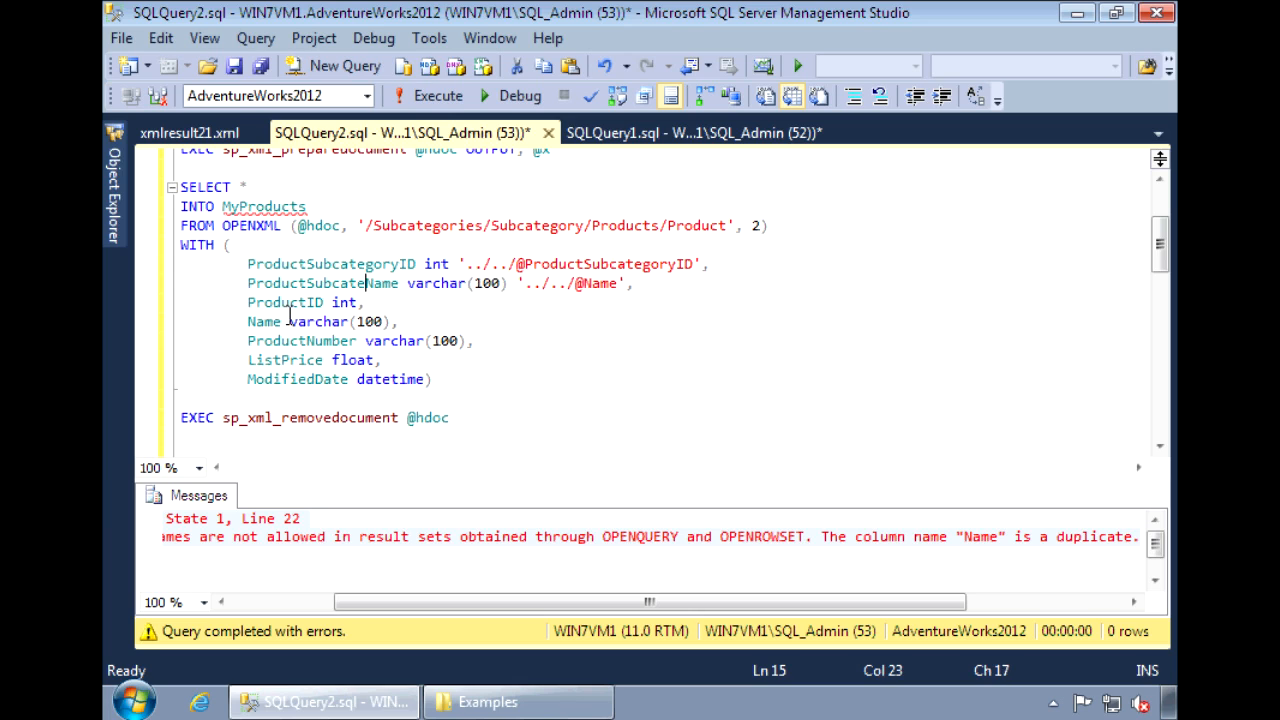
left_click(437, 95)
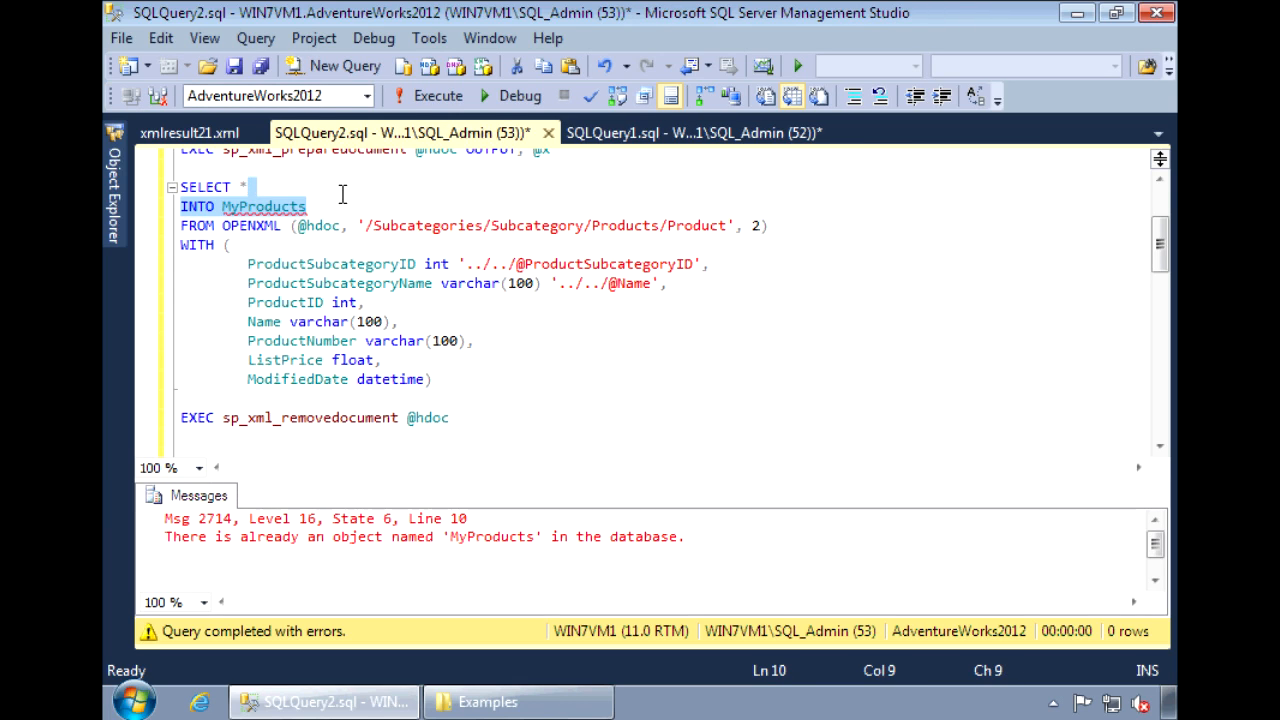
Drop INTO MyProducts and run, showing 295 products with subcategory ID and name
left_click(427, 95)
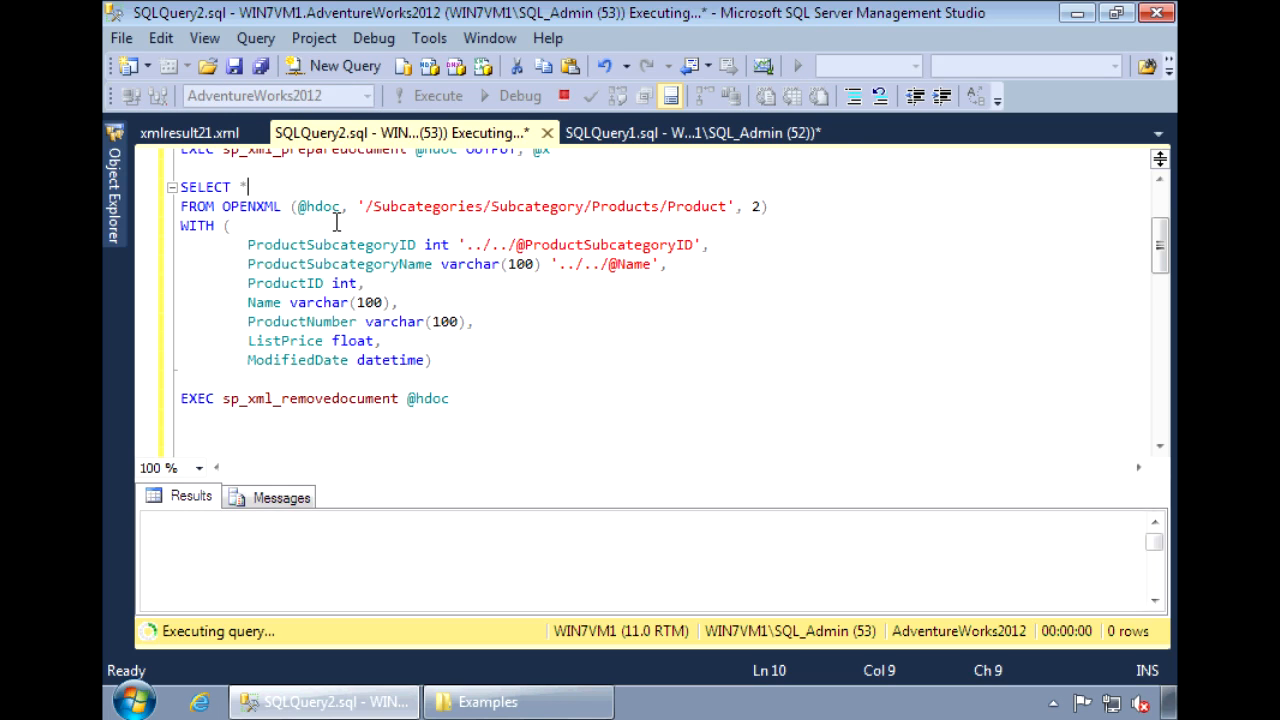
left_click(427, 95)
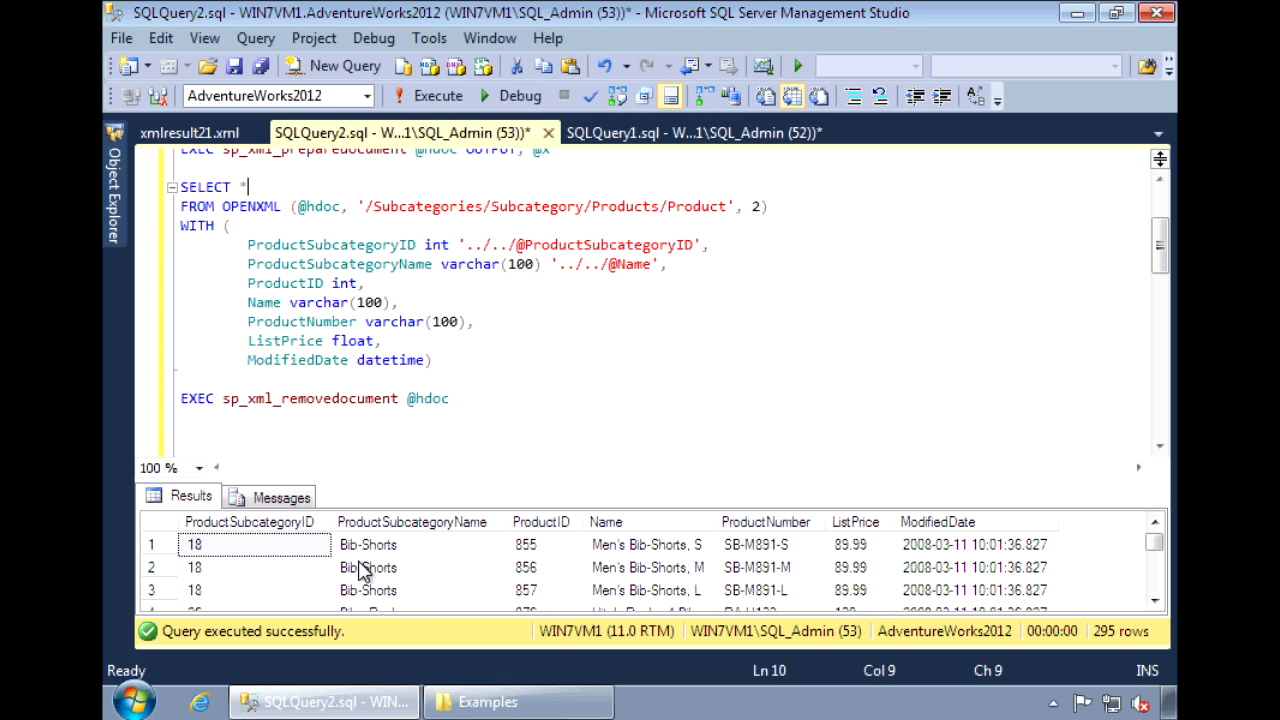
mouse_move(545, 608)
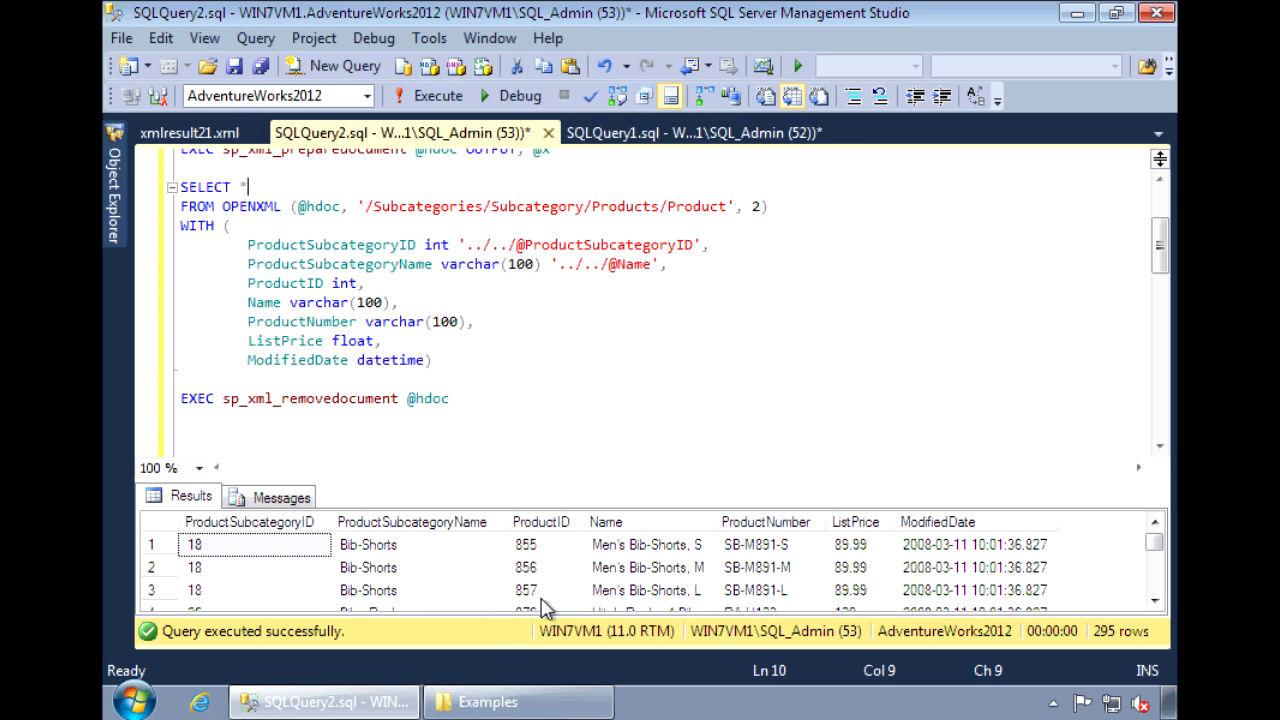